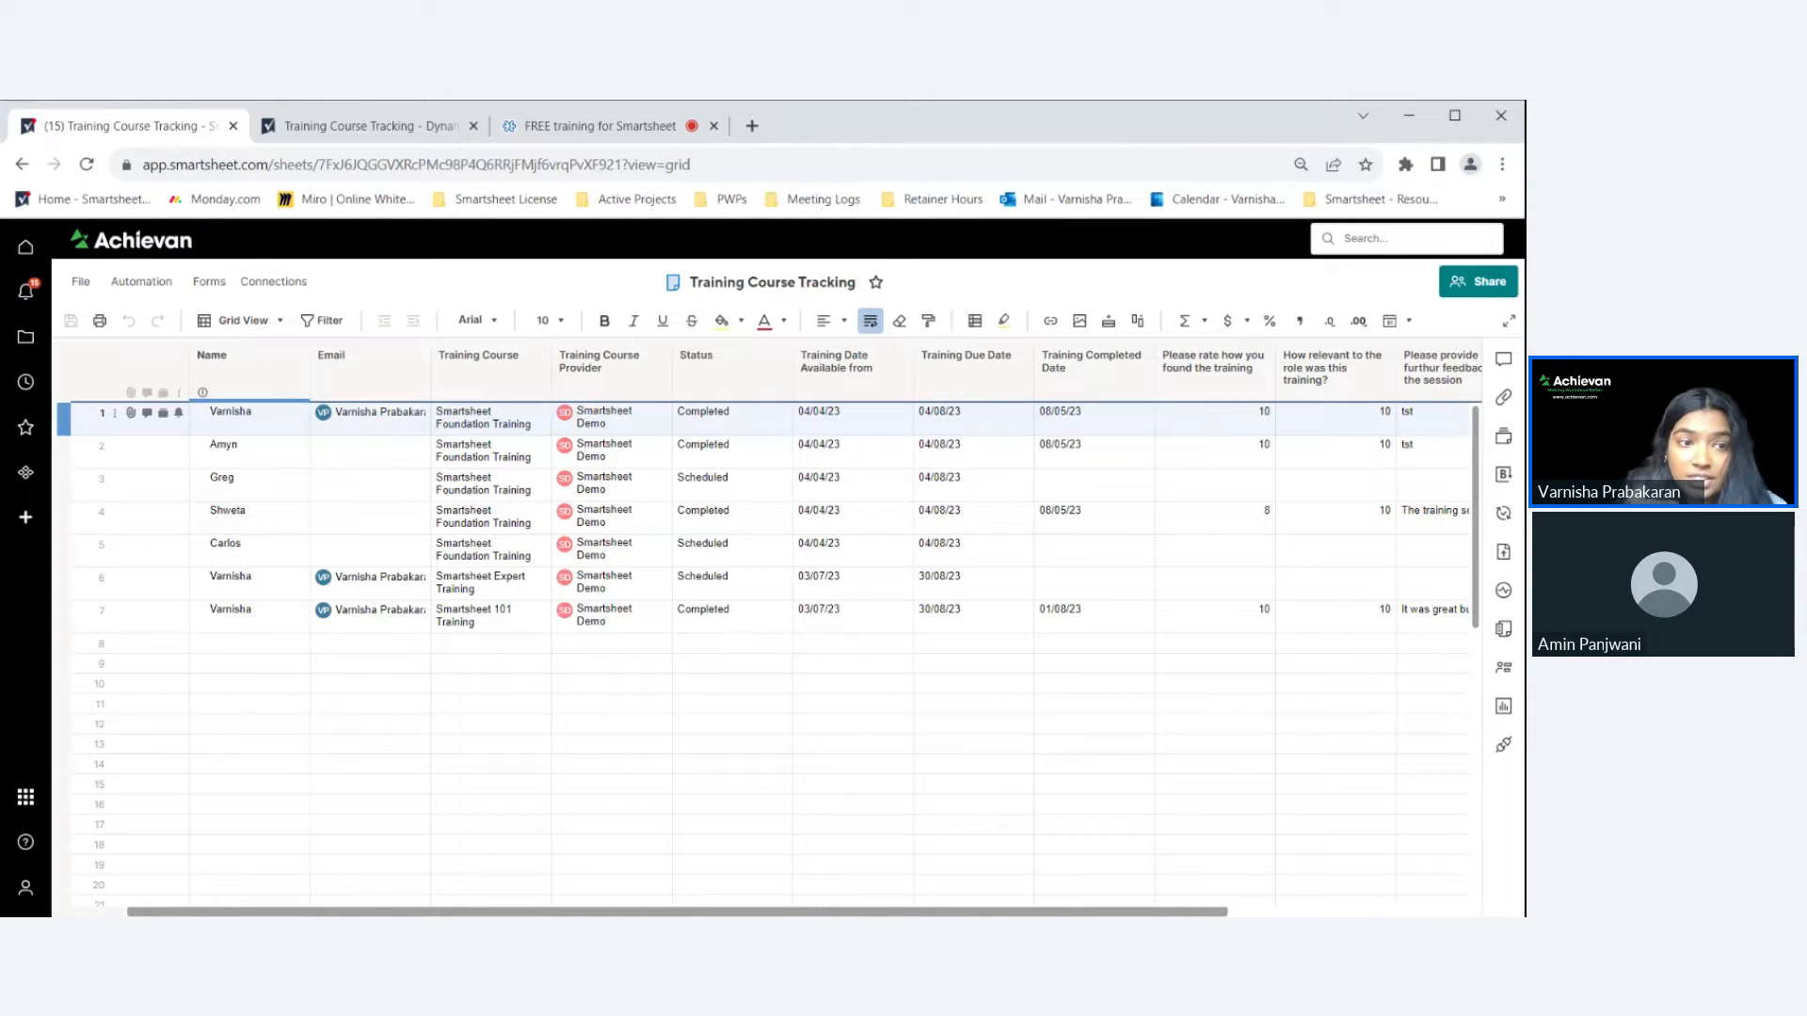
Select the Name, Training Course, Status and Training Date Available from columns.
click(245, 361)
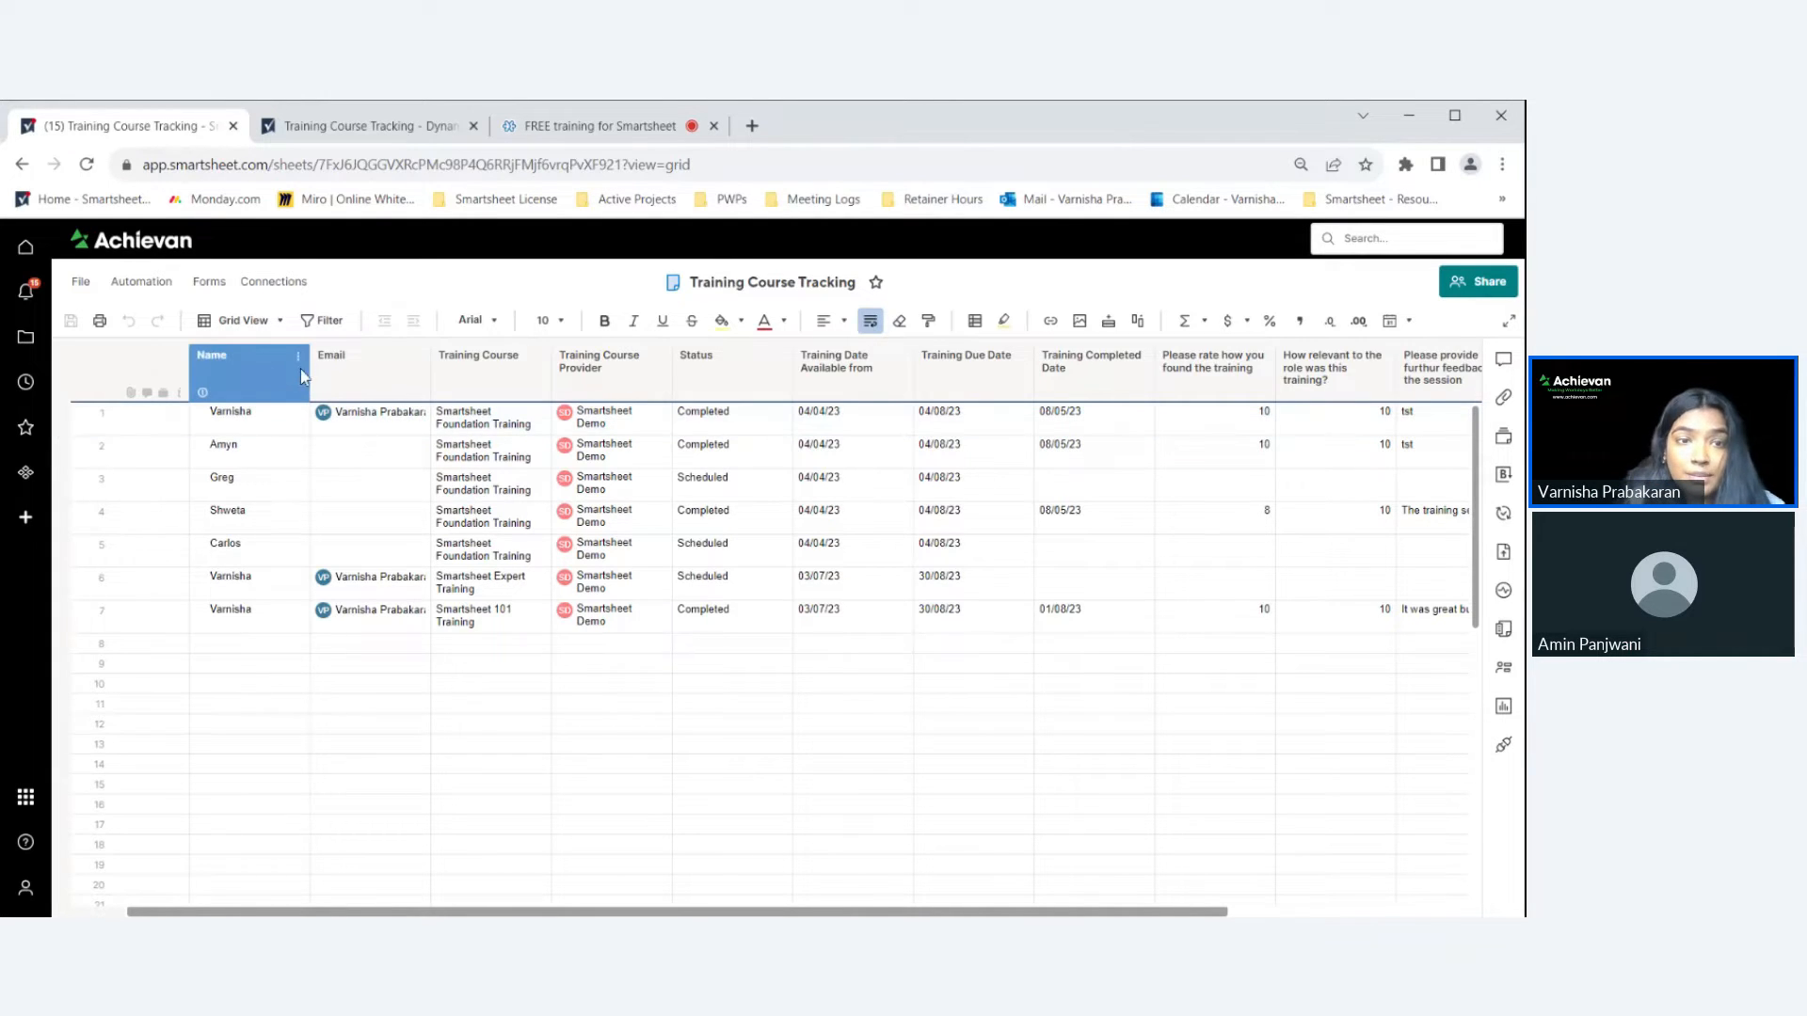
click(368, 354)
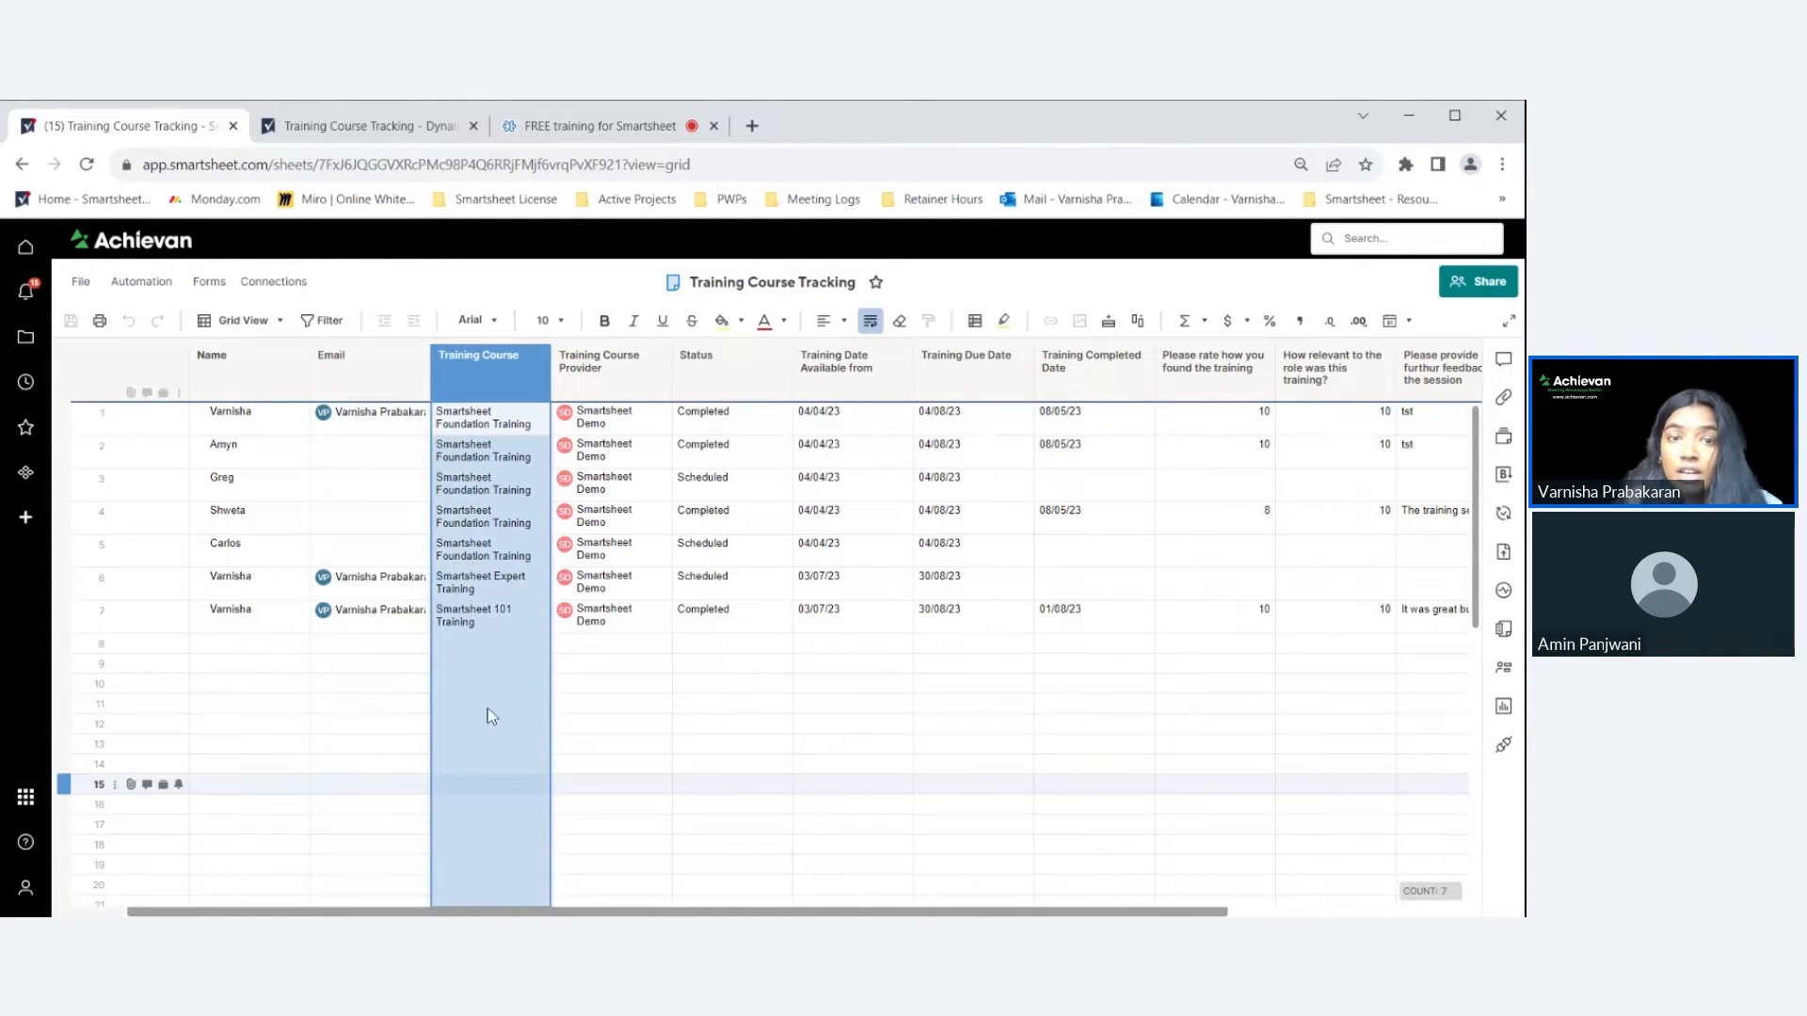
click(697, 360)
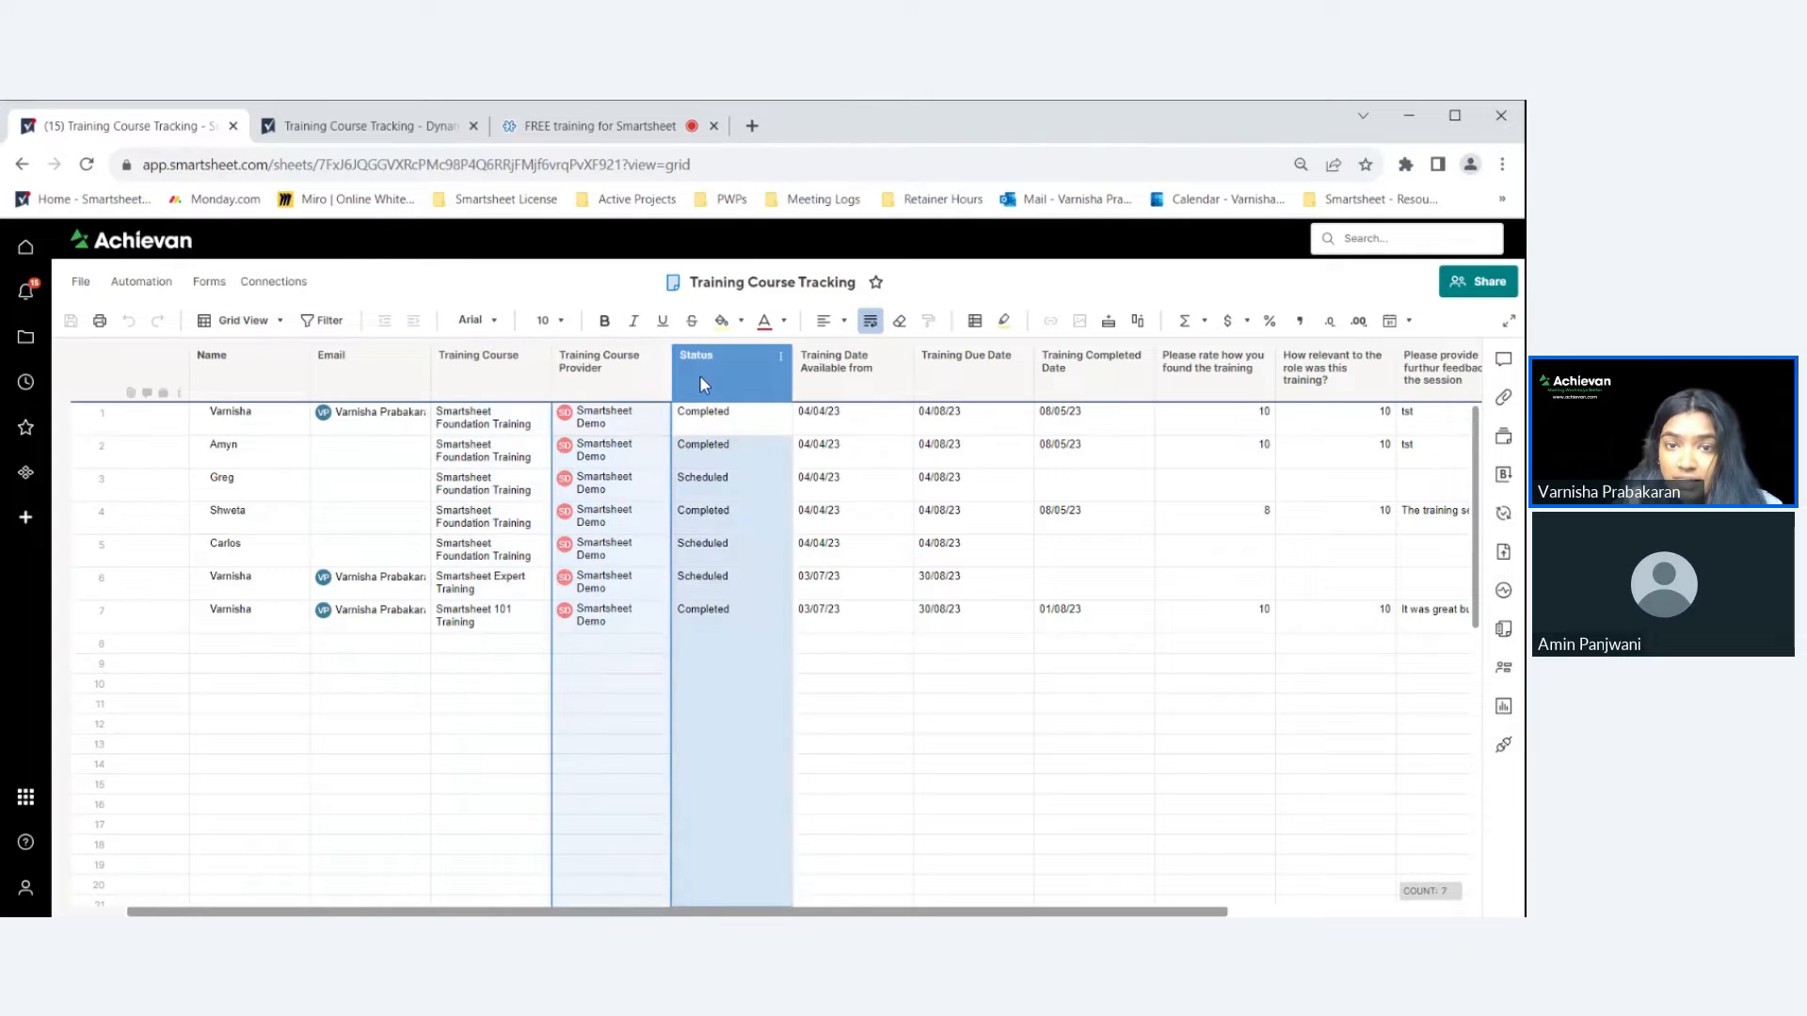
click(850, 361)
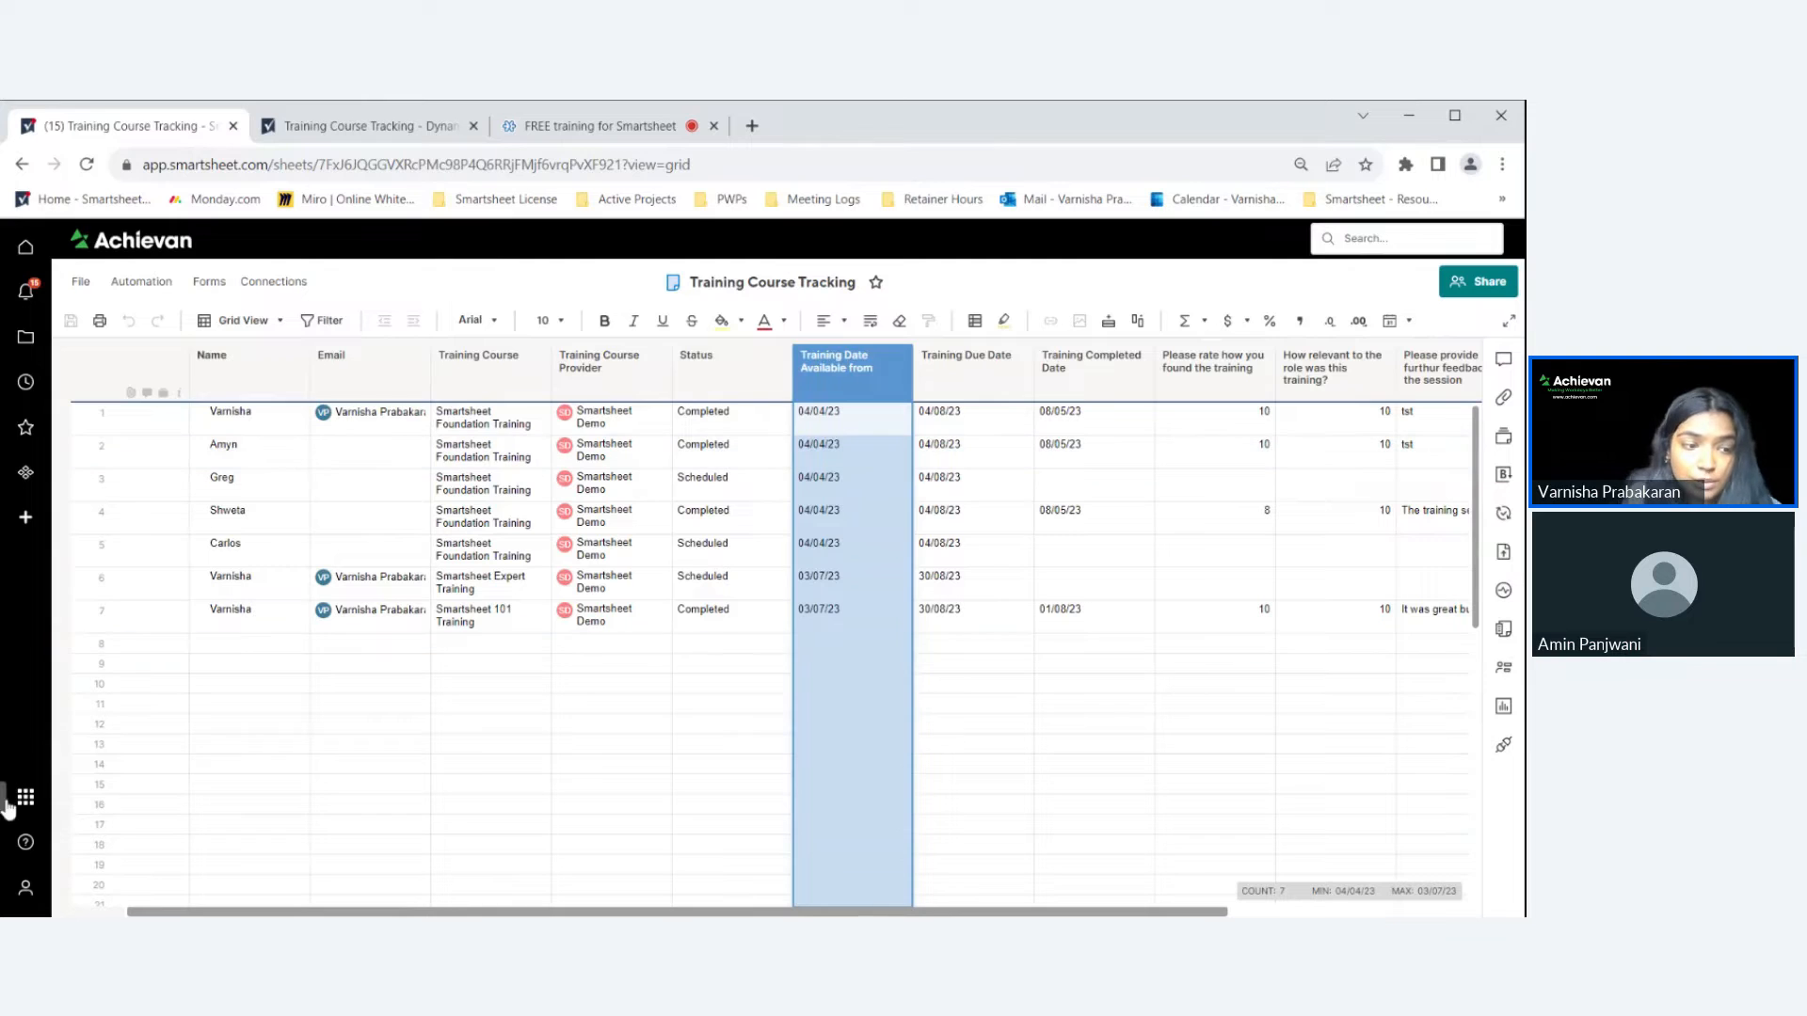
Launch Dynamic View, then move between the Training Course Tracking sheet and view.
click(25, 797)
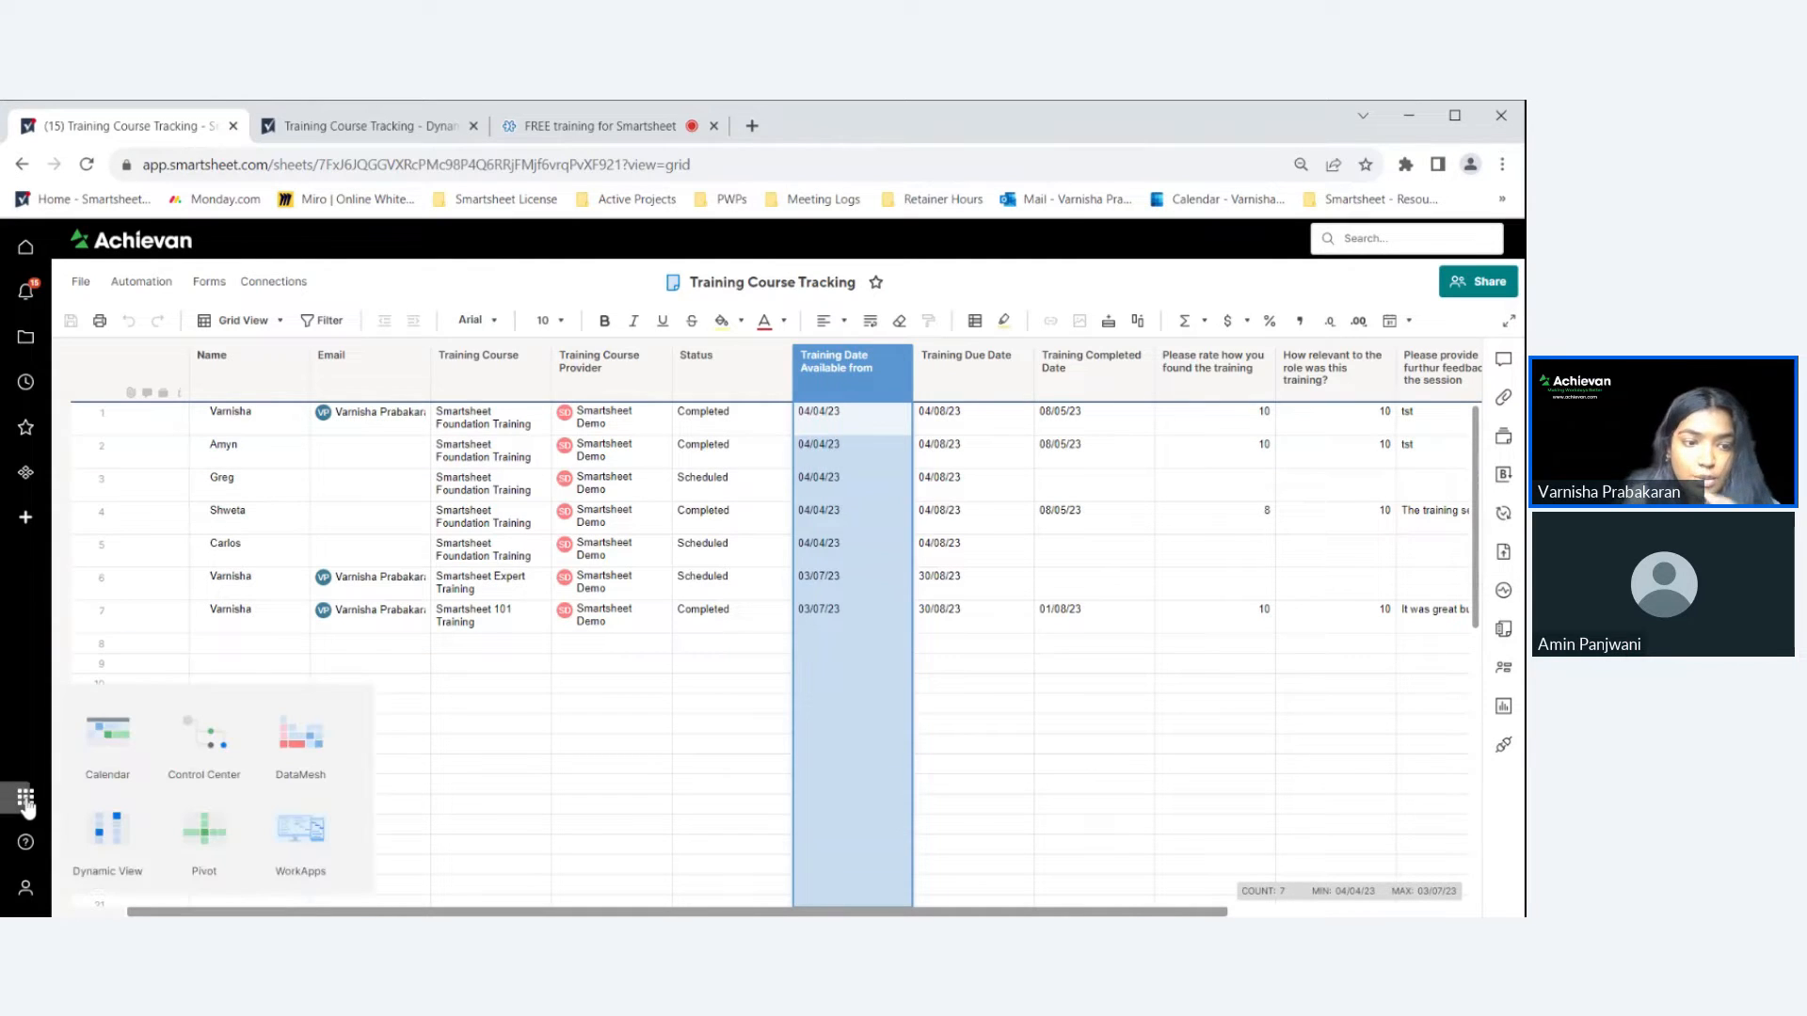
click(108, 841)
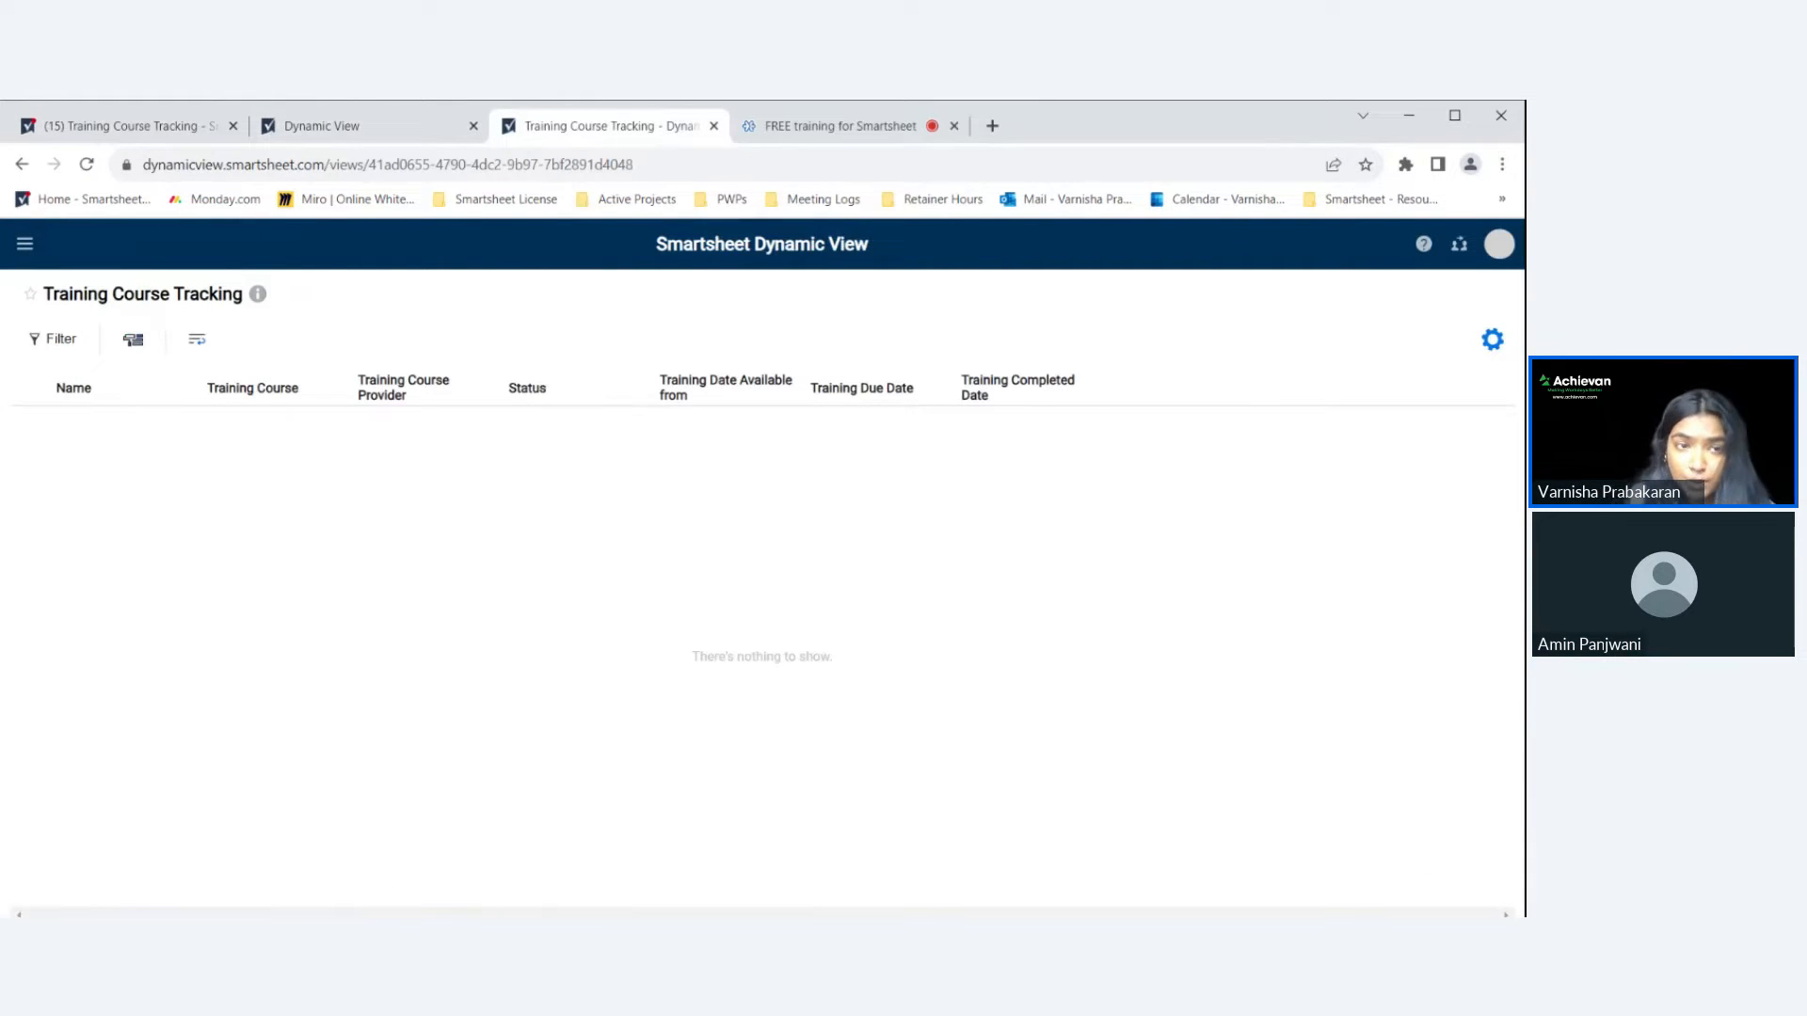
mouse_move(937, 744)
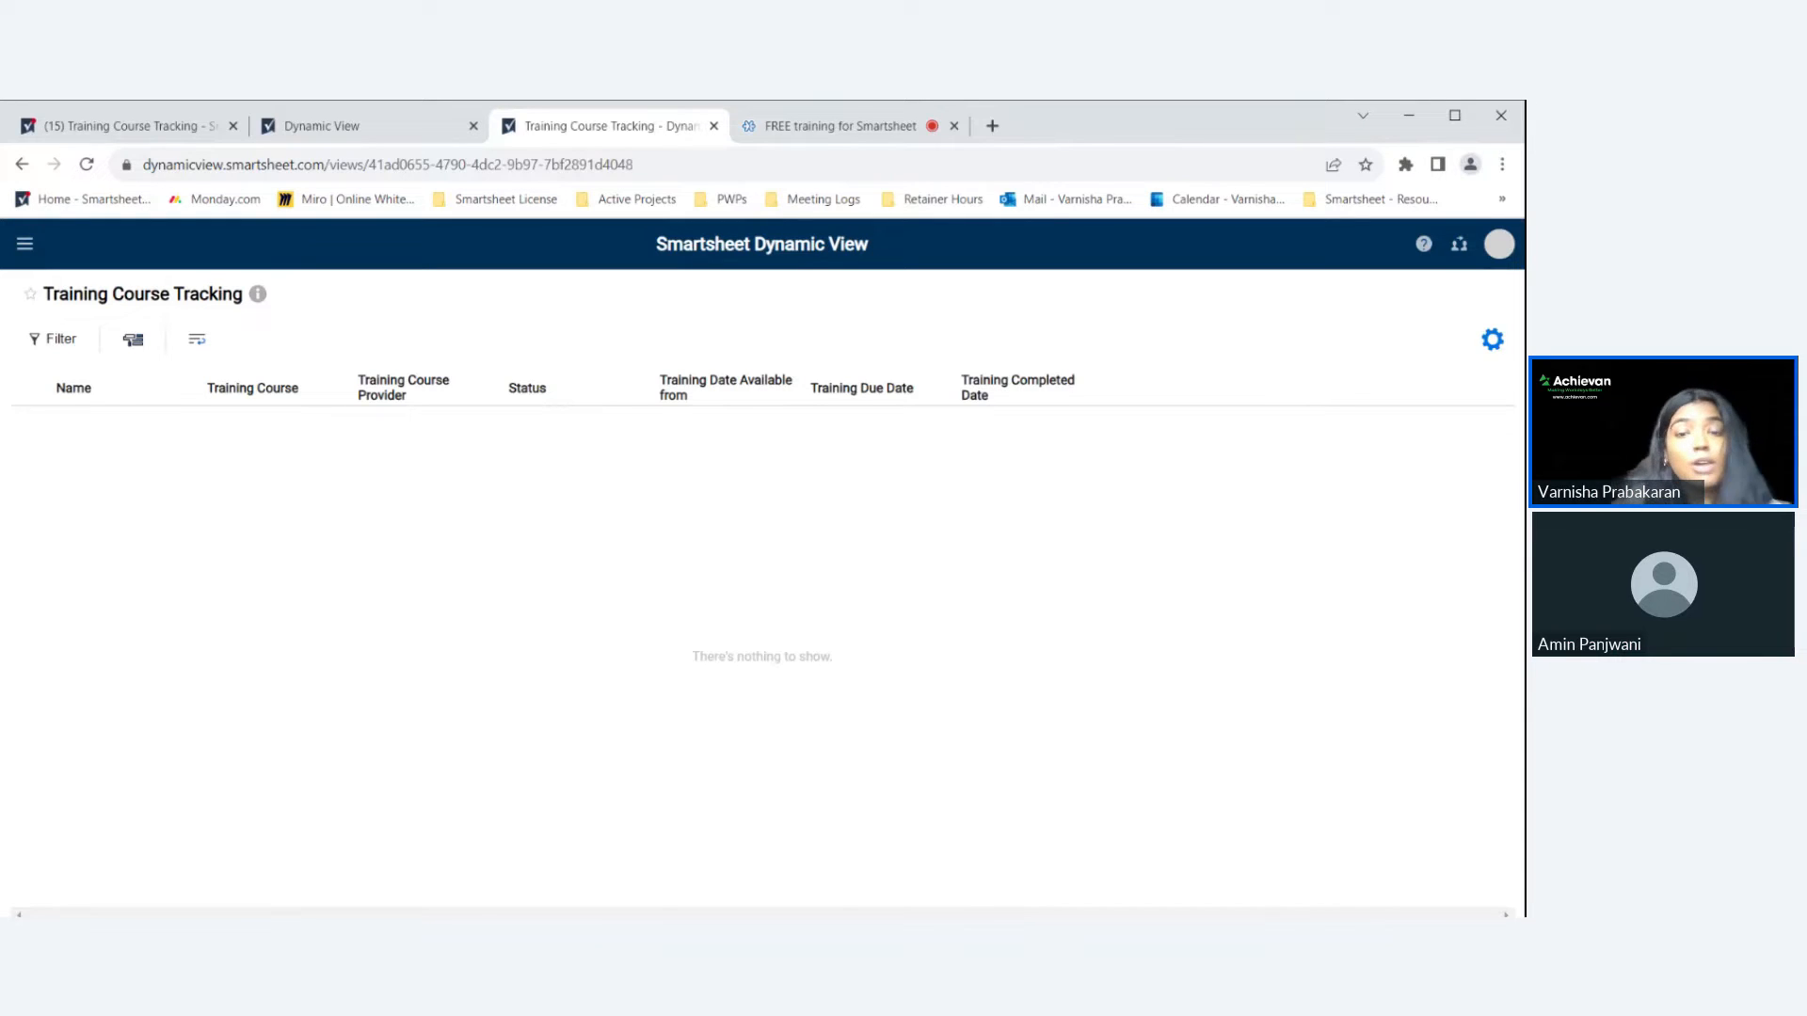
mouse_move(750, 689)
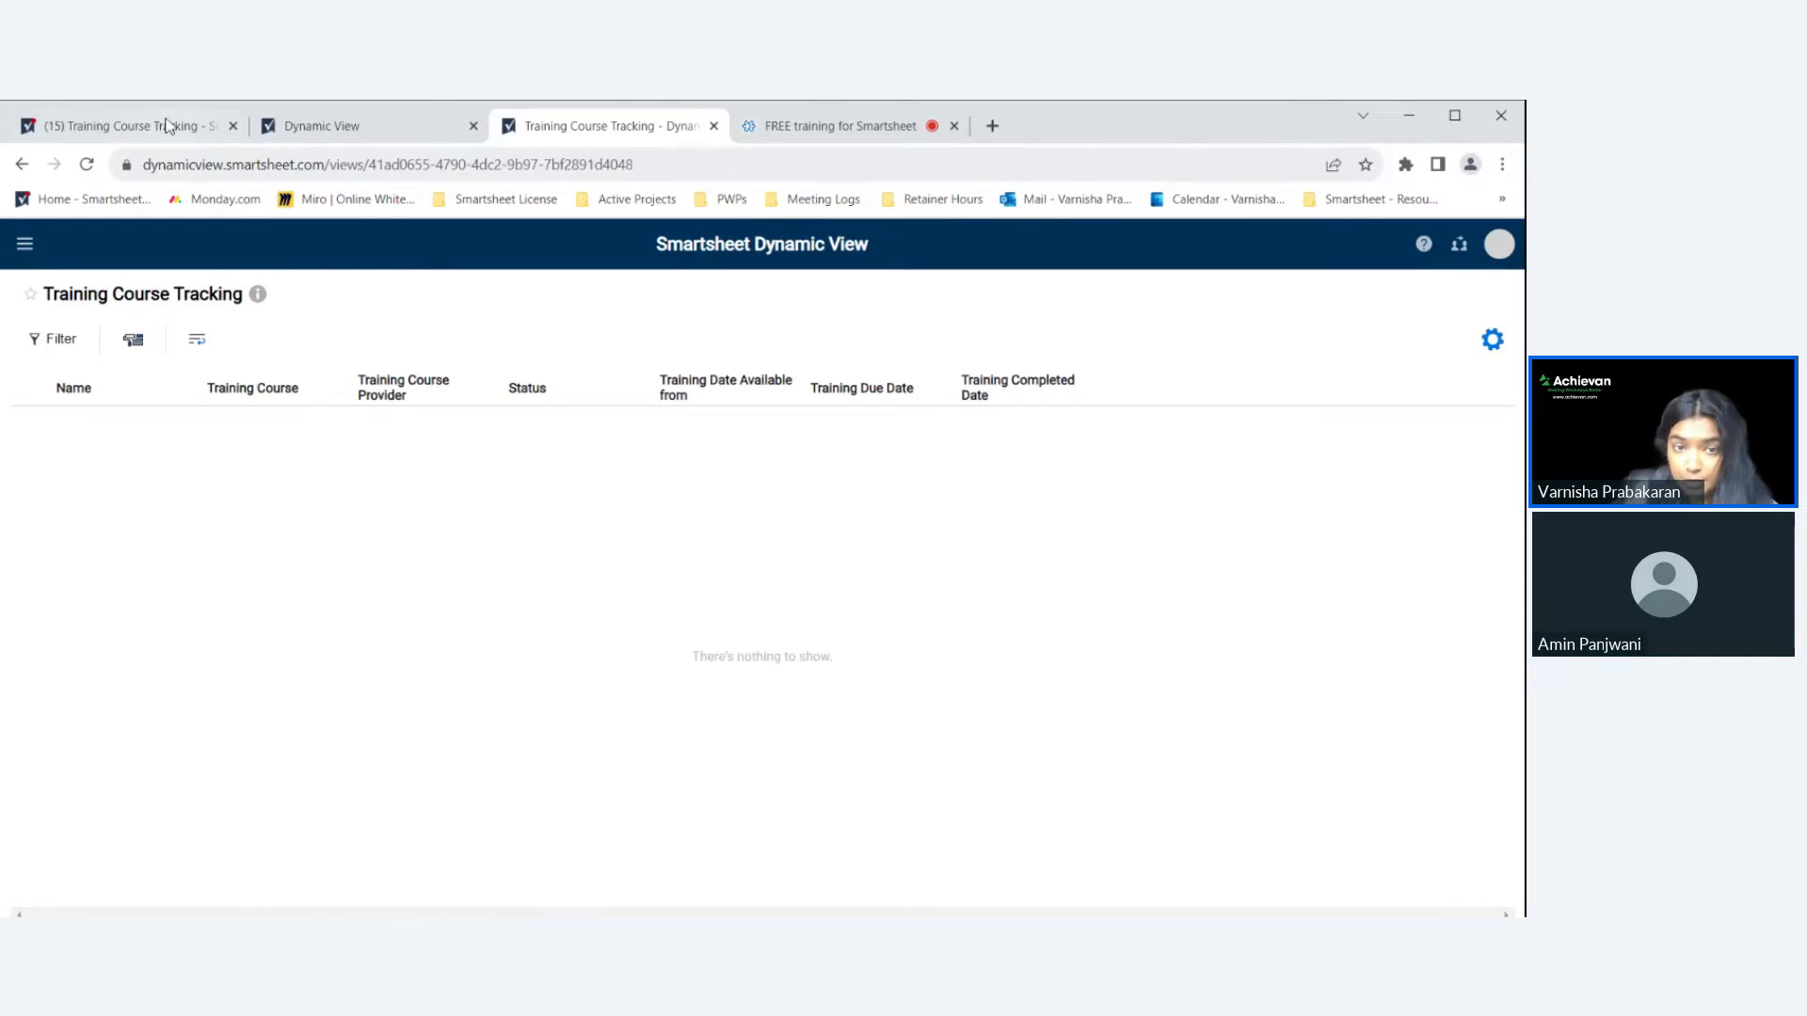
click(115, 125)
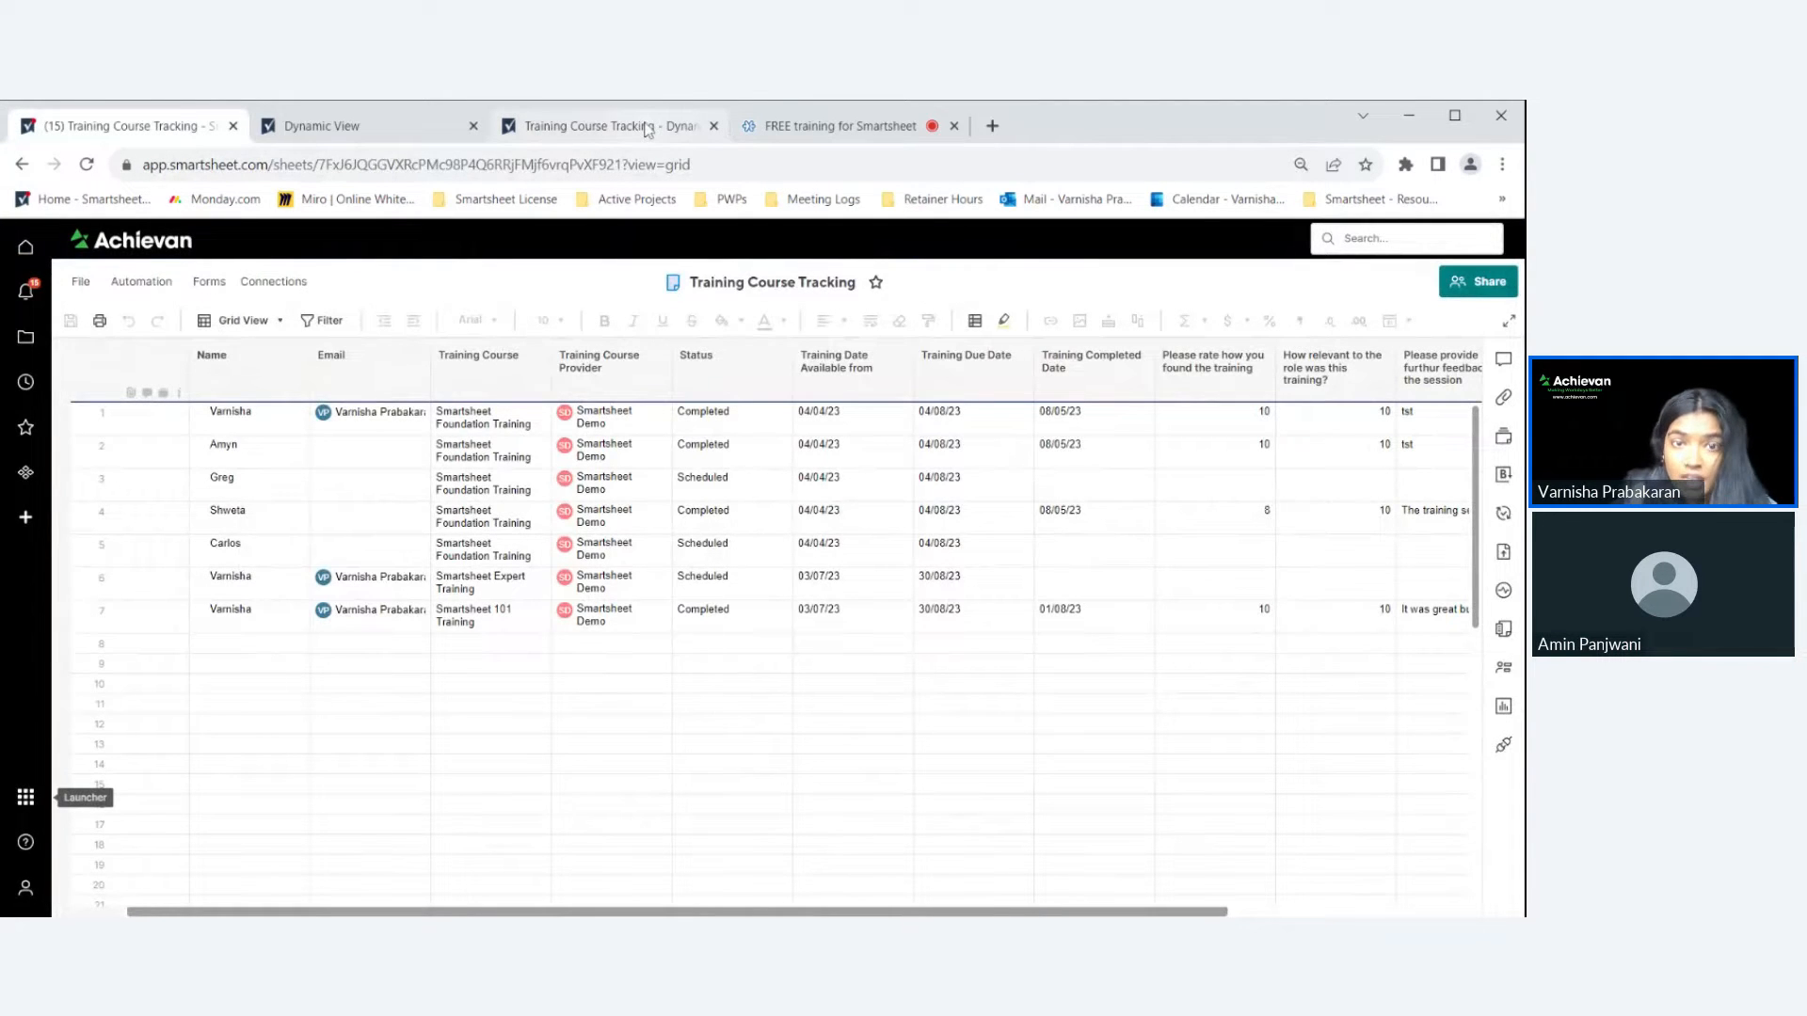
click(605, 126)
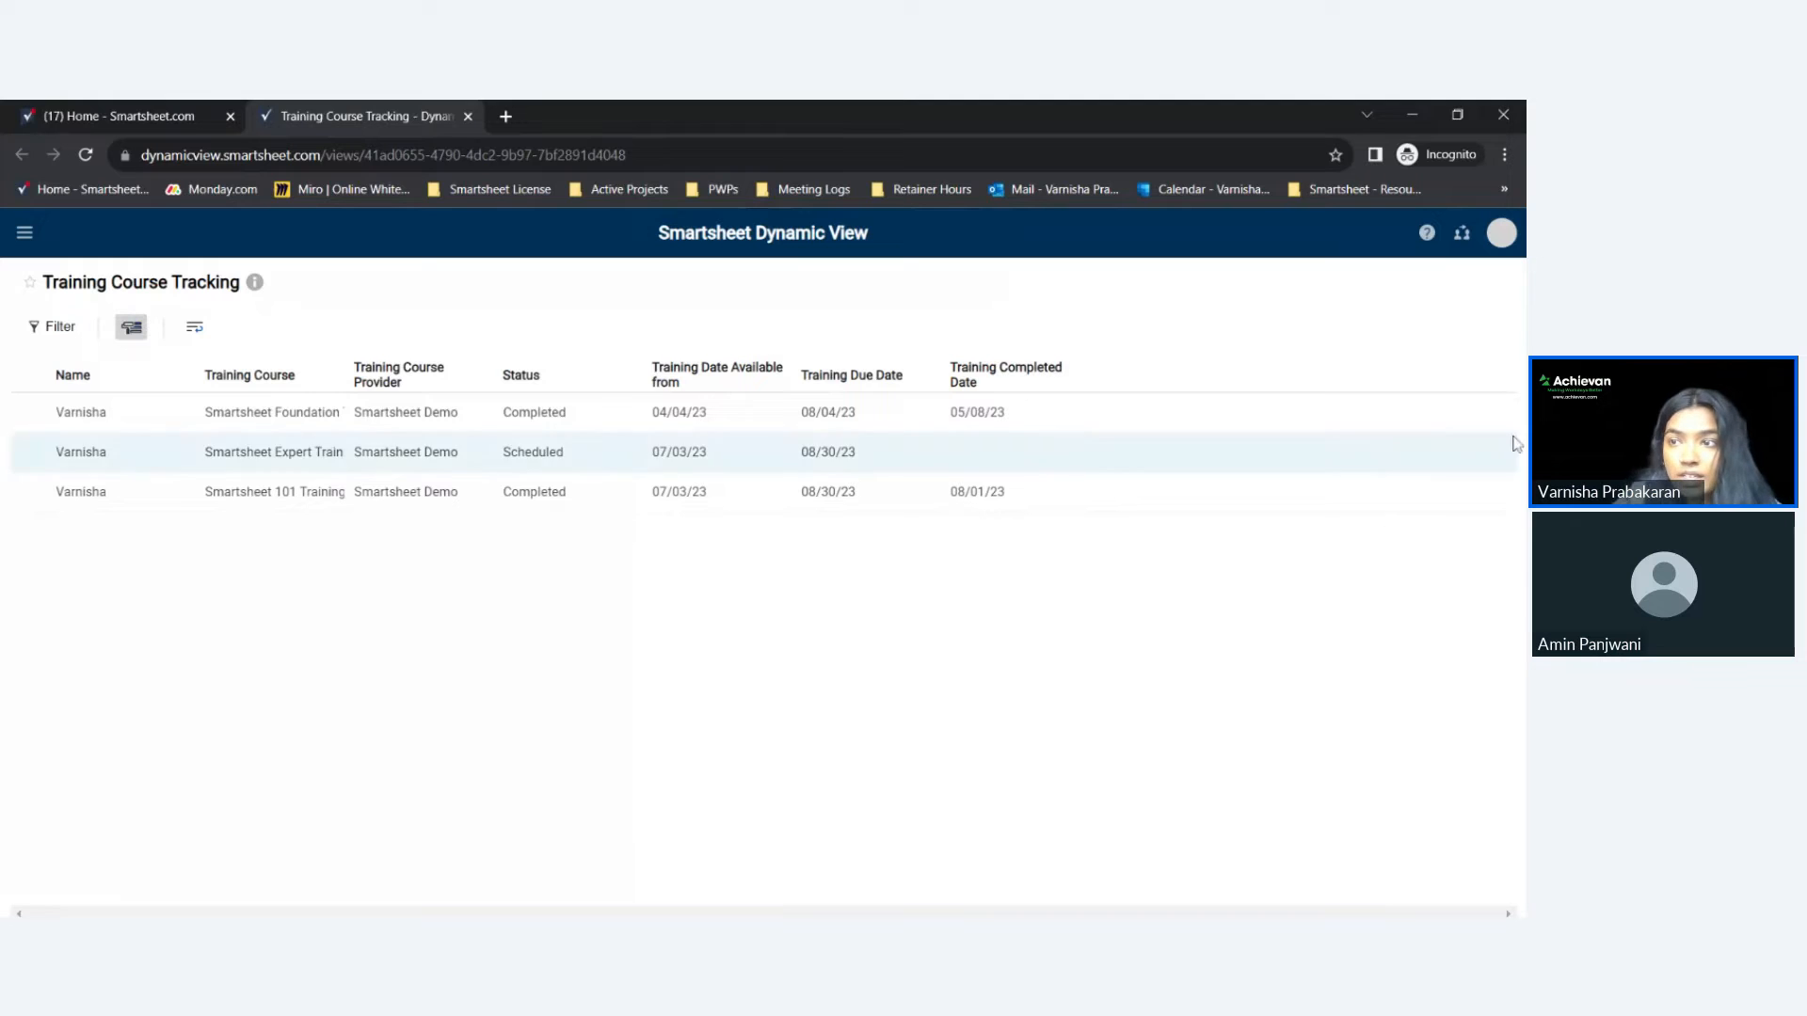
Check the signed-in account details from the profile avatar.
click(1502, 231)
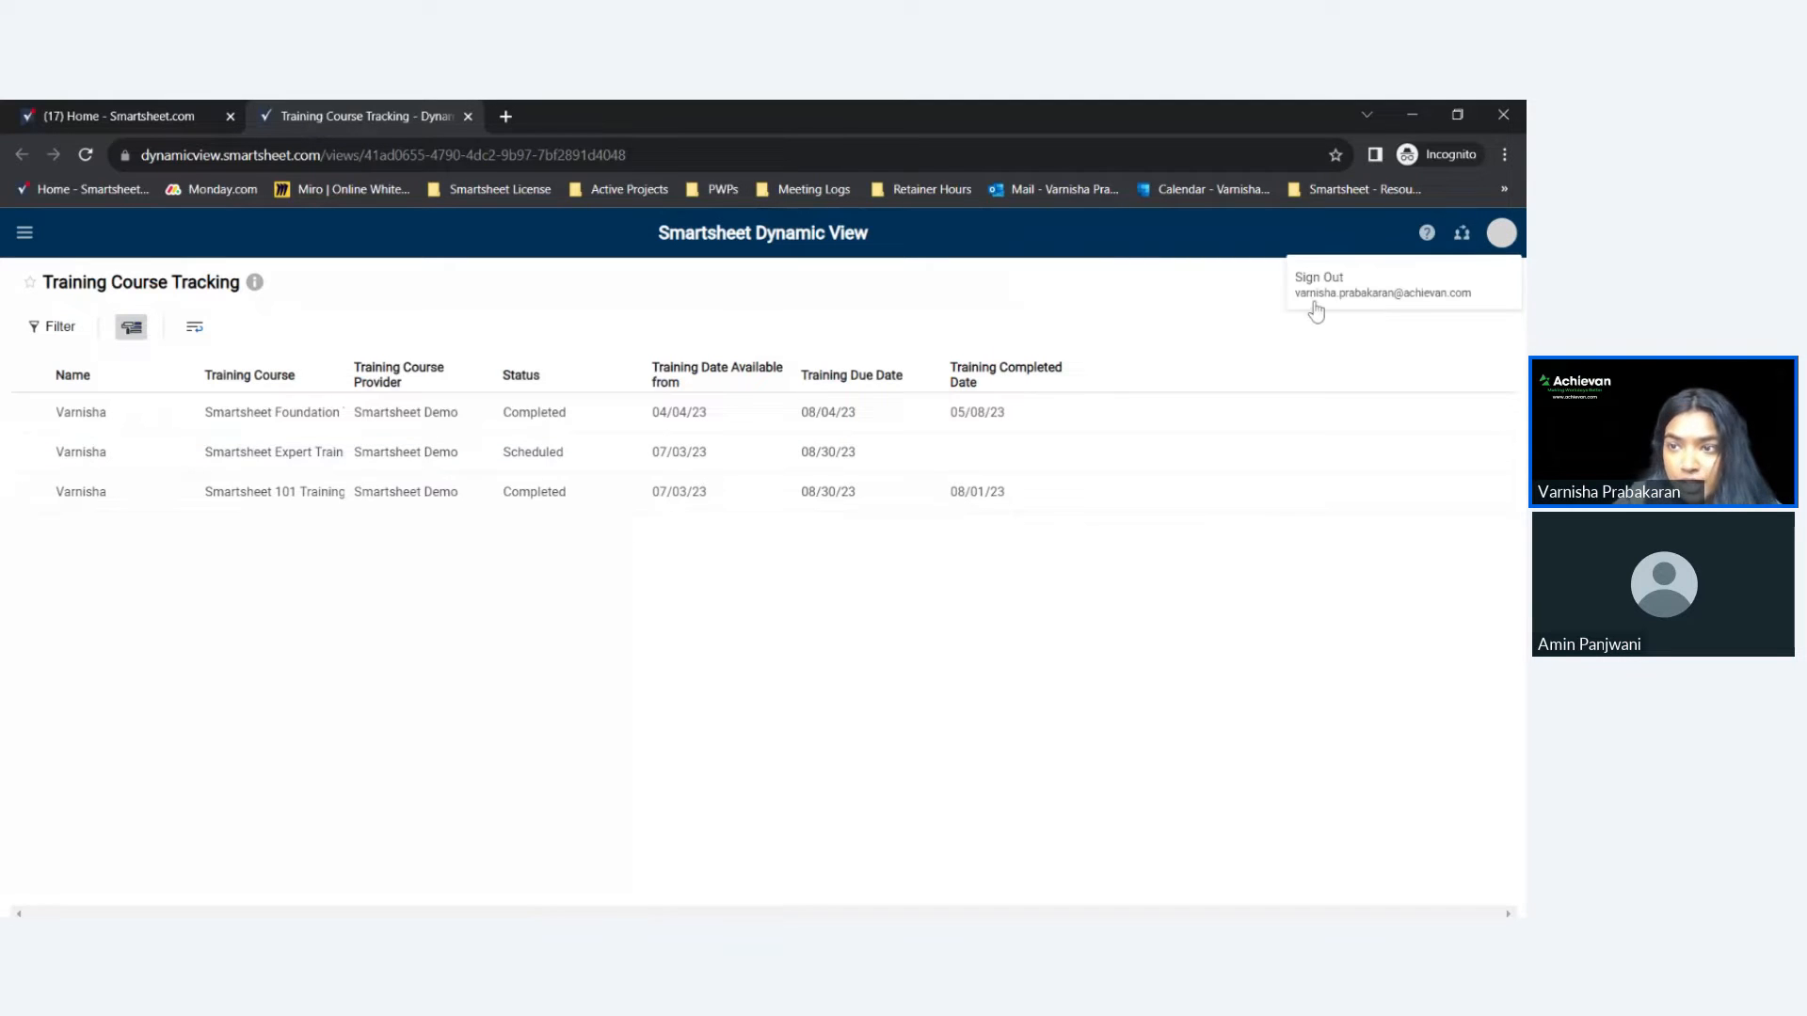
mouse_move(1208, 311)
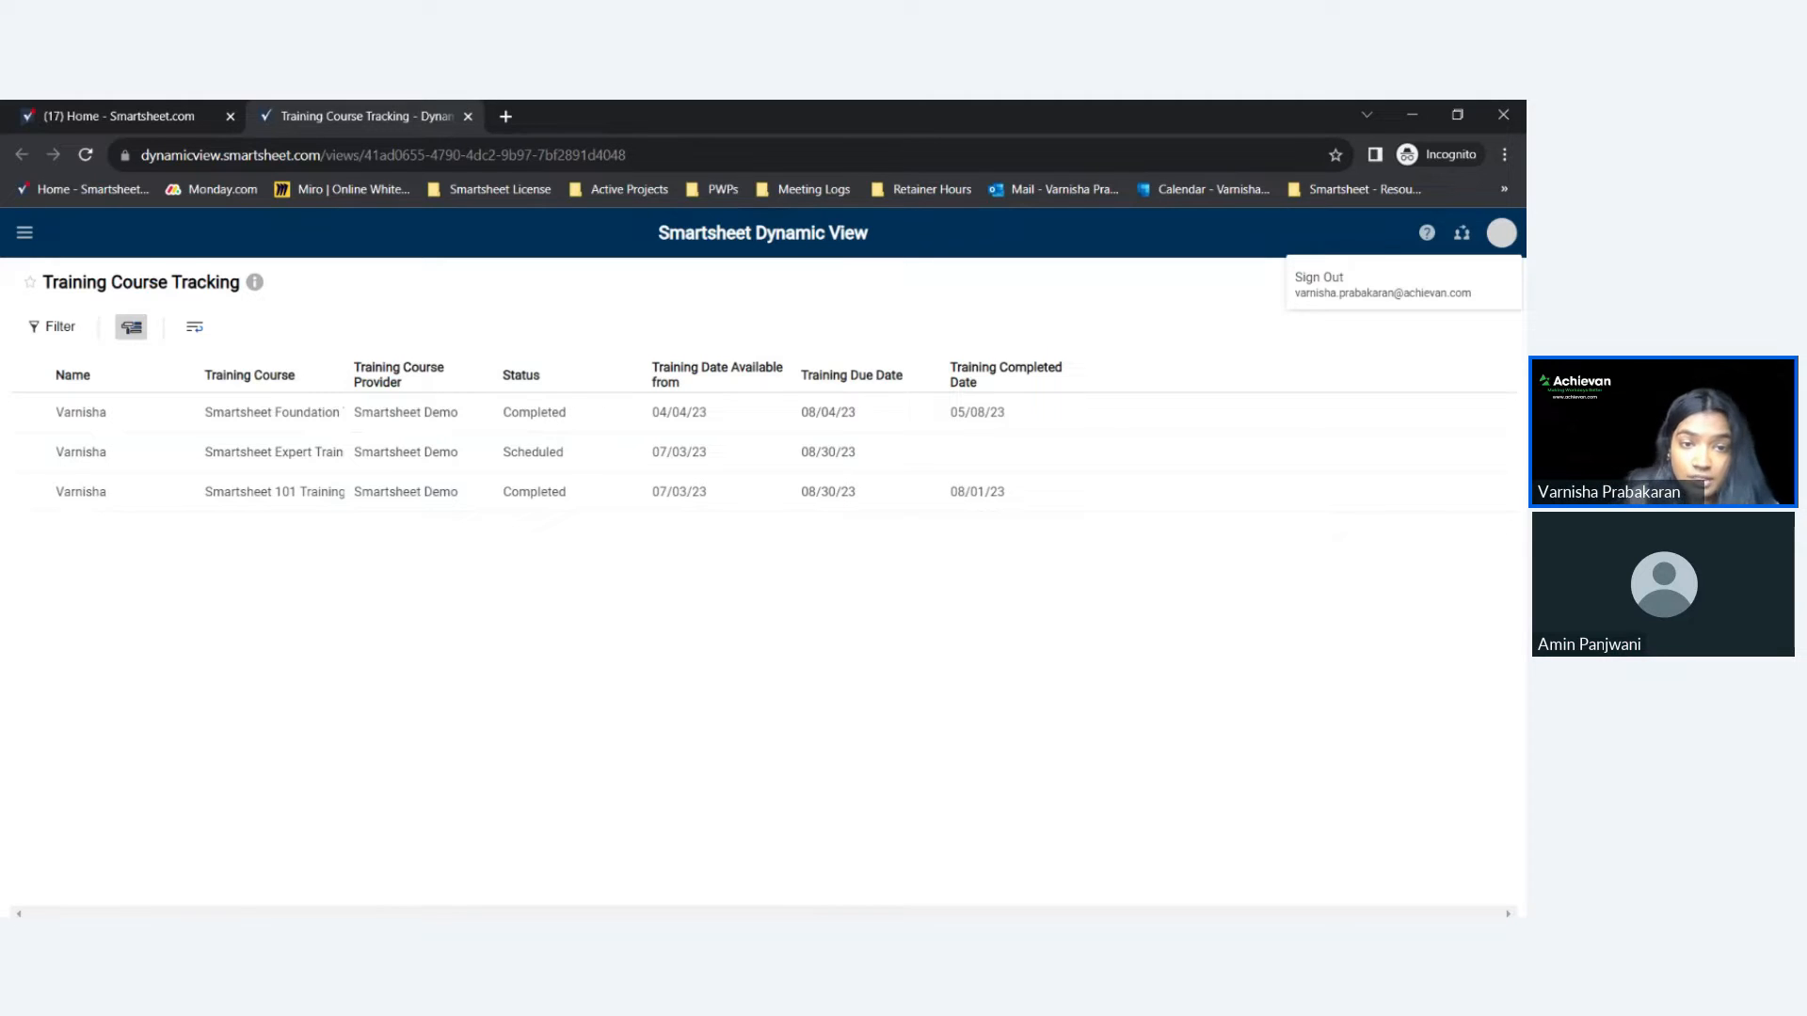
mouse_move(595, 452)
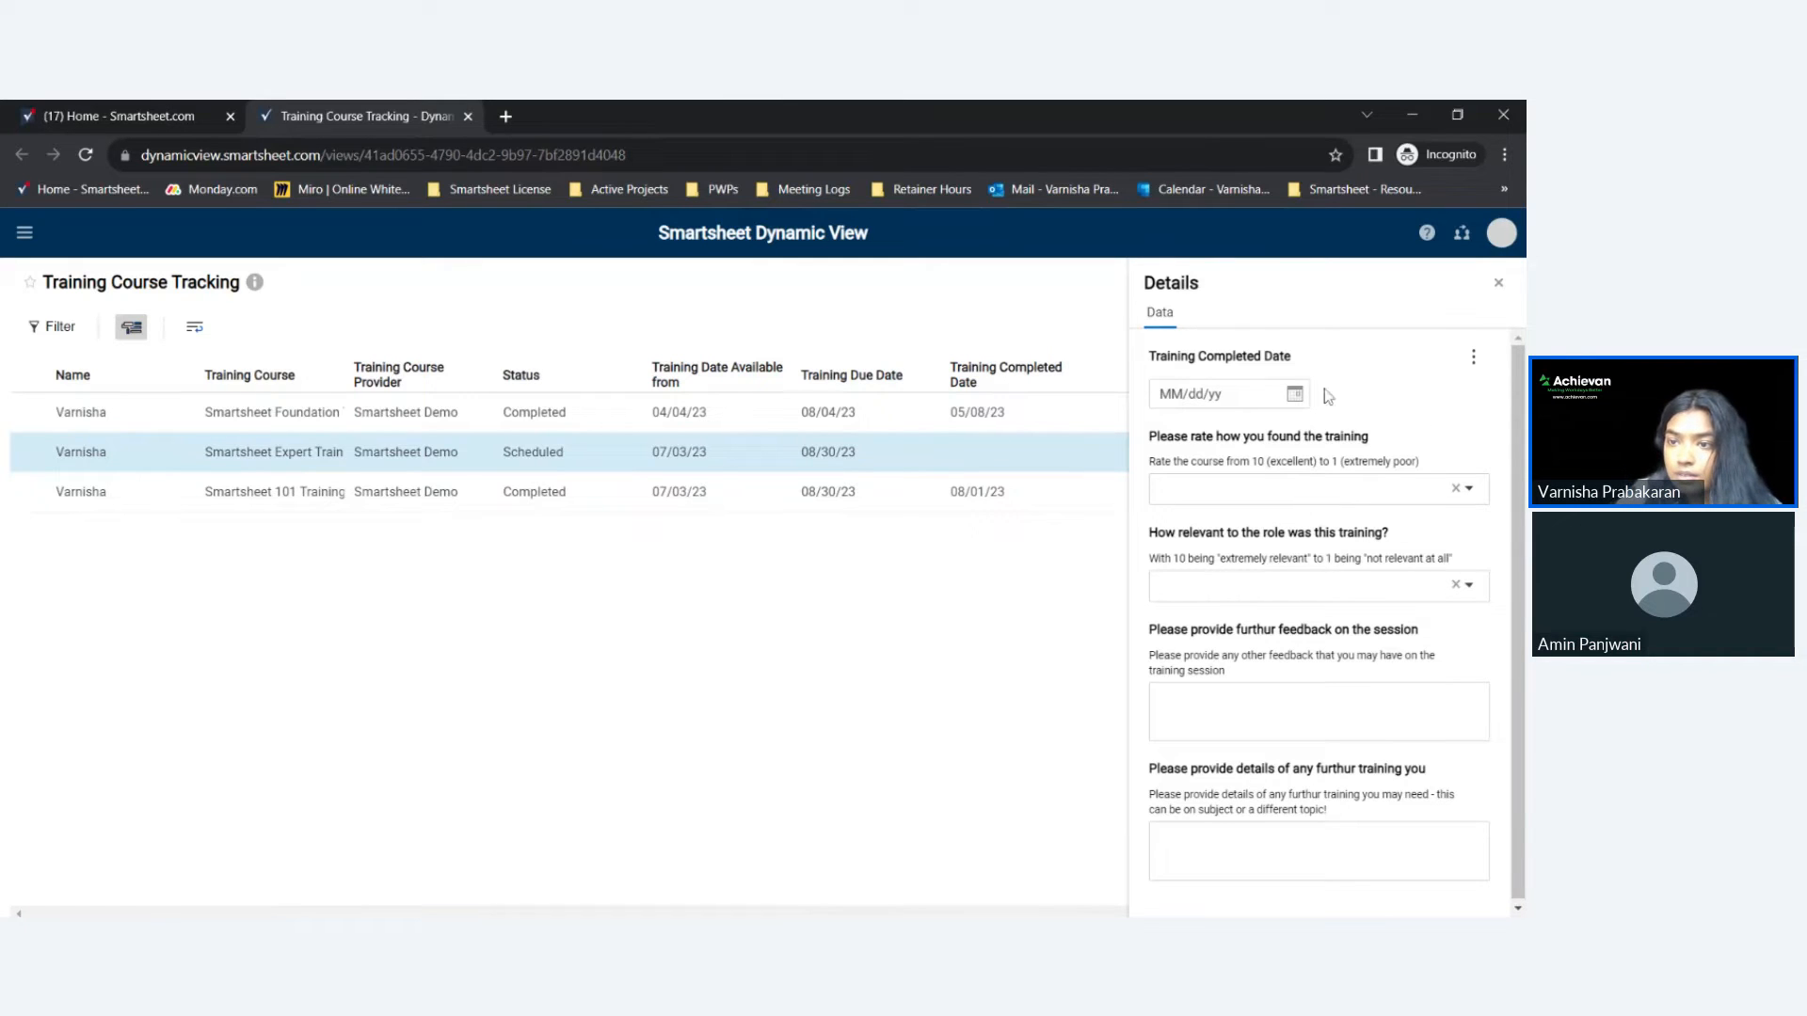
Enter 08/02/23 as the completed date and rate the training 10 on both questions.
text(08/02/23)
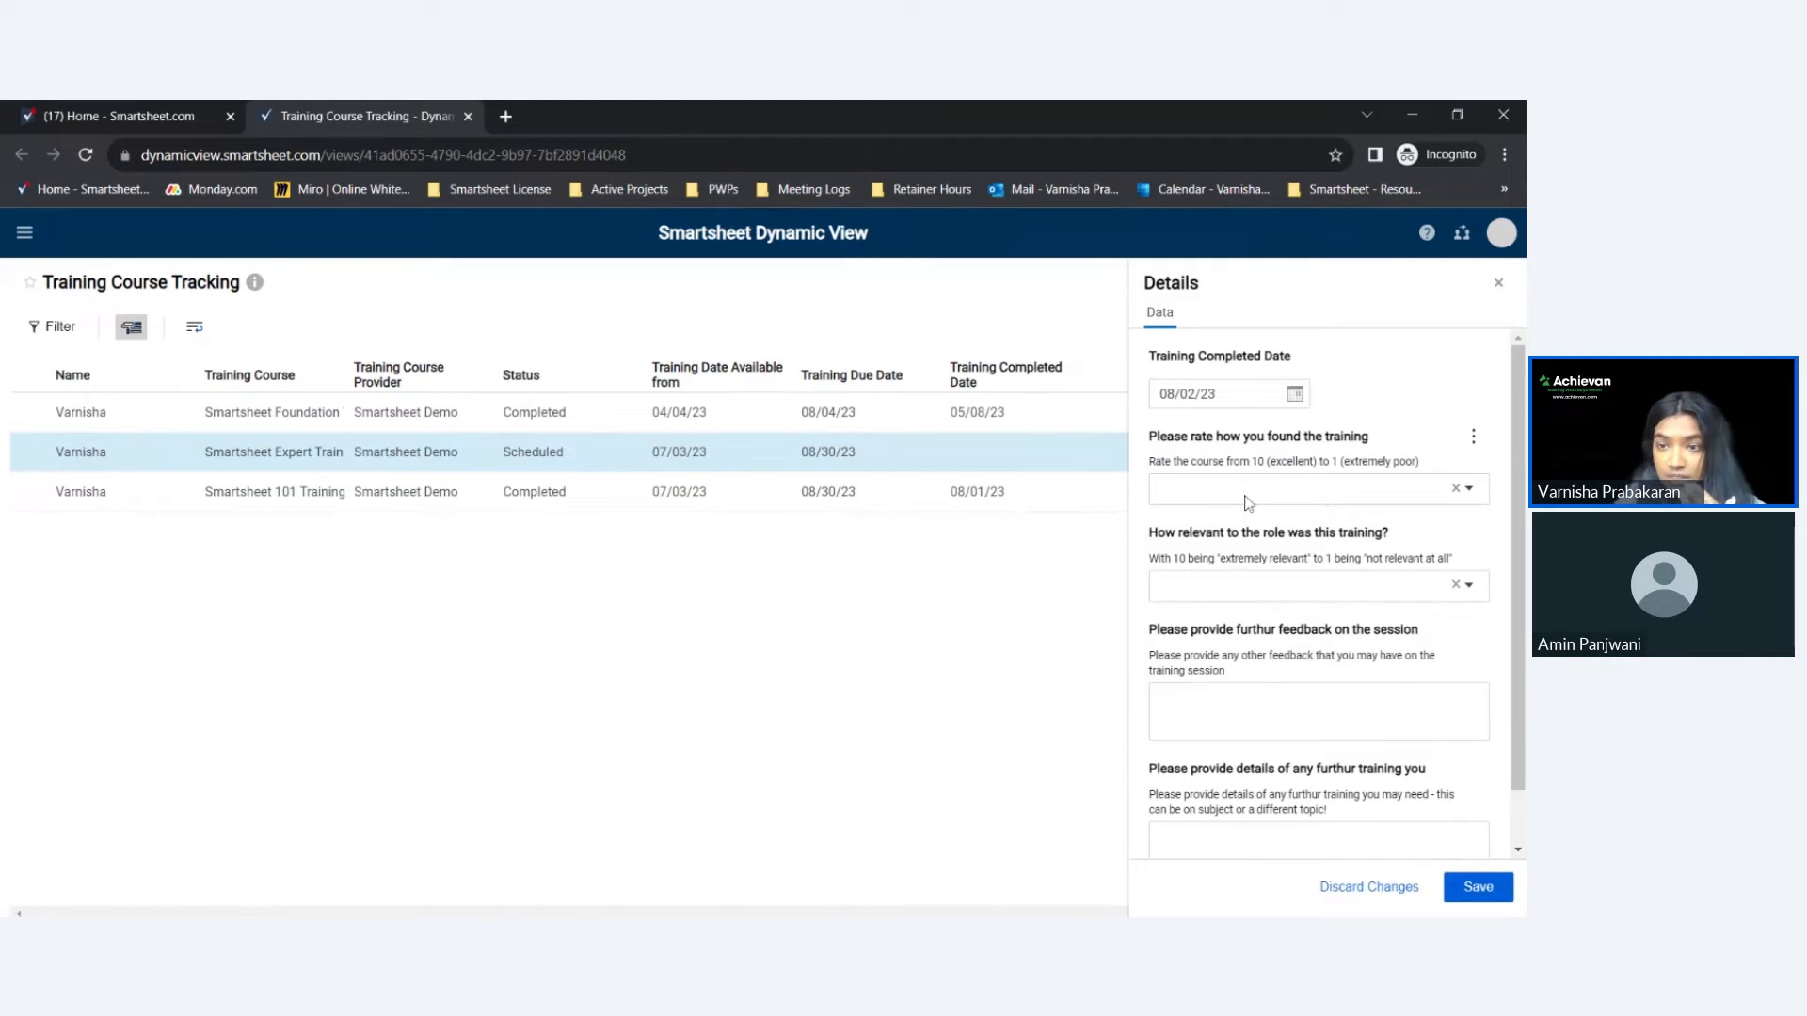
click(1317, 488)
text(10)
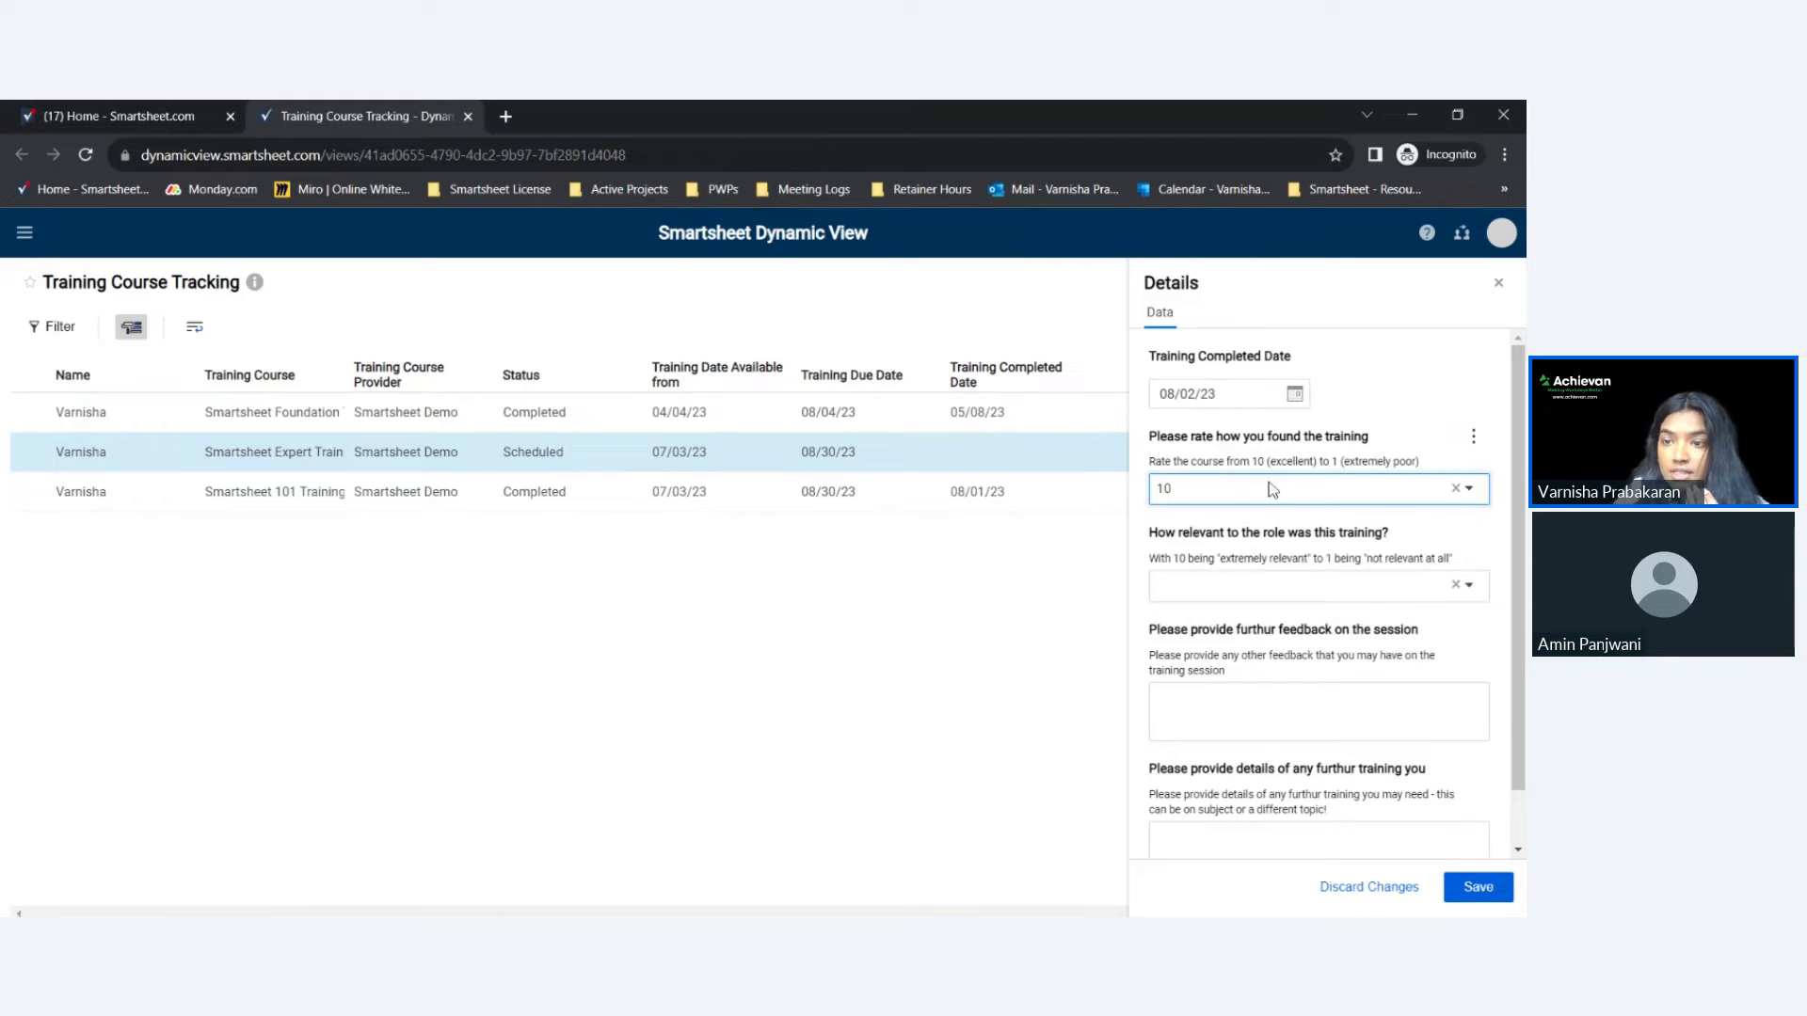
click(1317, 585)
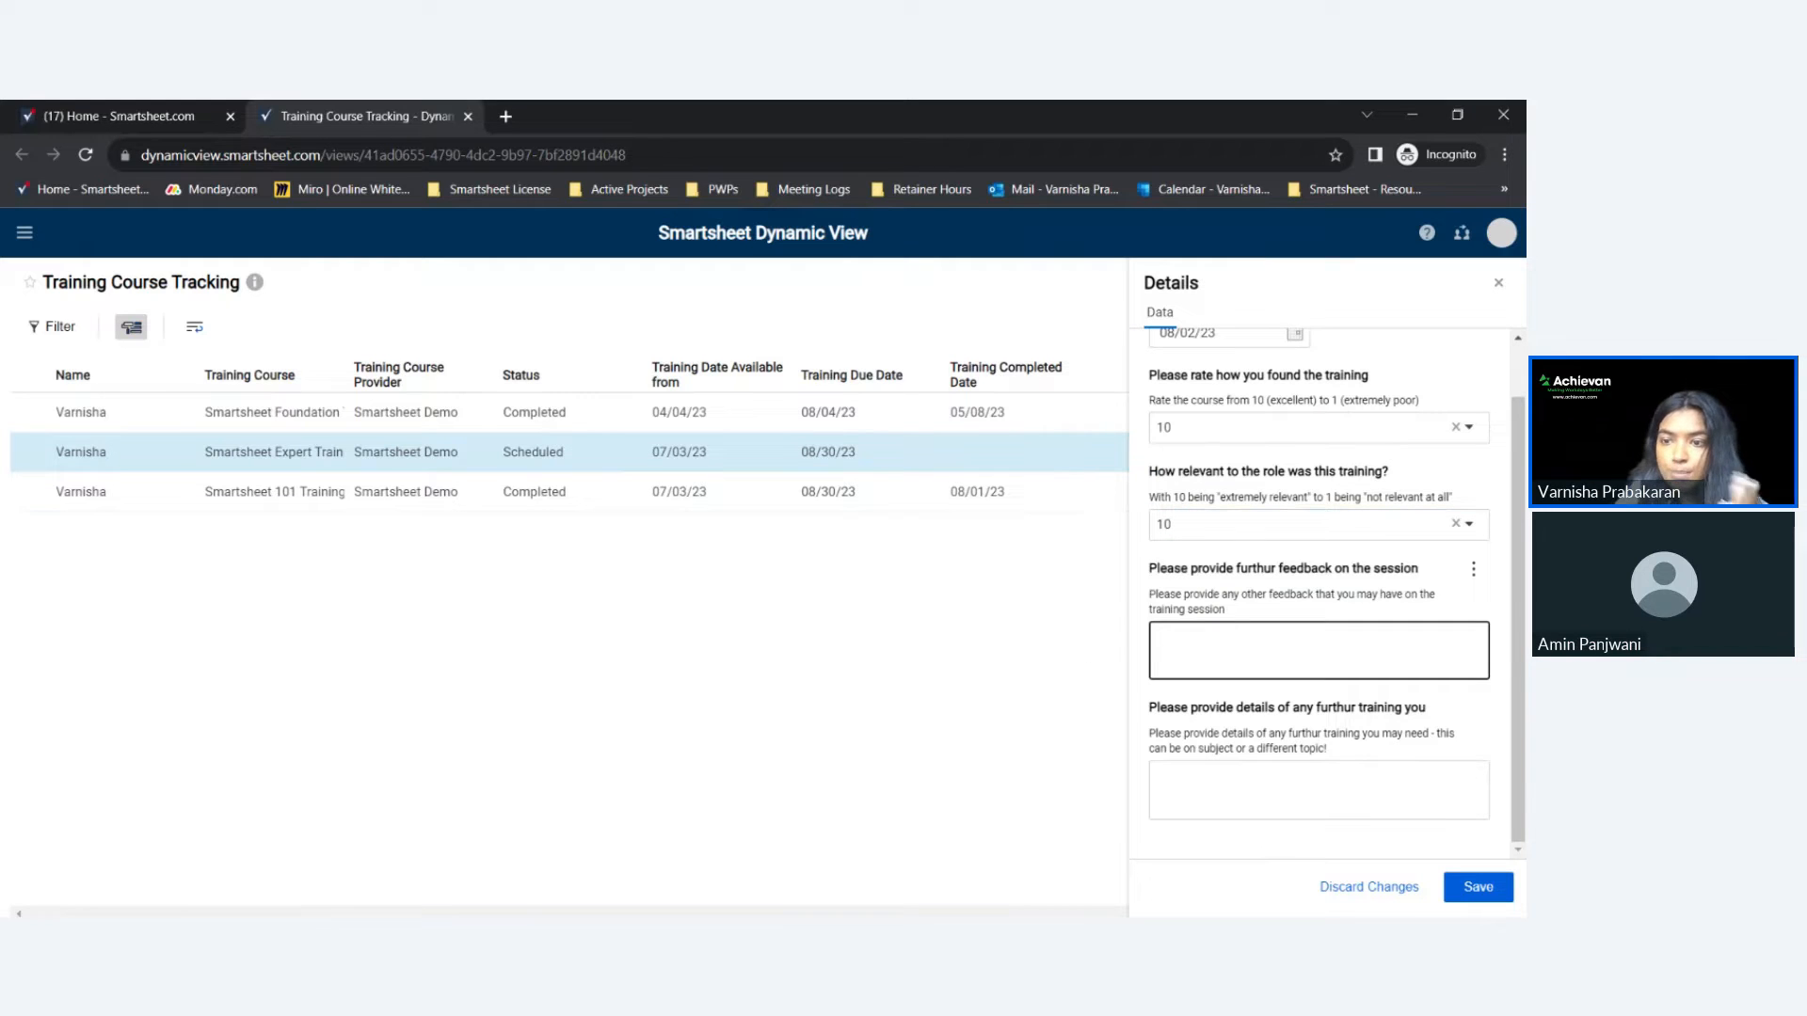
Write feedback asking for more hands-on exercises and further Data Shuttle training.
click(1318, 648)
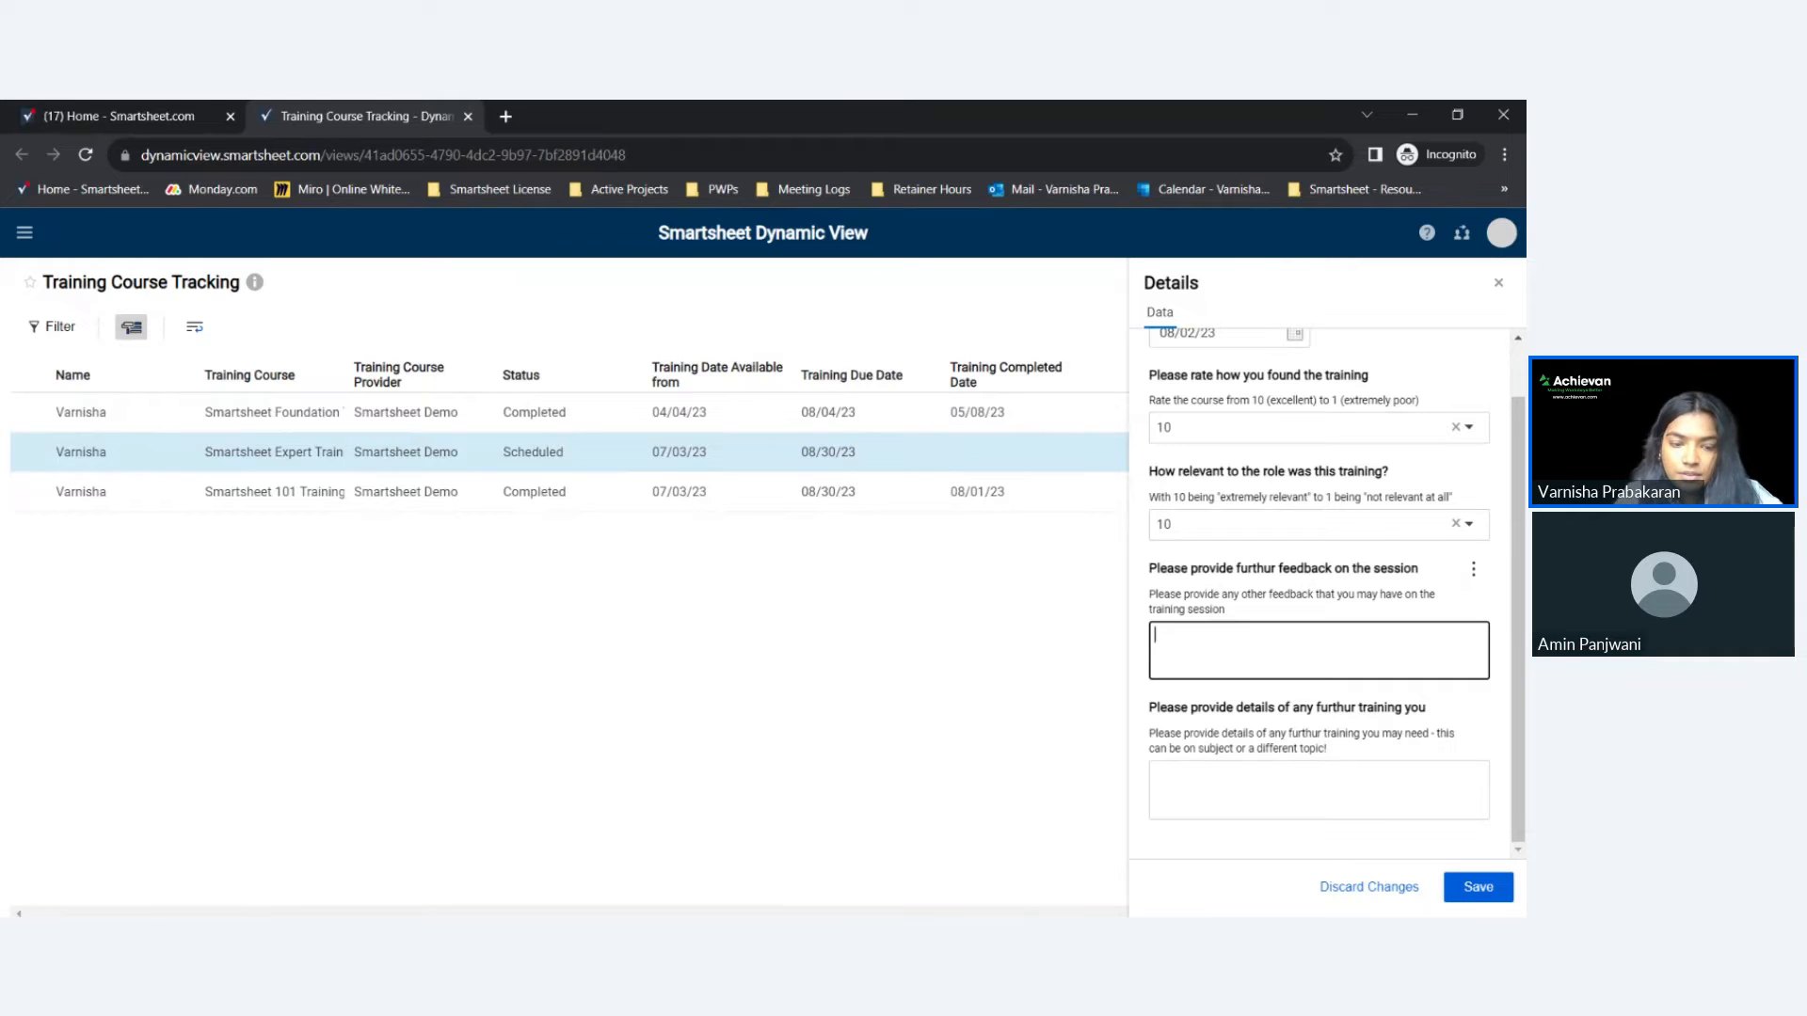
text(I would appreciate if there were mo)
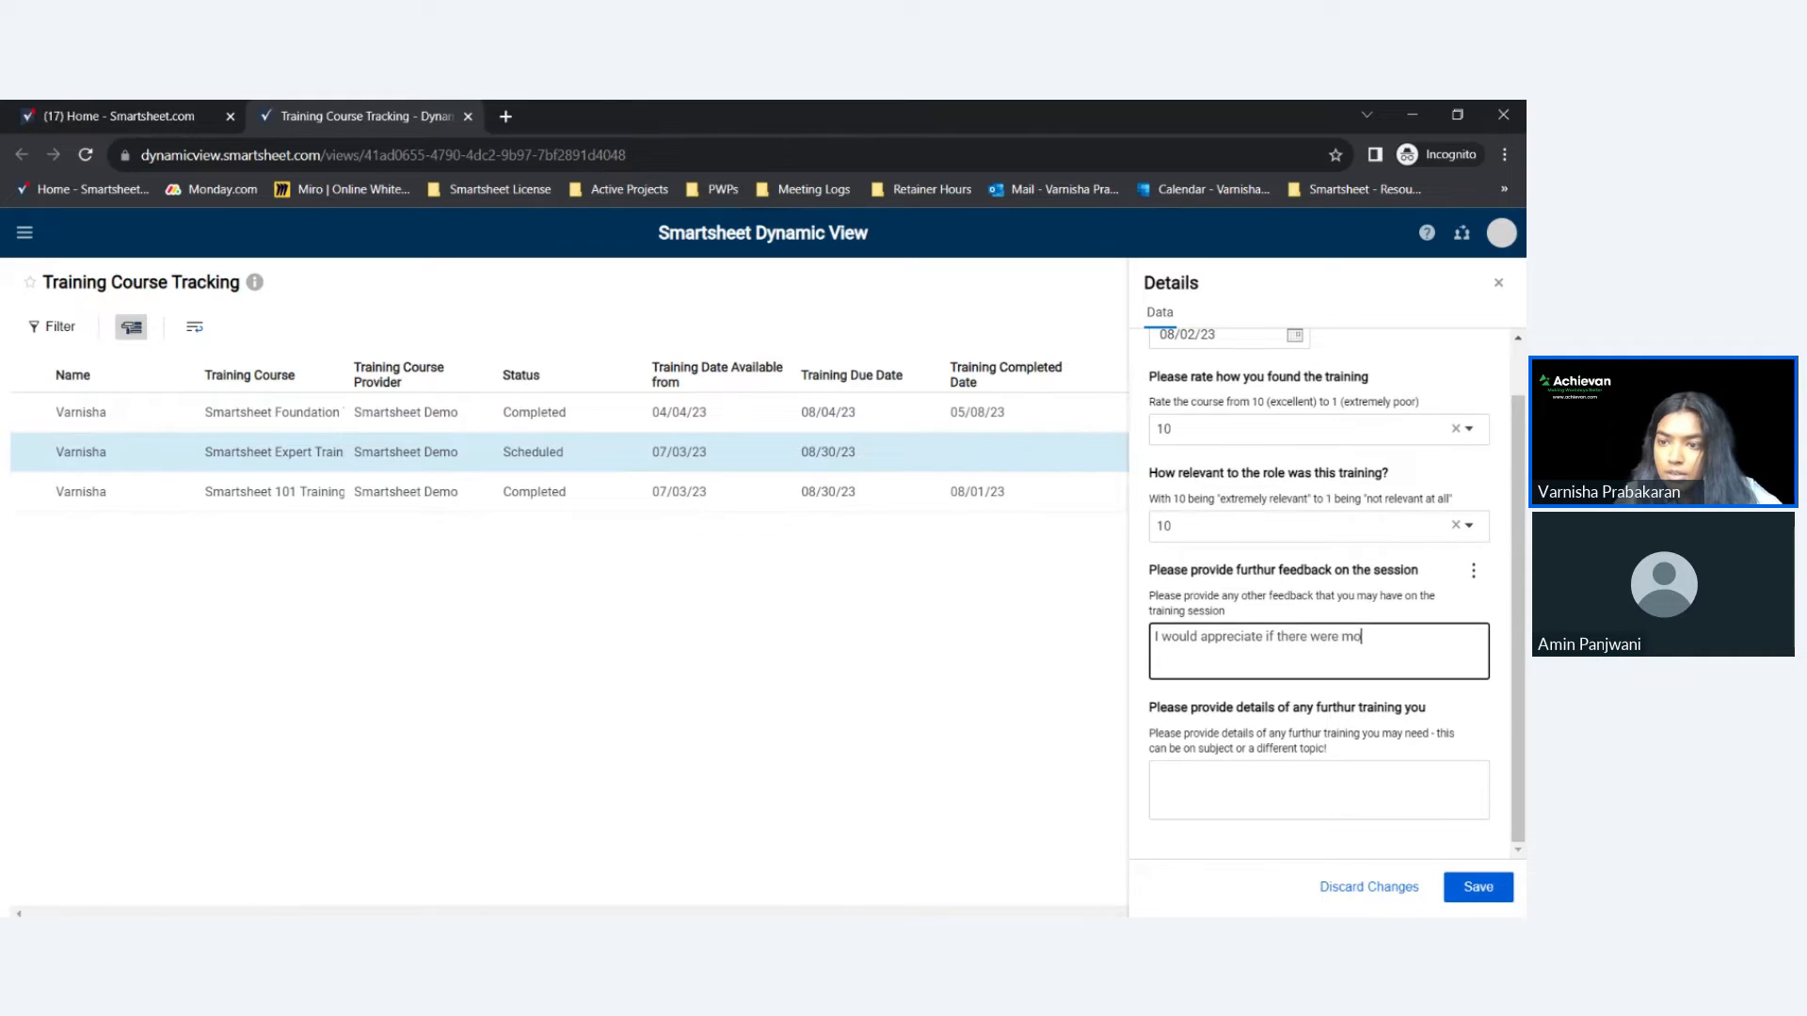
text(re hands on ex)
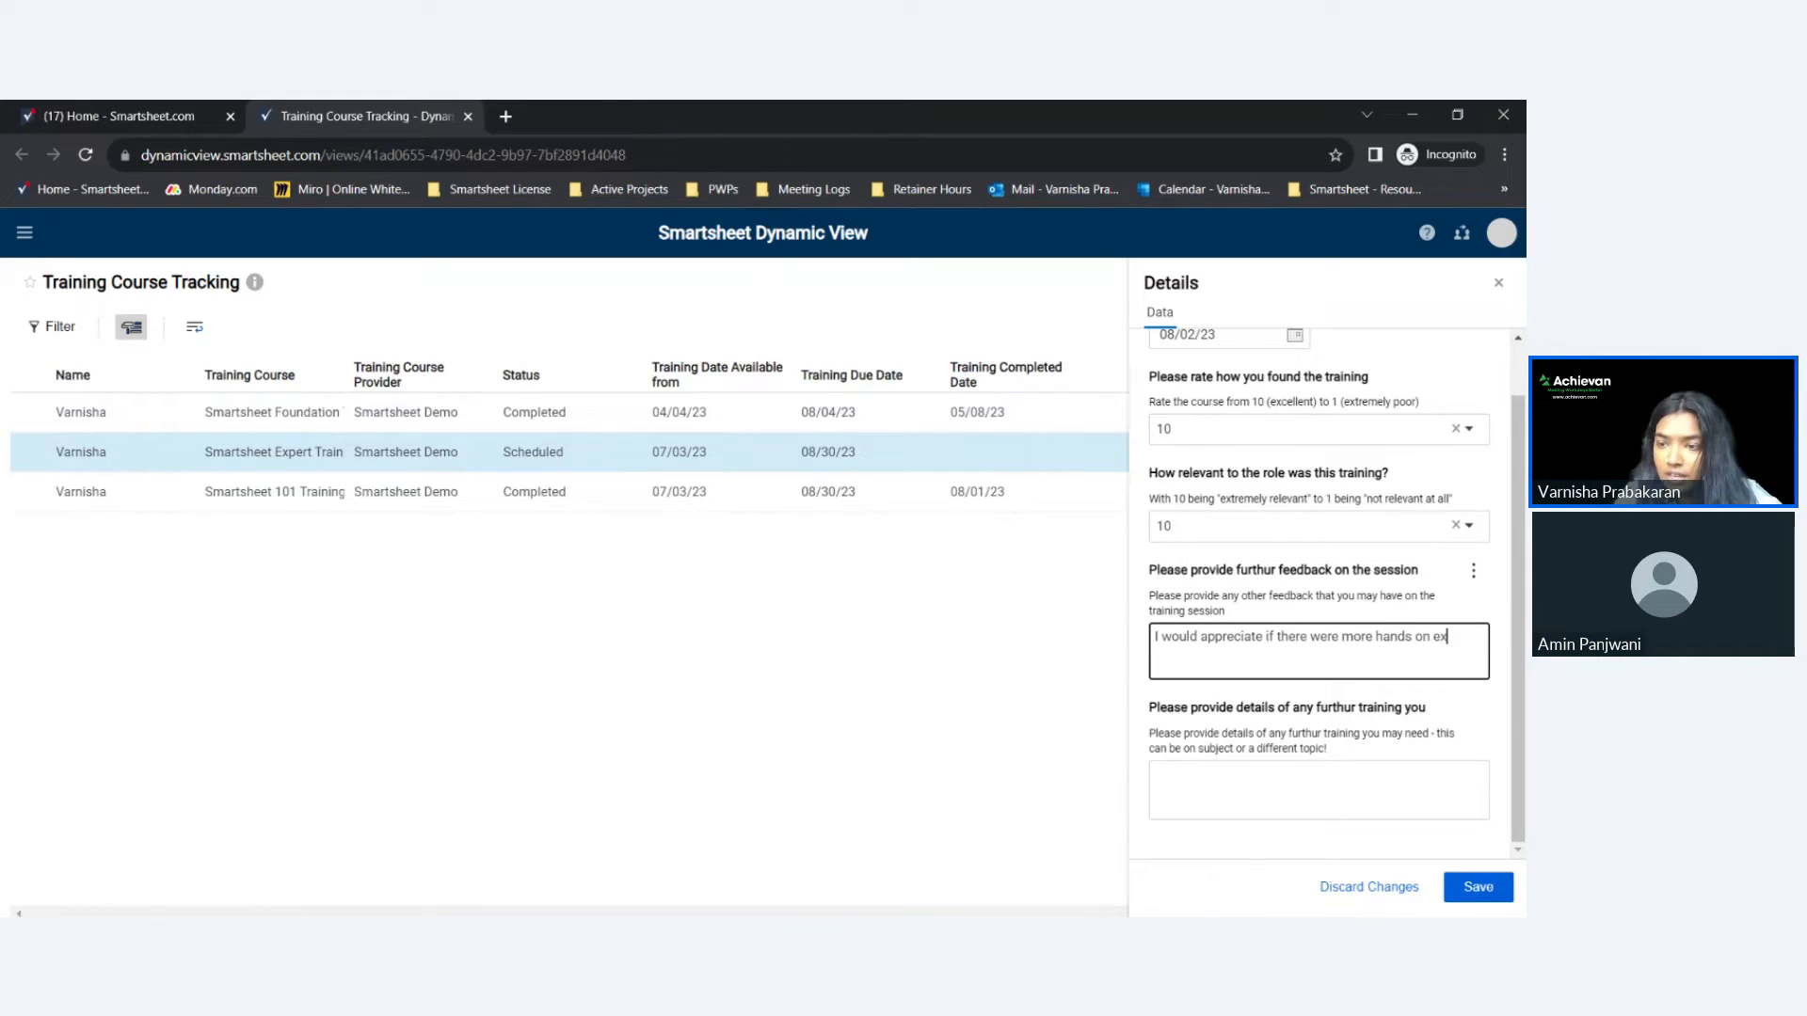
text(exercises)
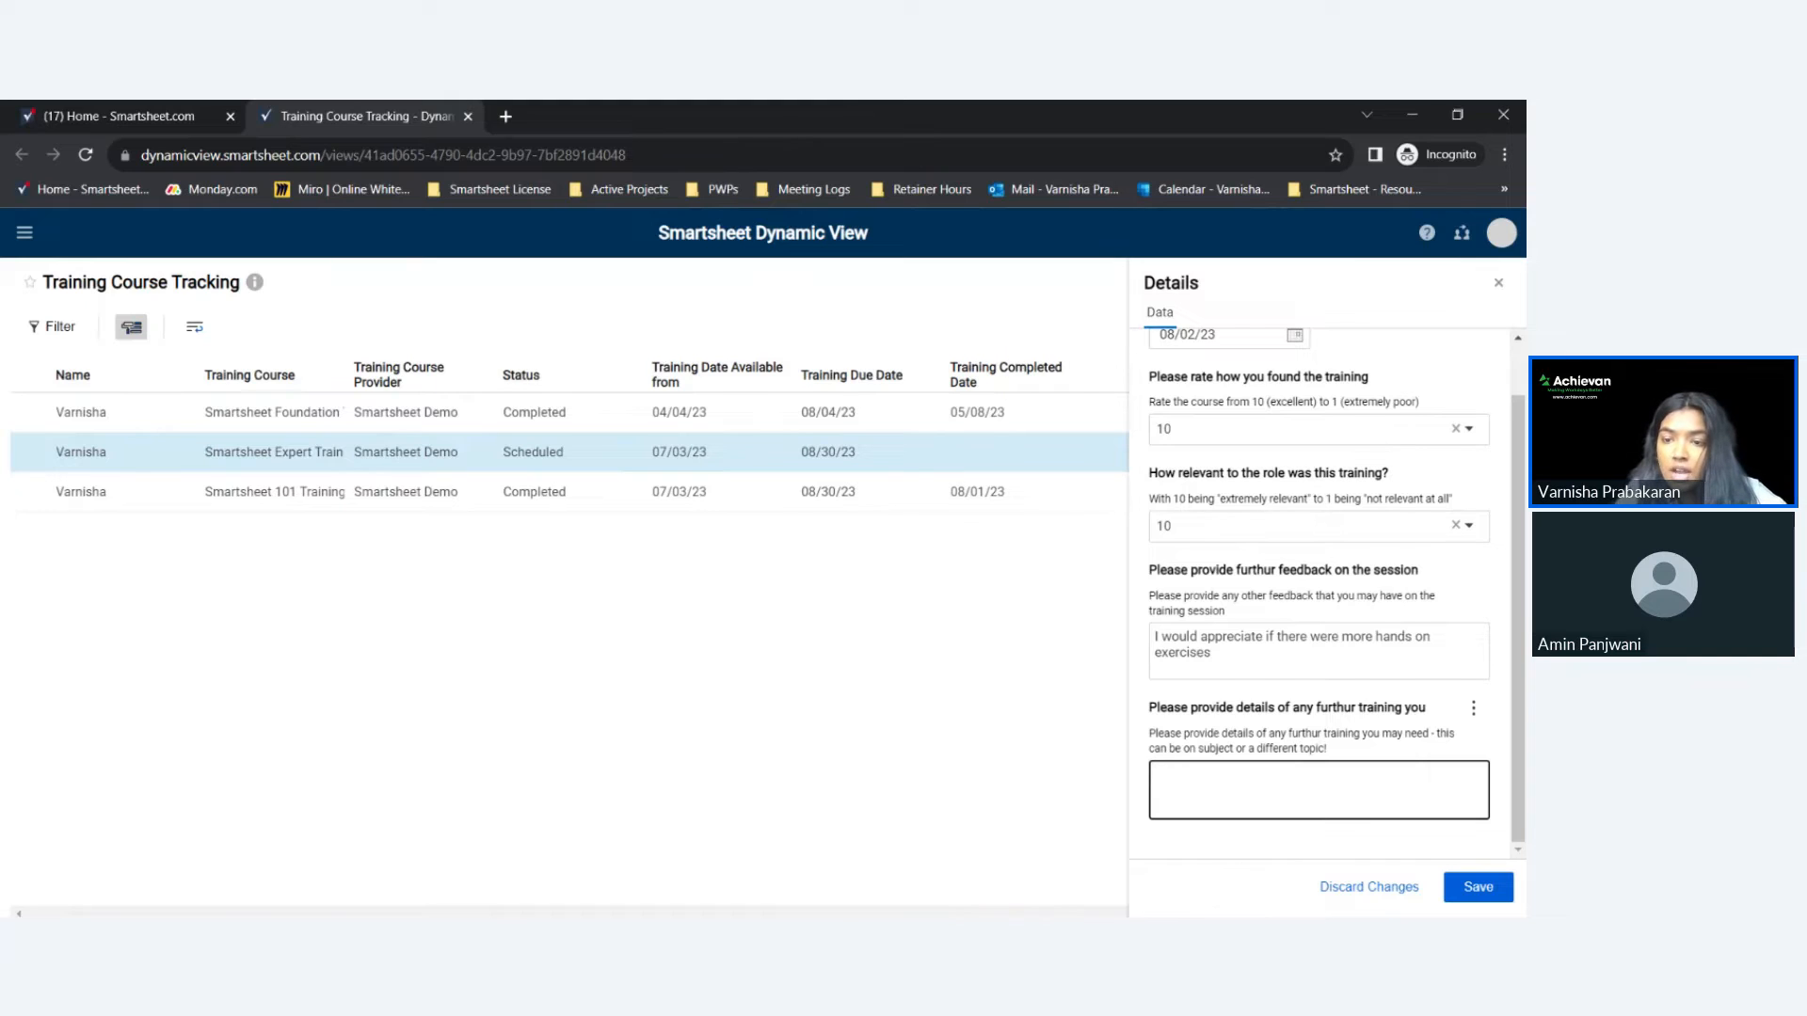
text(I would apprf)
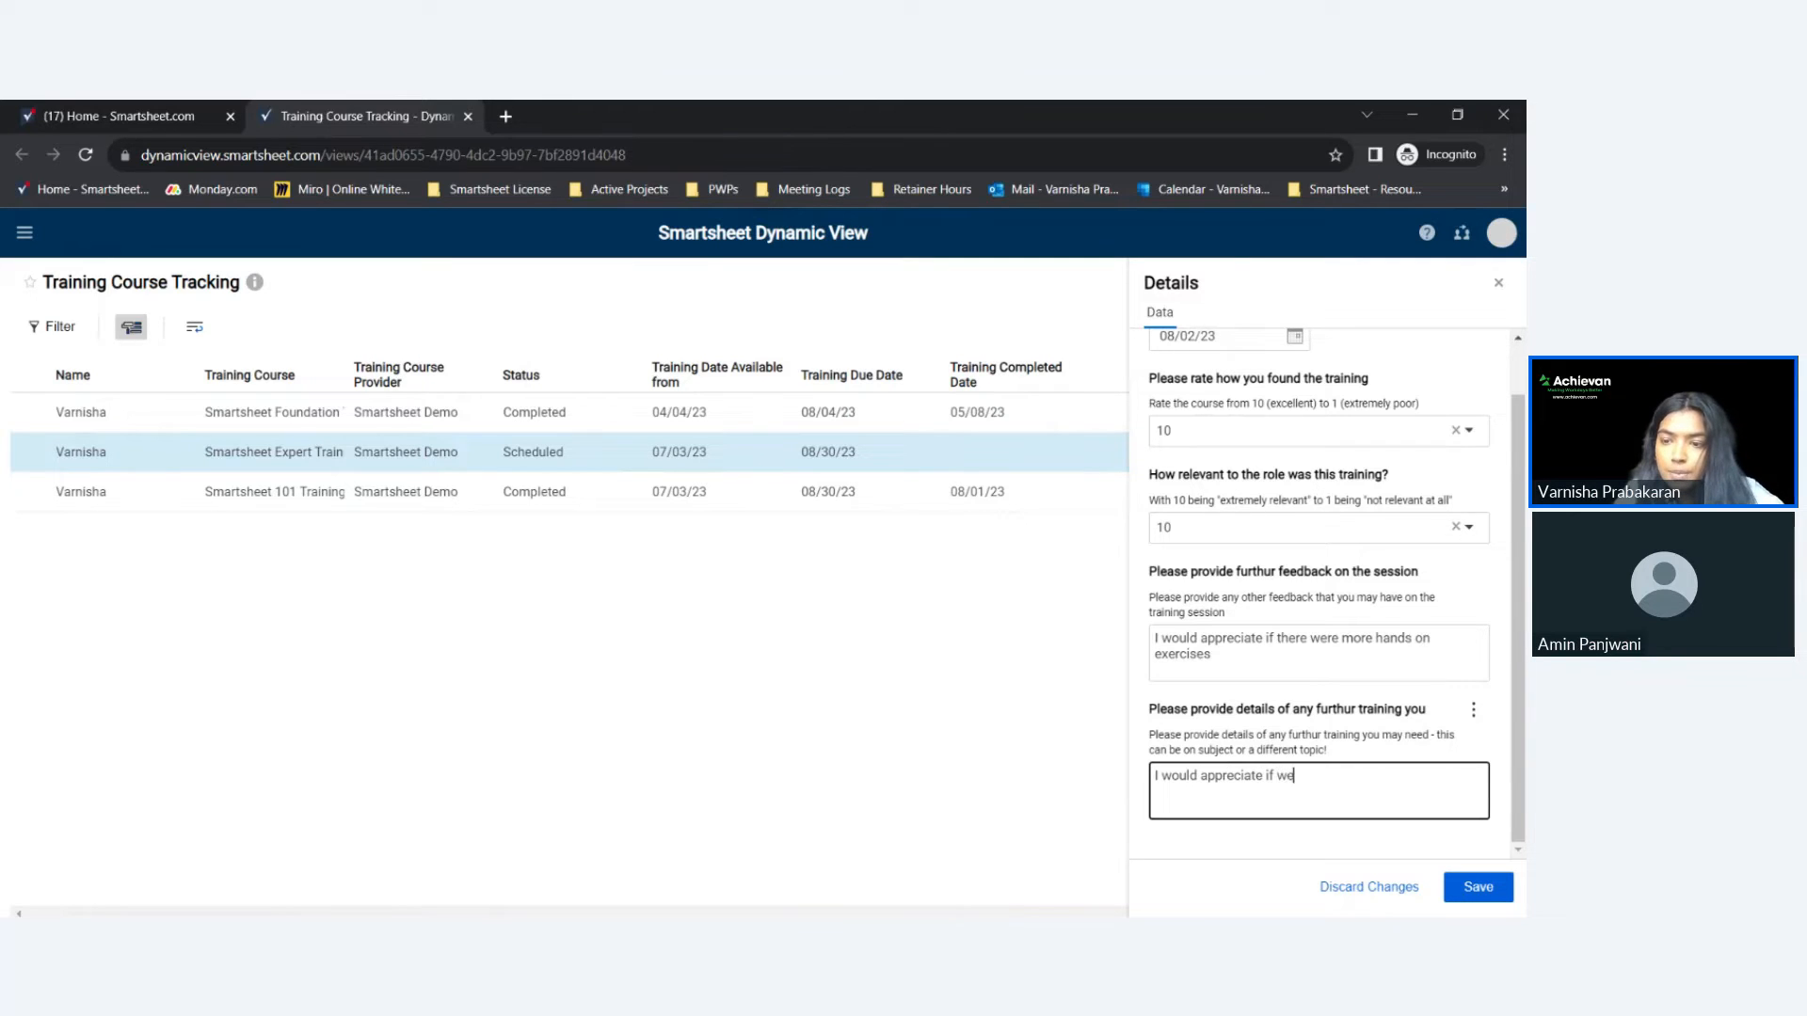
text(can explore Data)
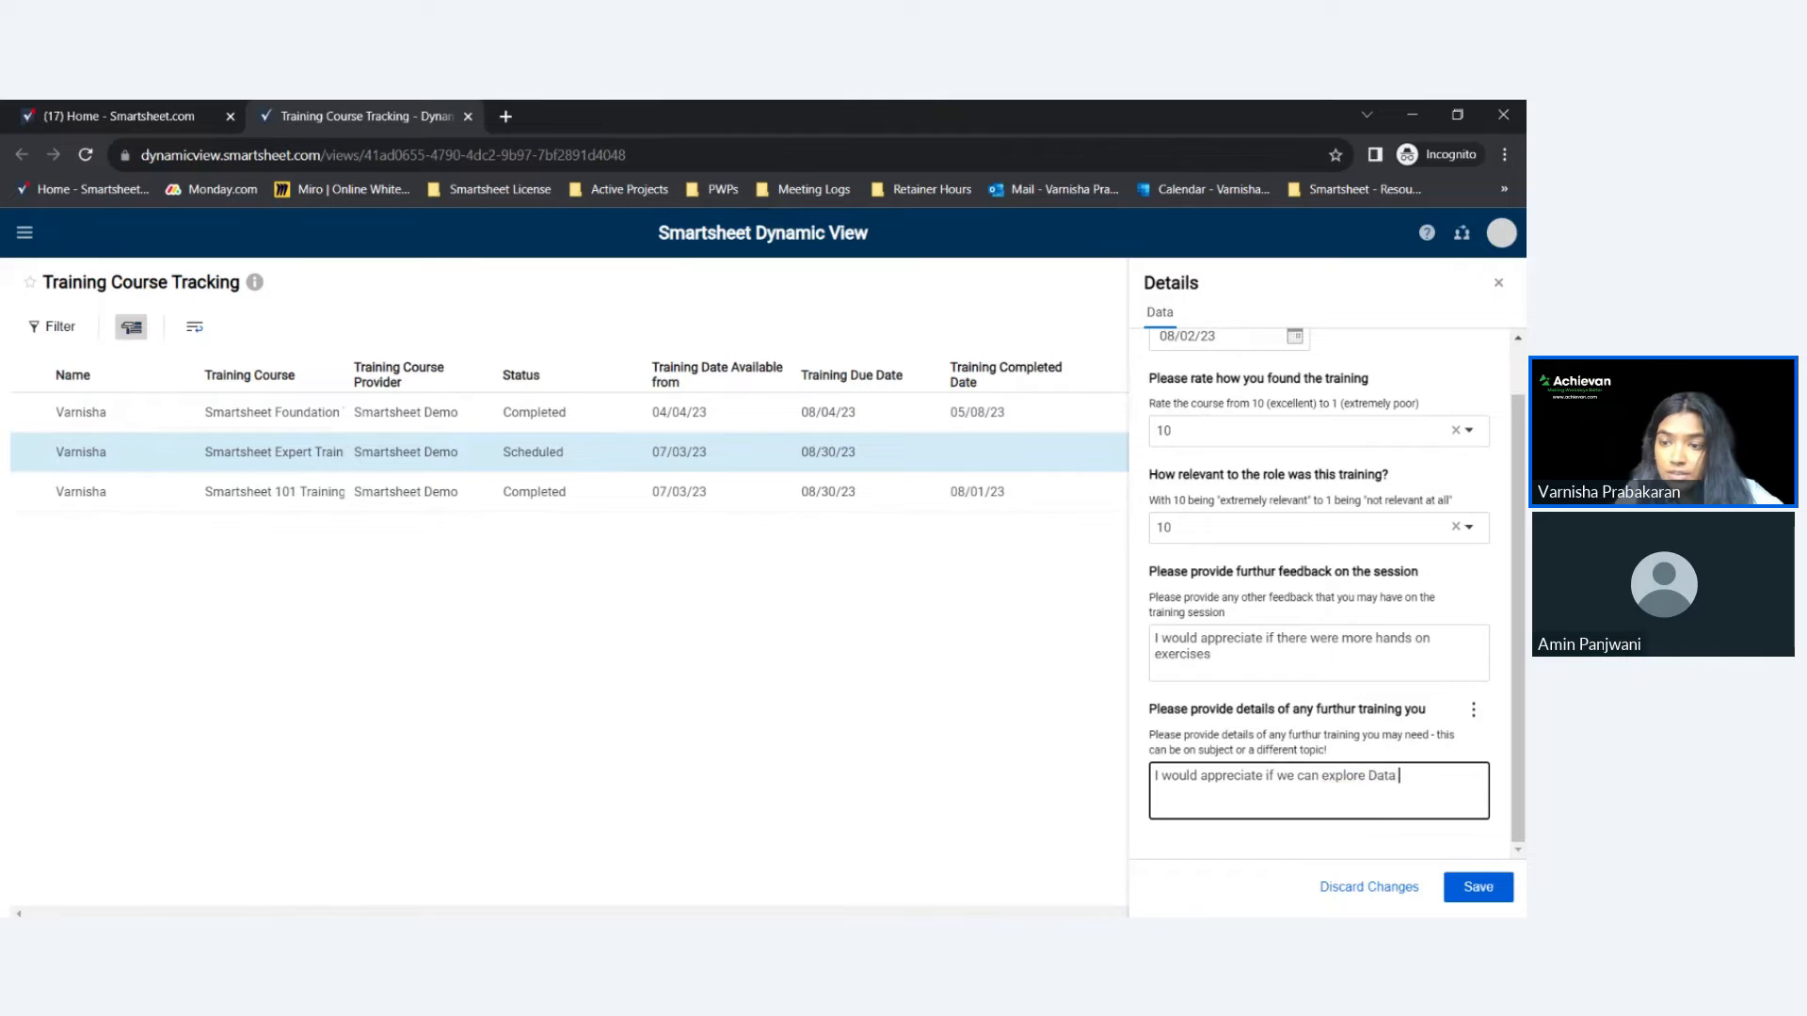
text(shut)
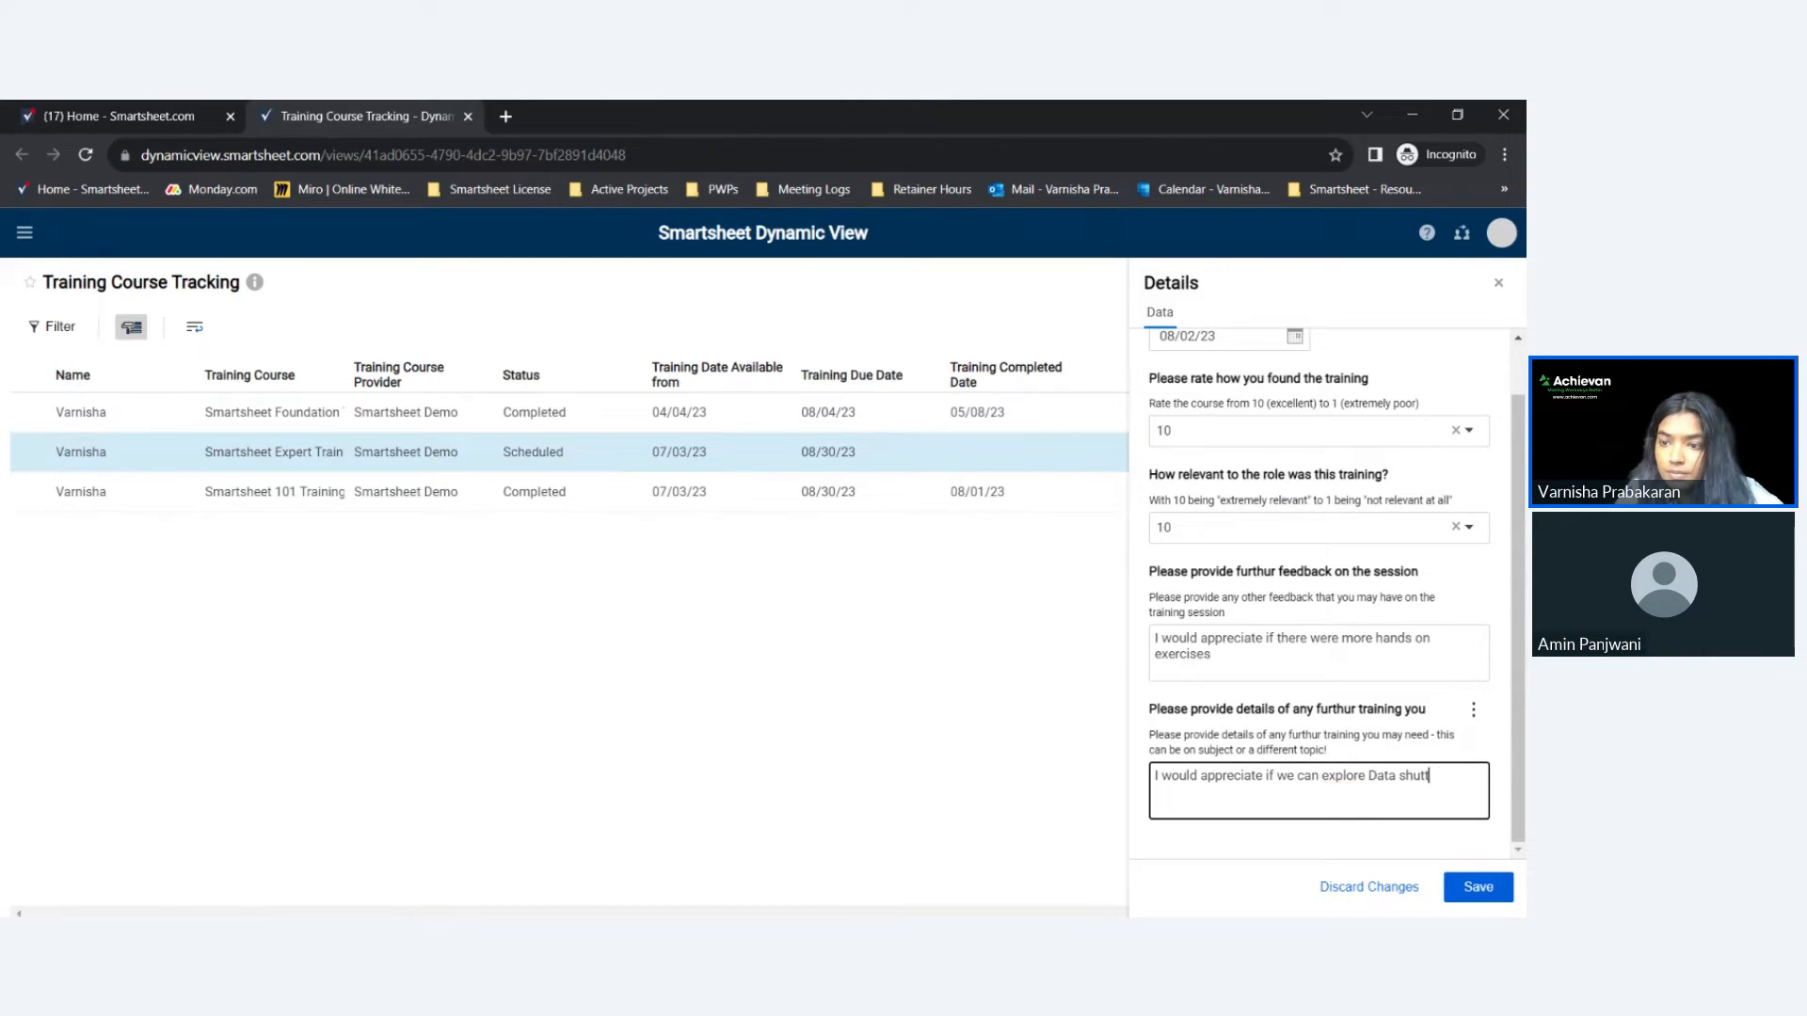
text(tle)
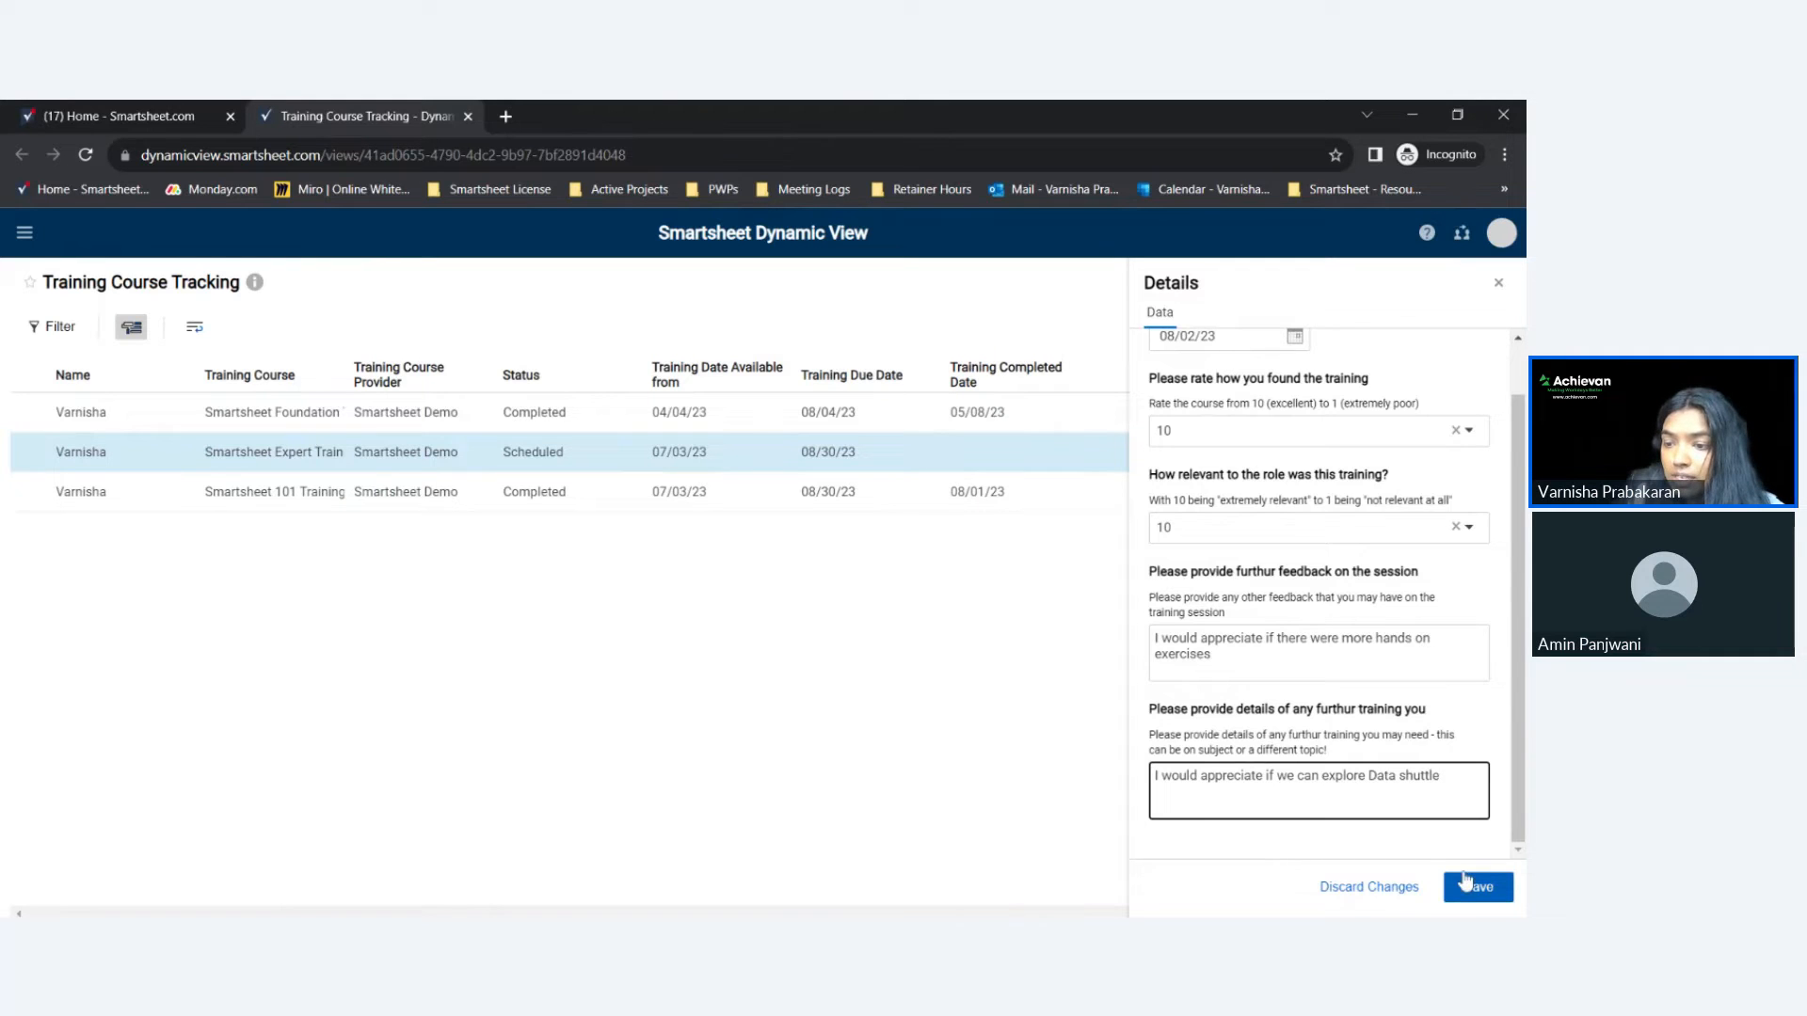
Save the Expert Training details so the record shows Completed on 08/02/23.
click(1477, 886)
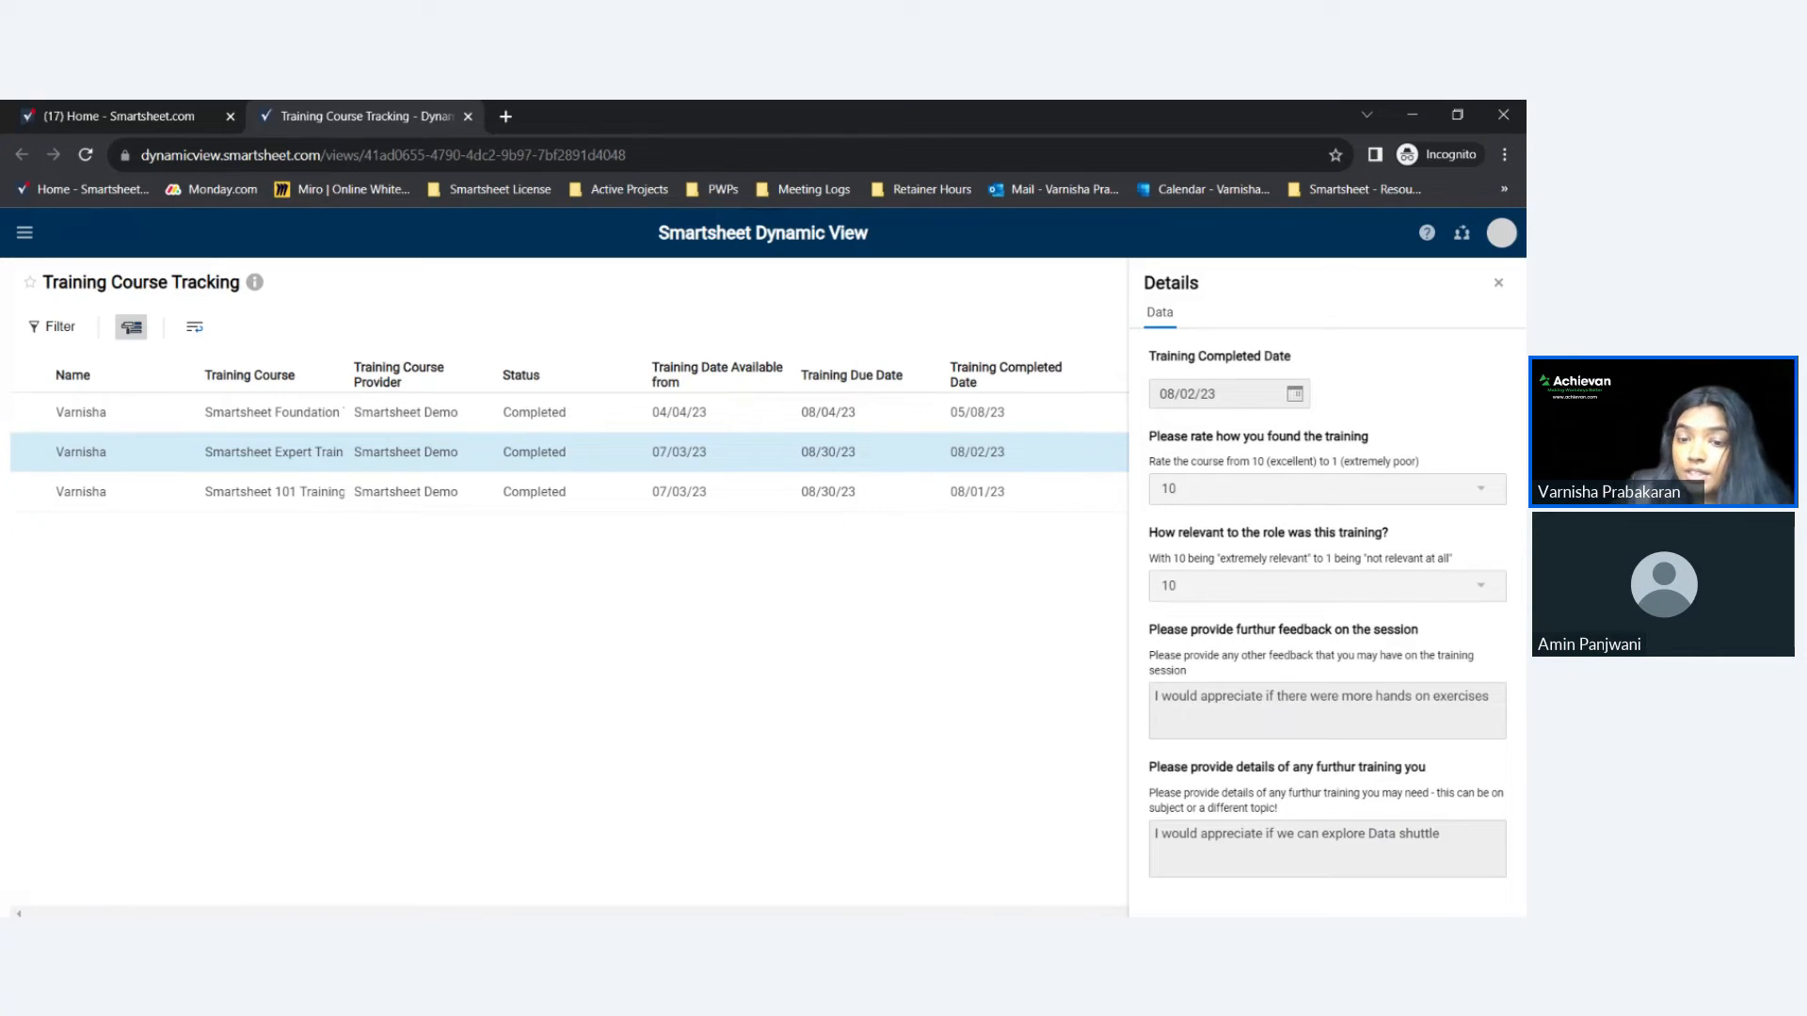
mouse_move(937, 877)
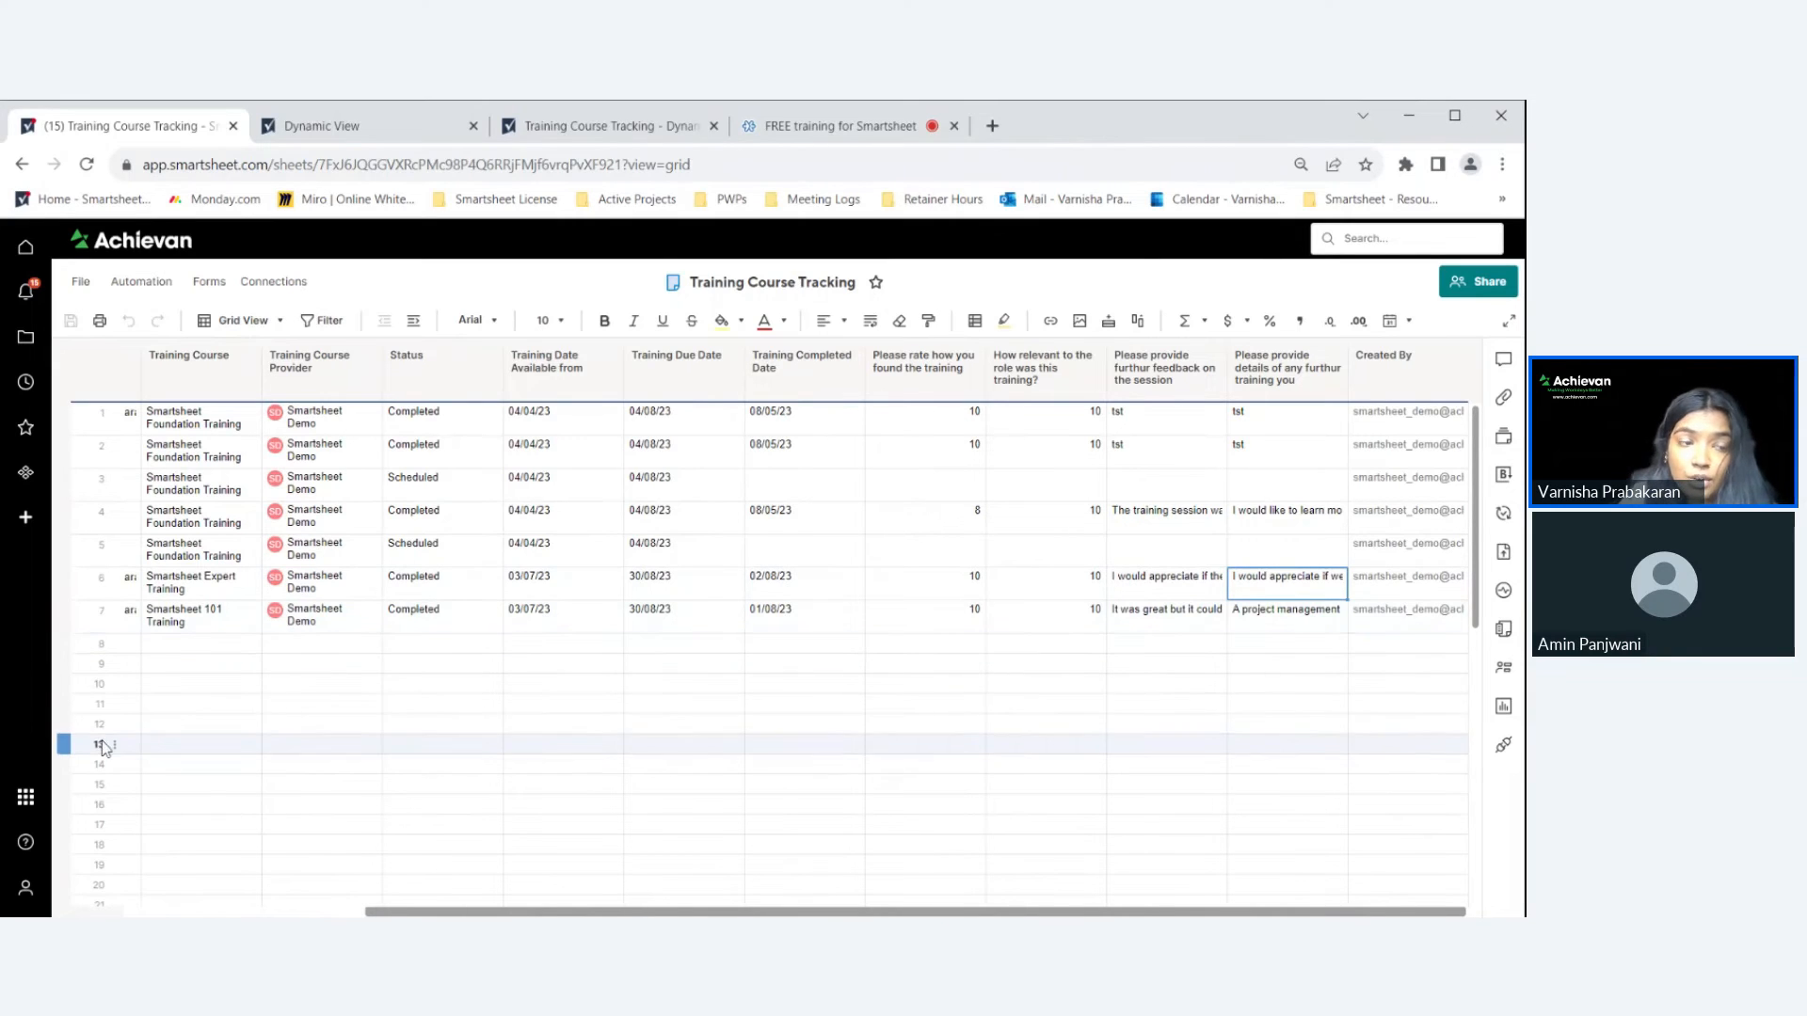
Check row 6 of the Training Course Tracking sheet for the submitted feedback.
click(320, 360)
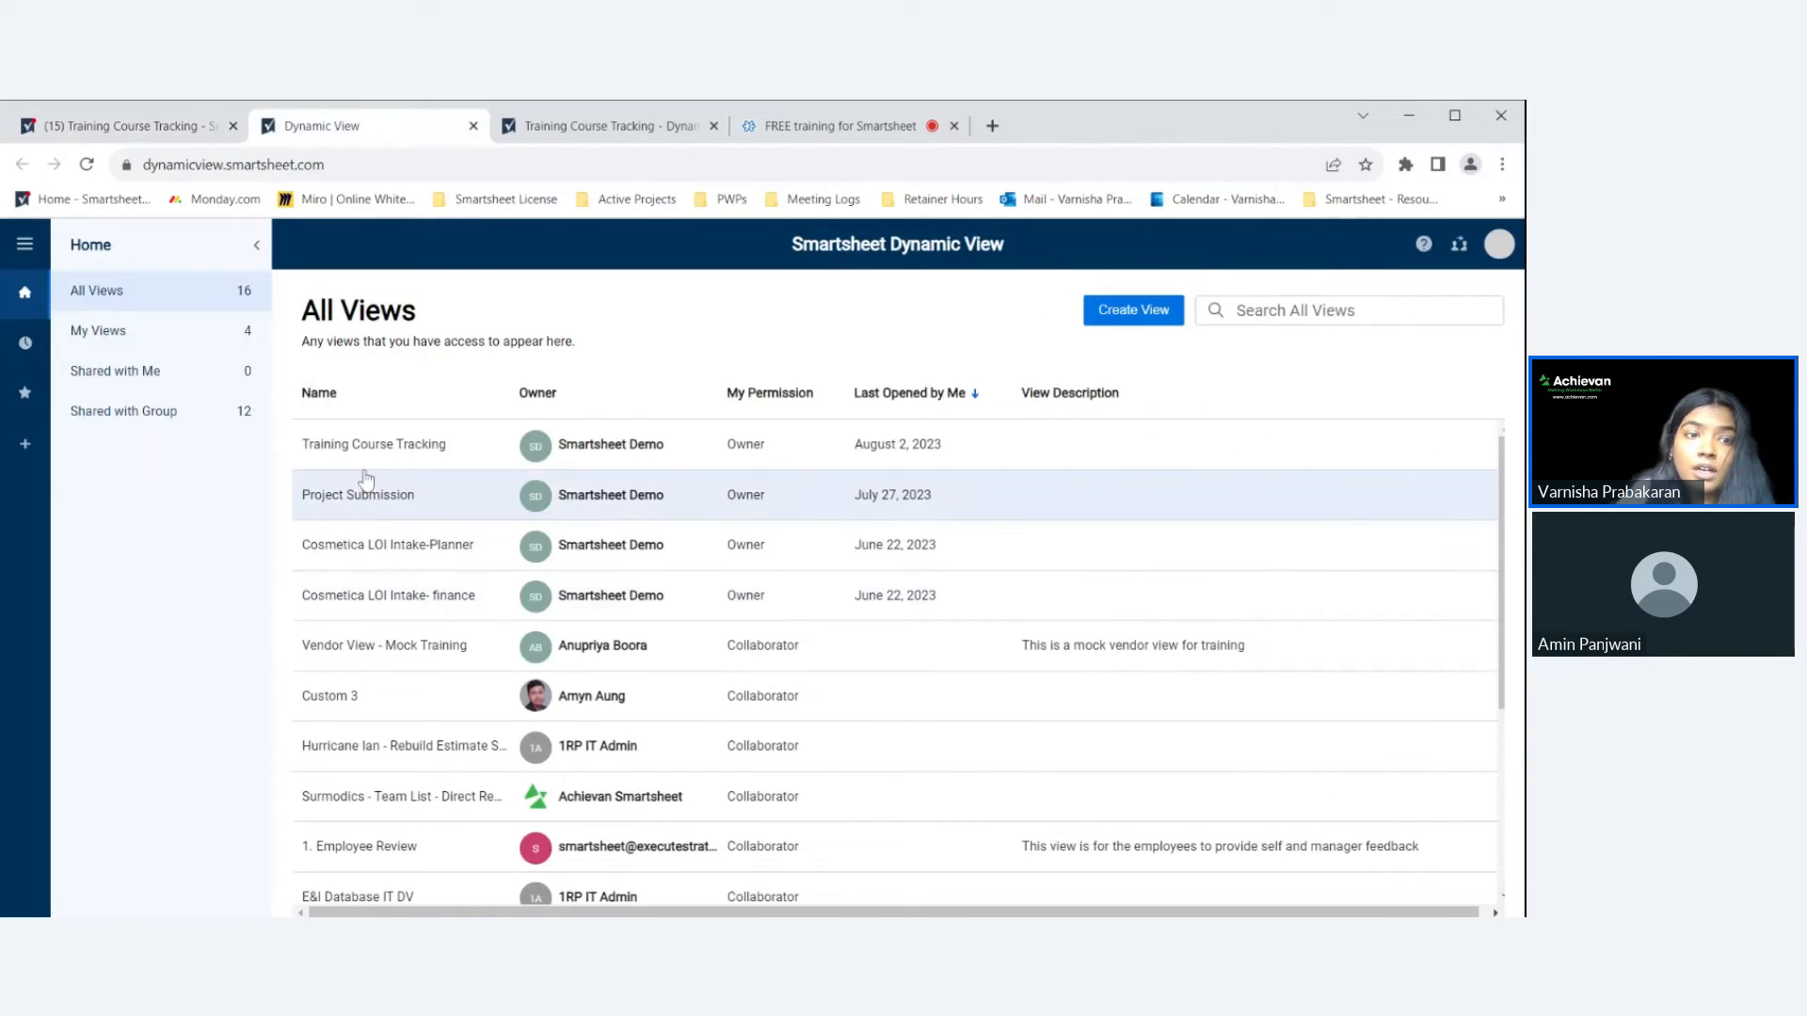
Open the Training Course Tracking view from All Views and bring up its settings.
click(373, 443)
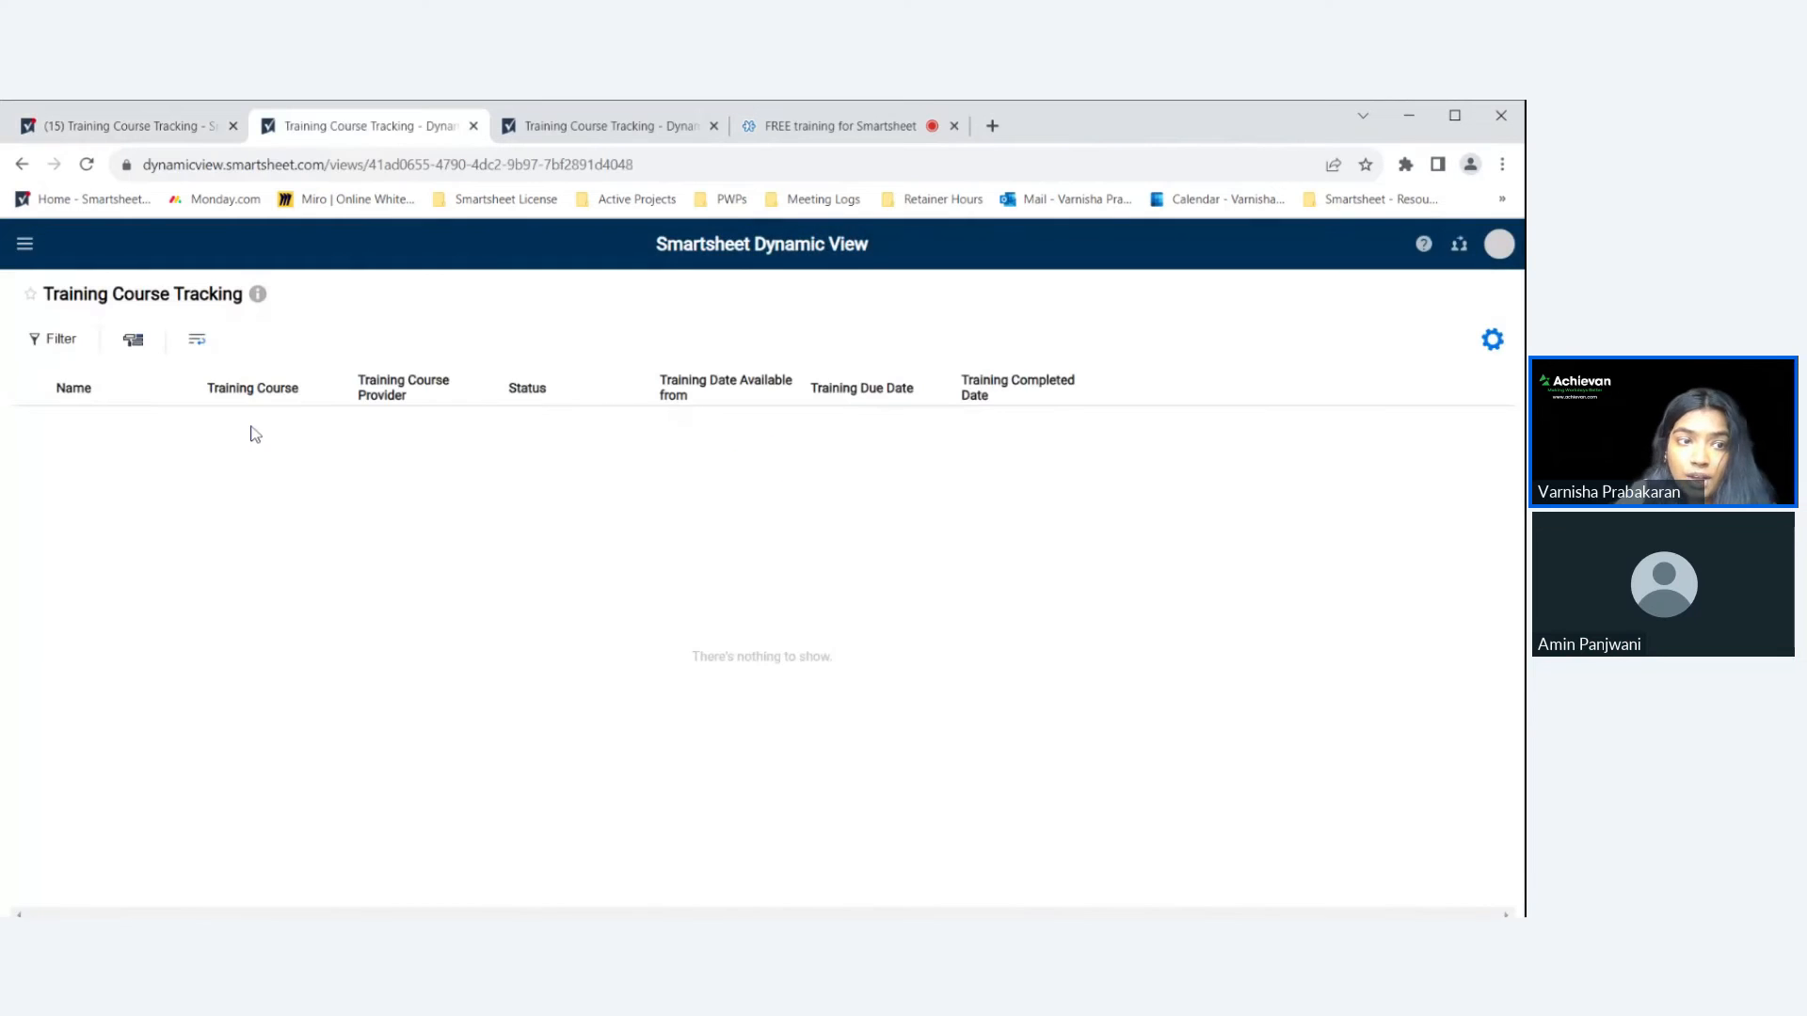
click(1490, 338)
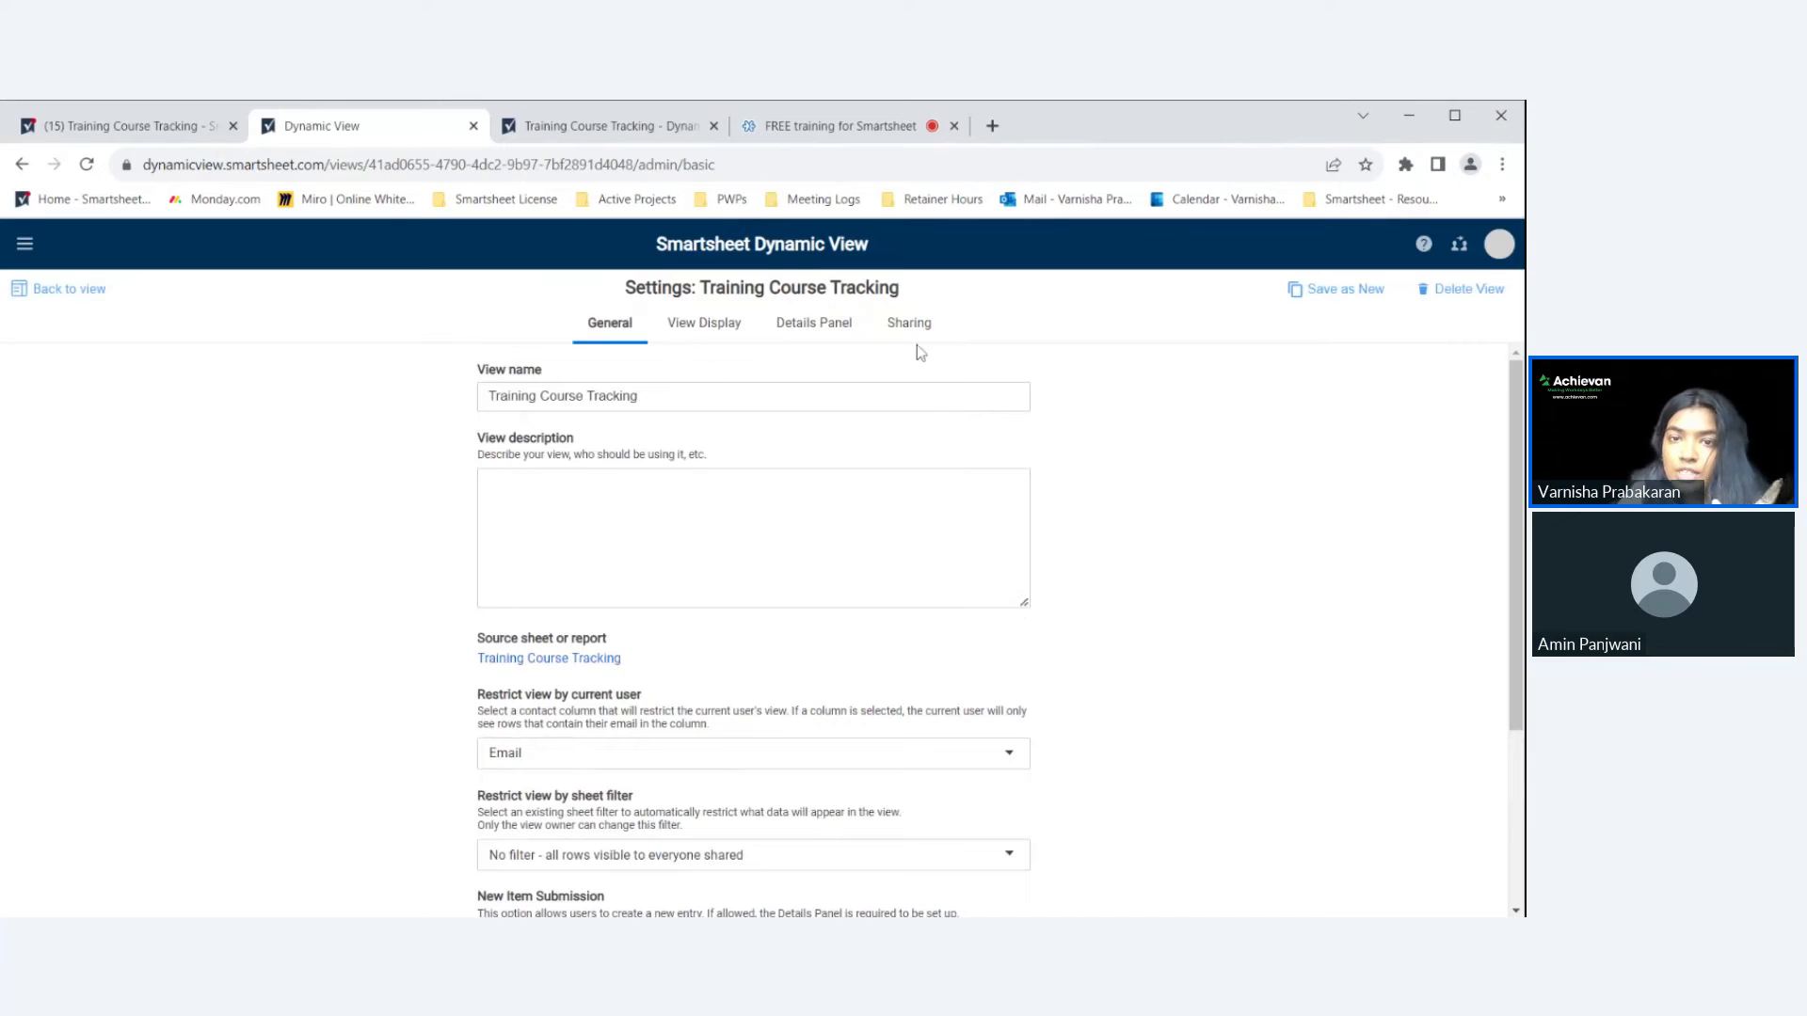
mouse_move(1309, 452)
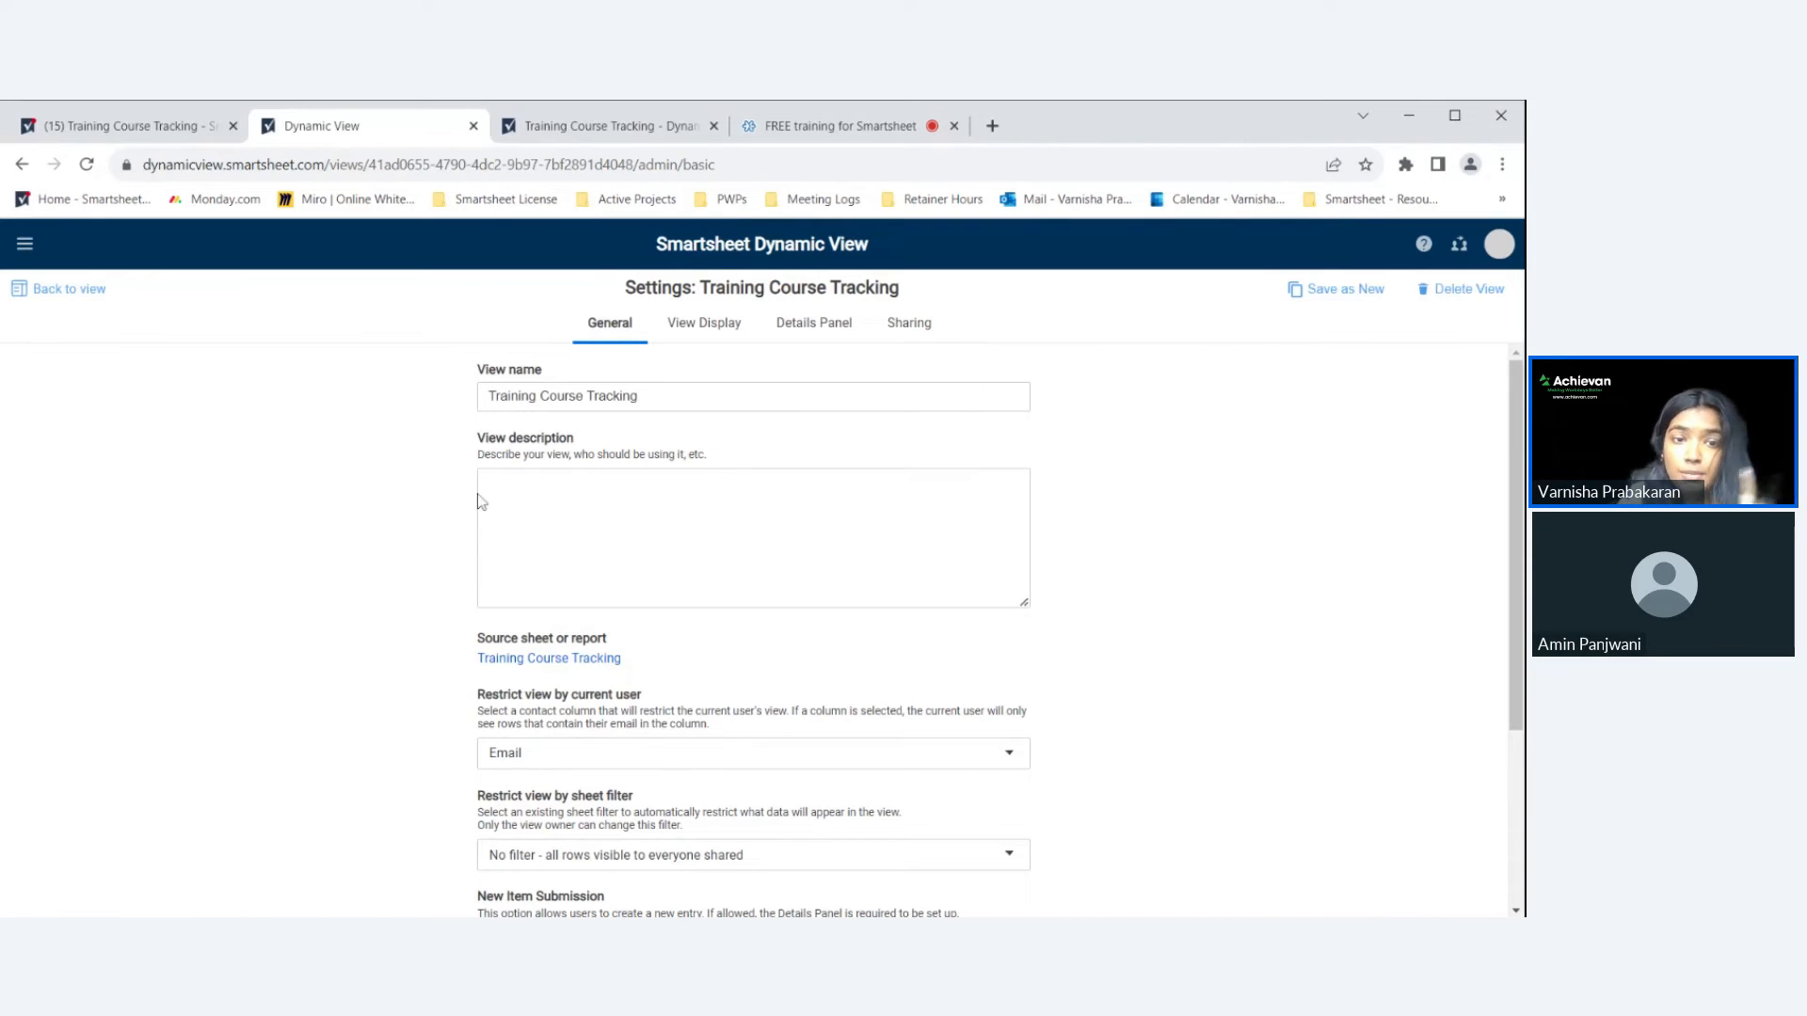
scroll(down, 3)
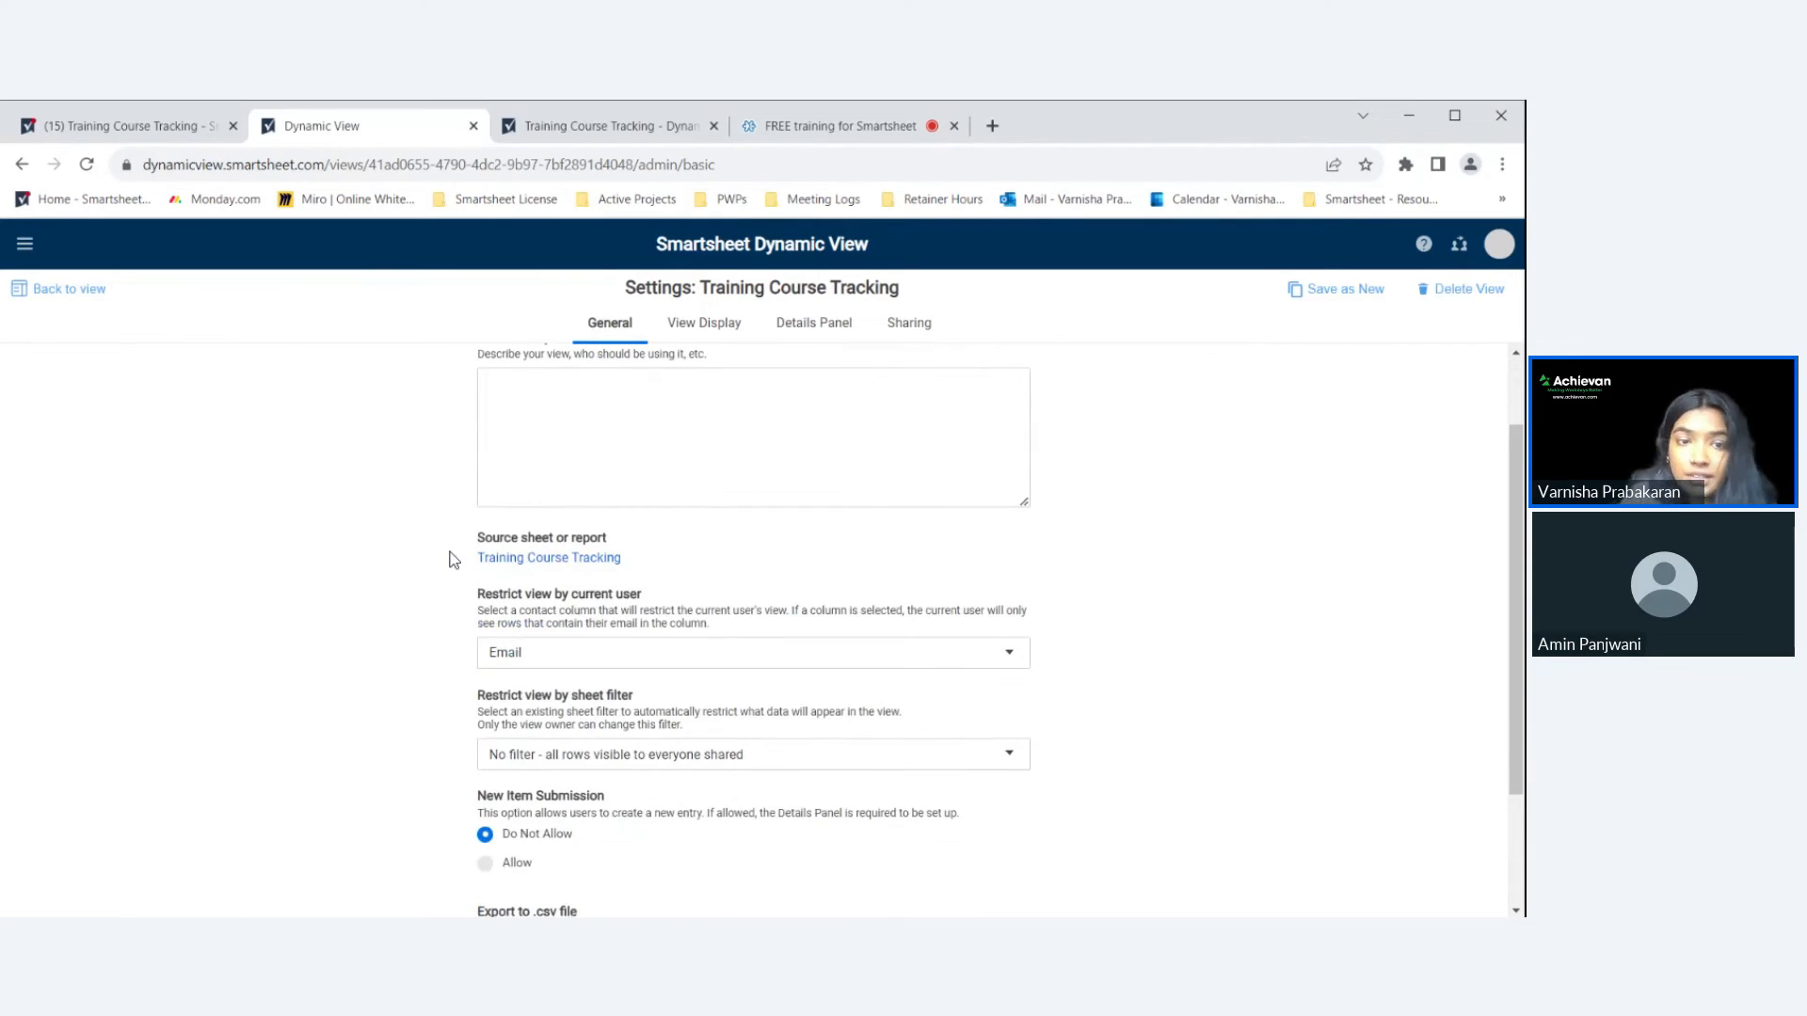
scroll(down, 3)
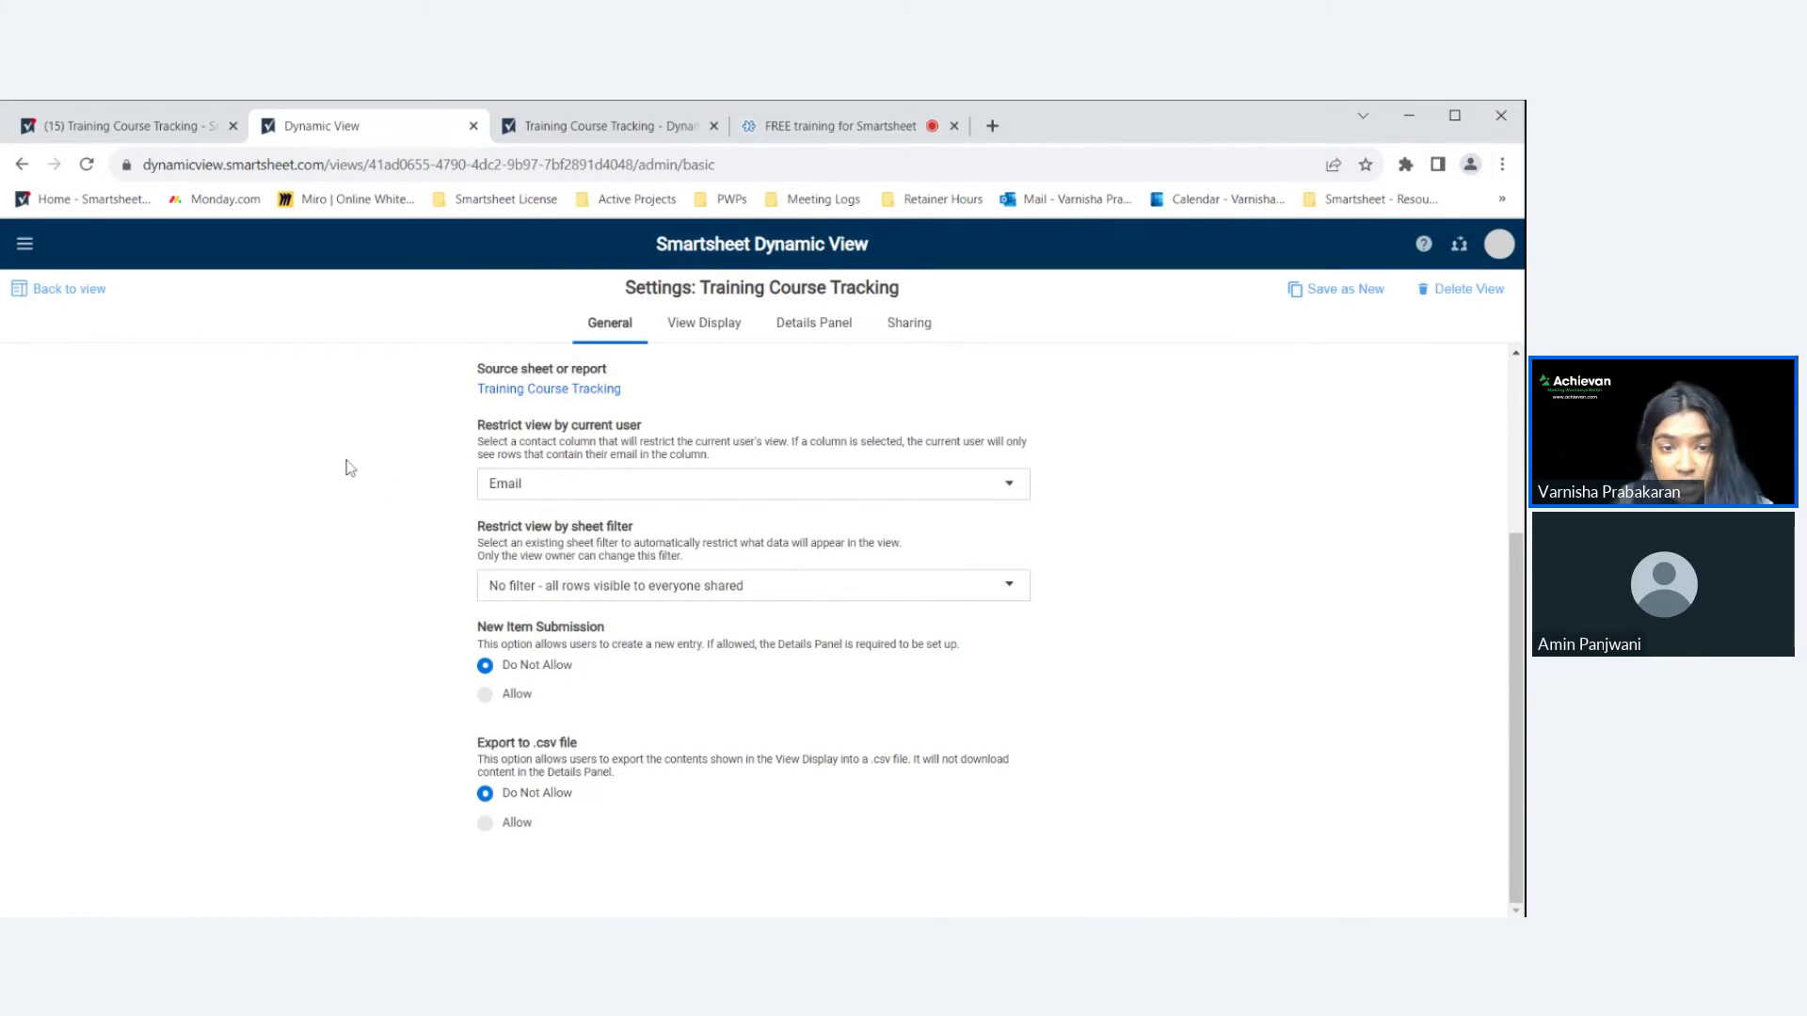
mouse_move(459, 549)
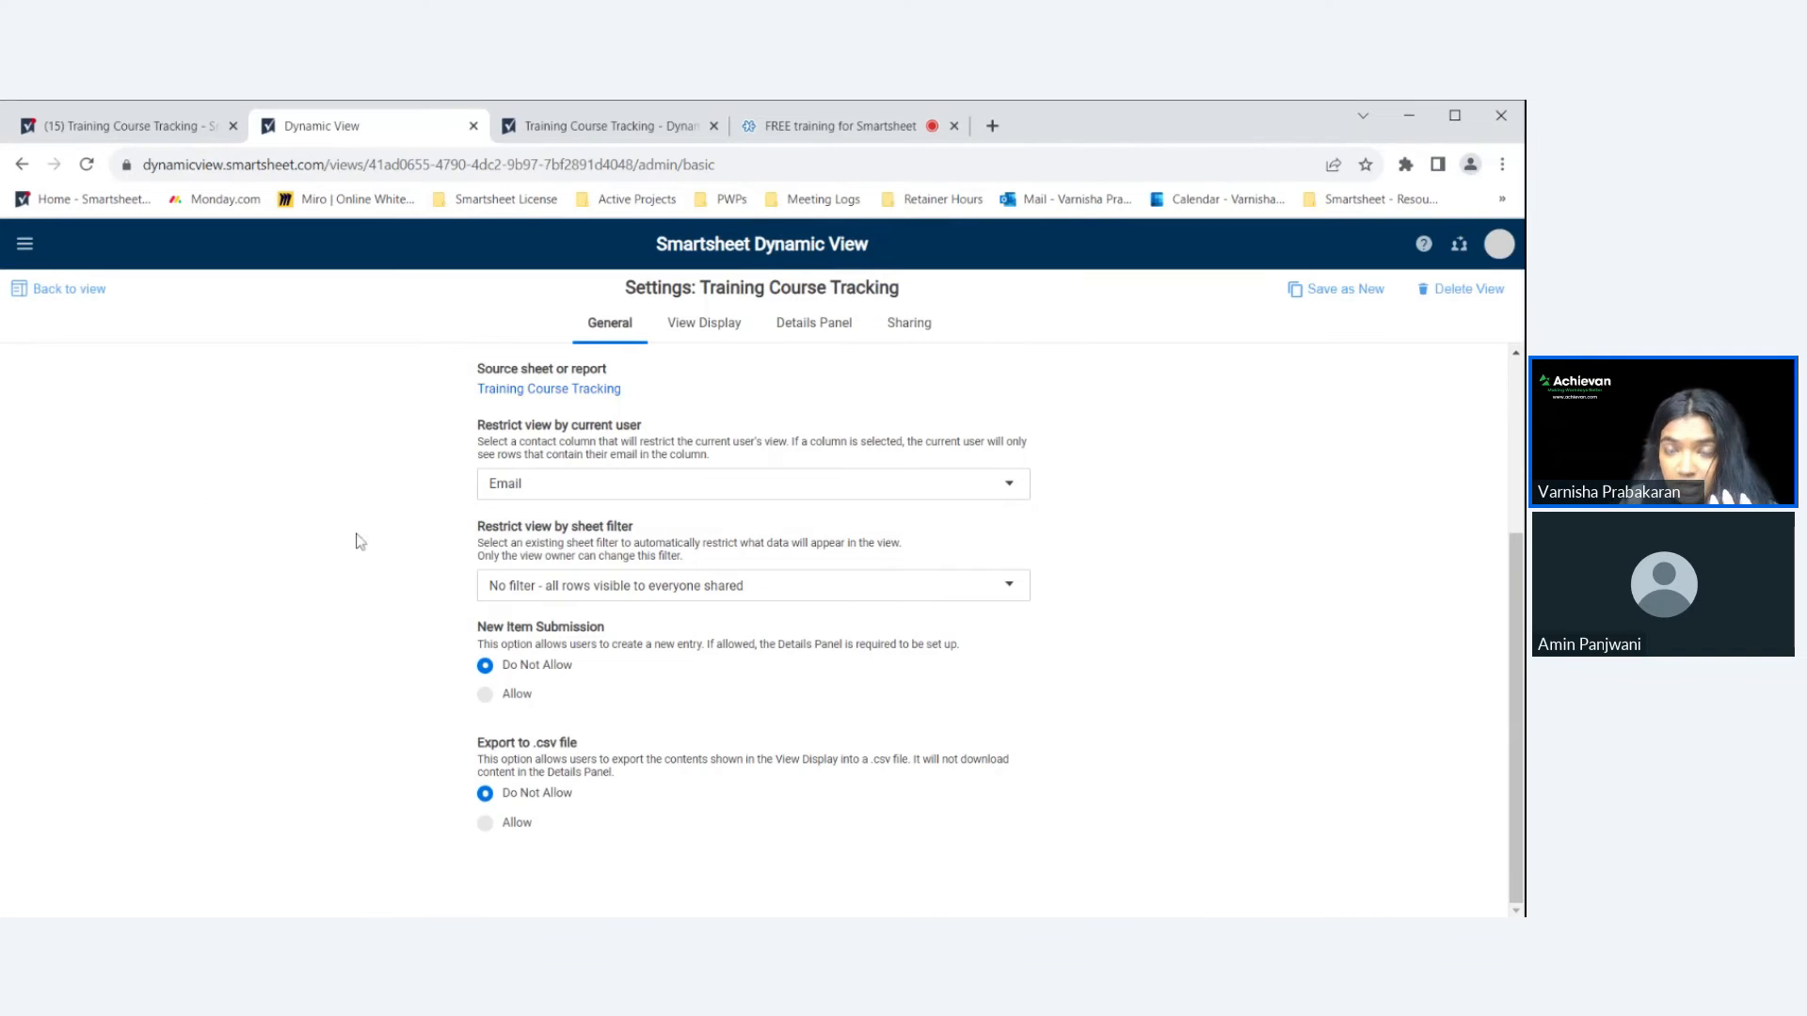
mouse_move(180, 501)
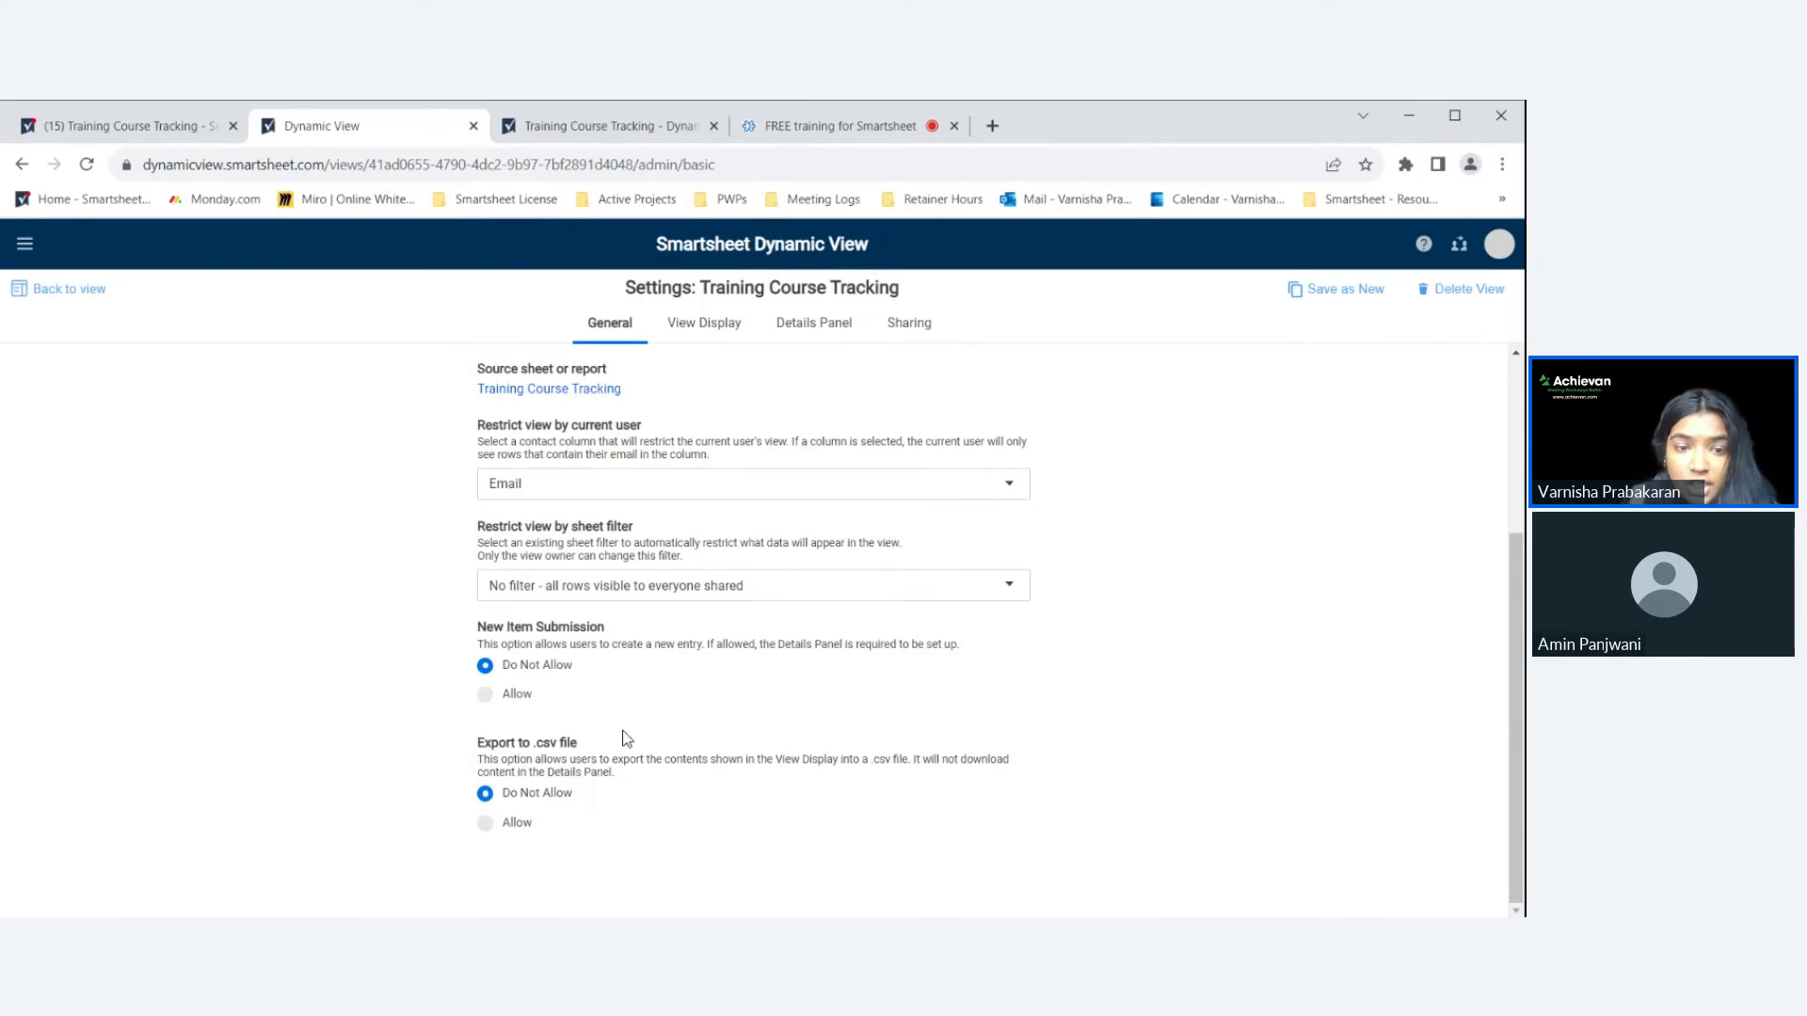
mouse_move(779, 780)
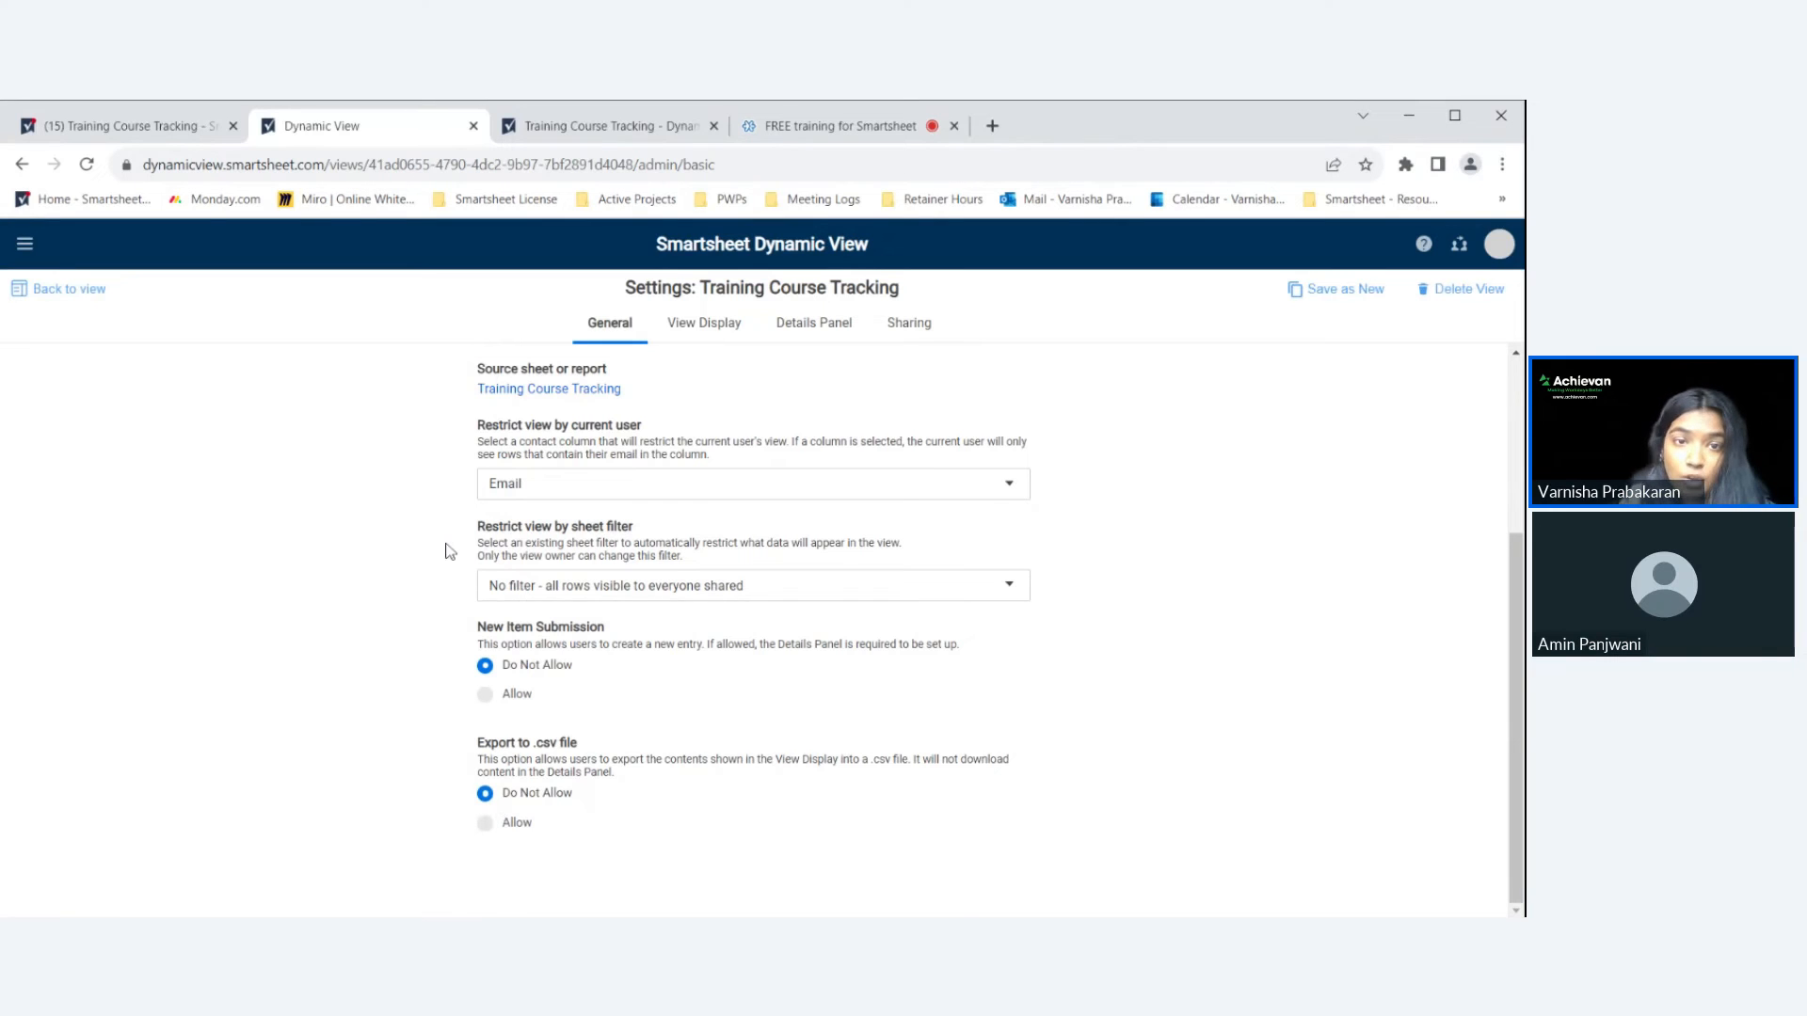
Show the View Display settings listing seven of thirteen fields as visible.
click(704, 323)
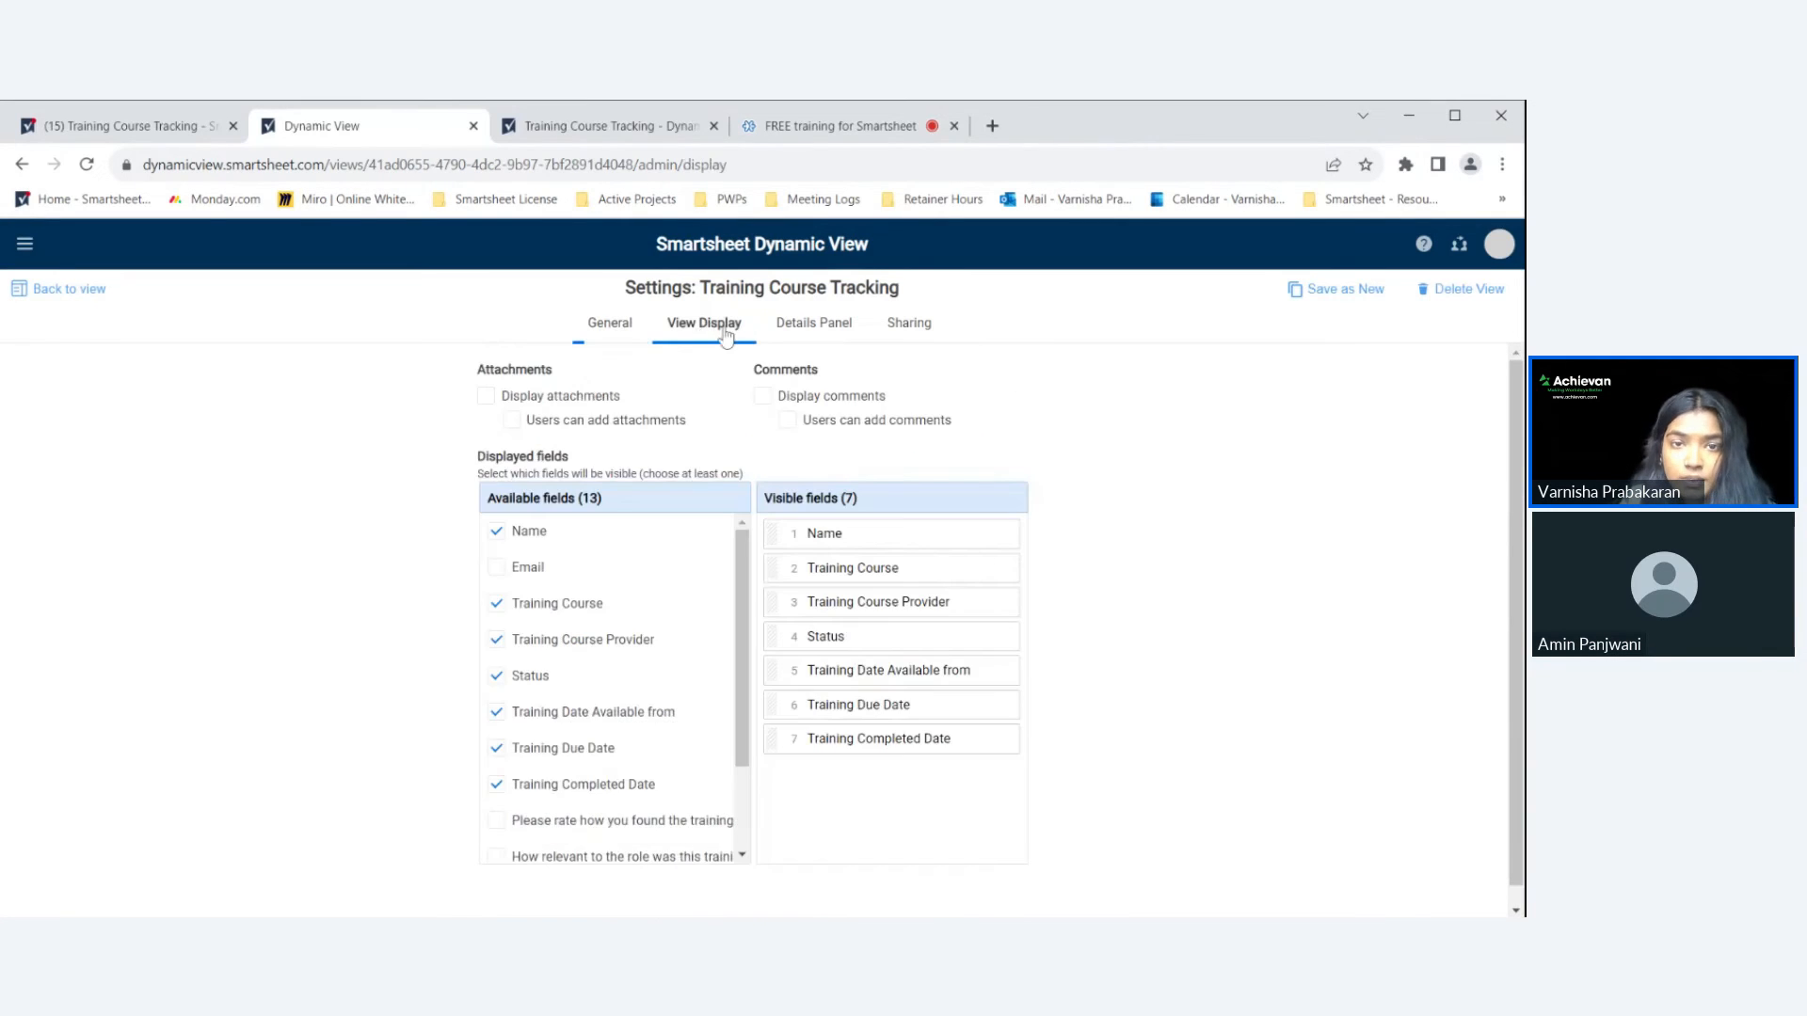
mouse_move(1308, 576)
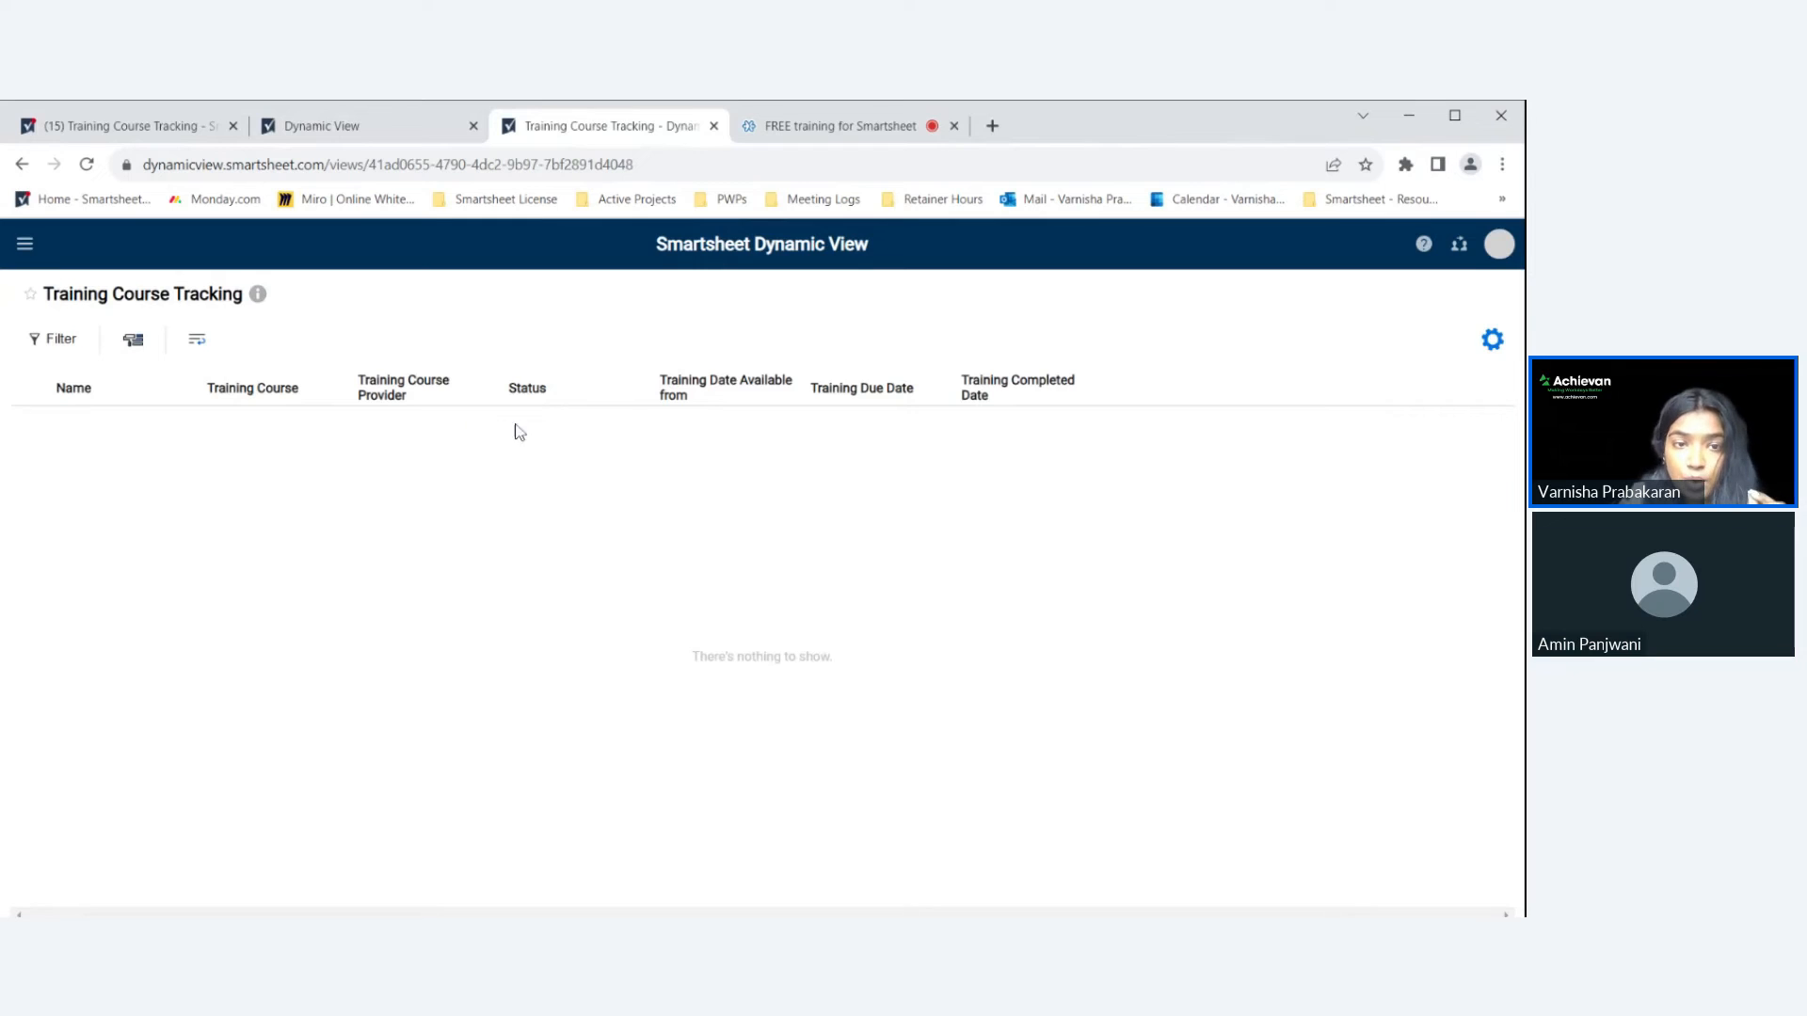
mouse_move(1269, 435)
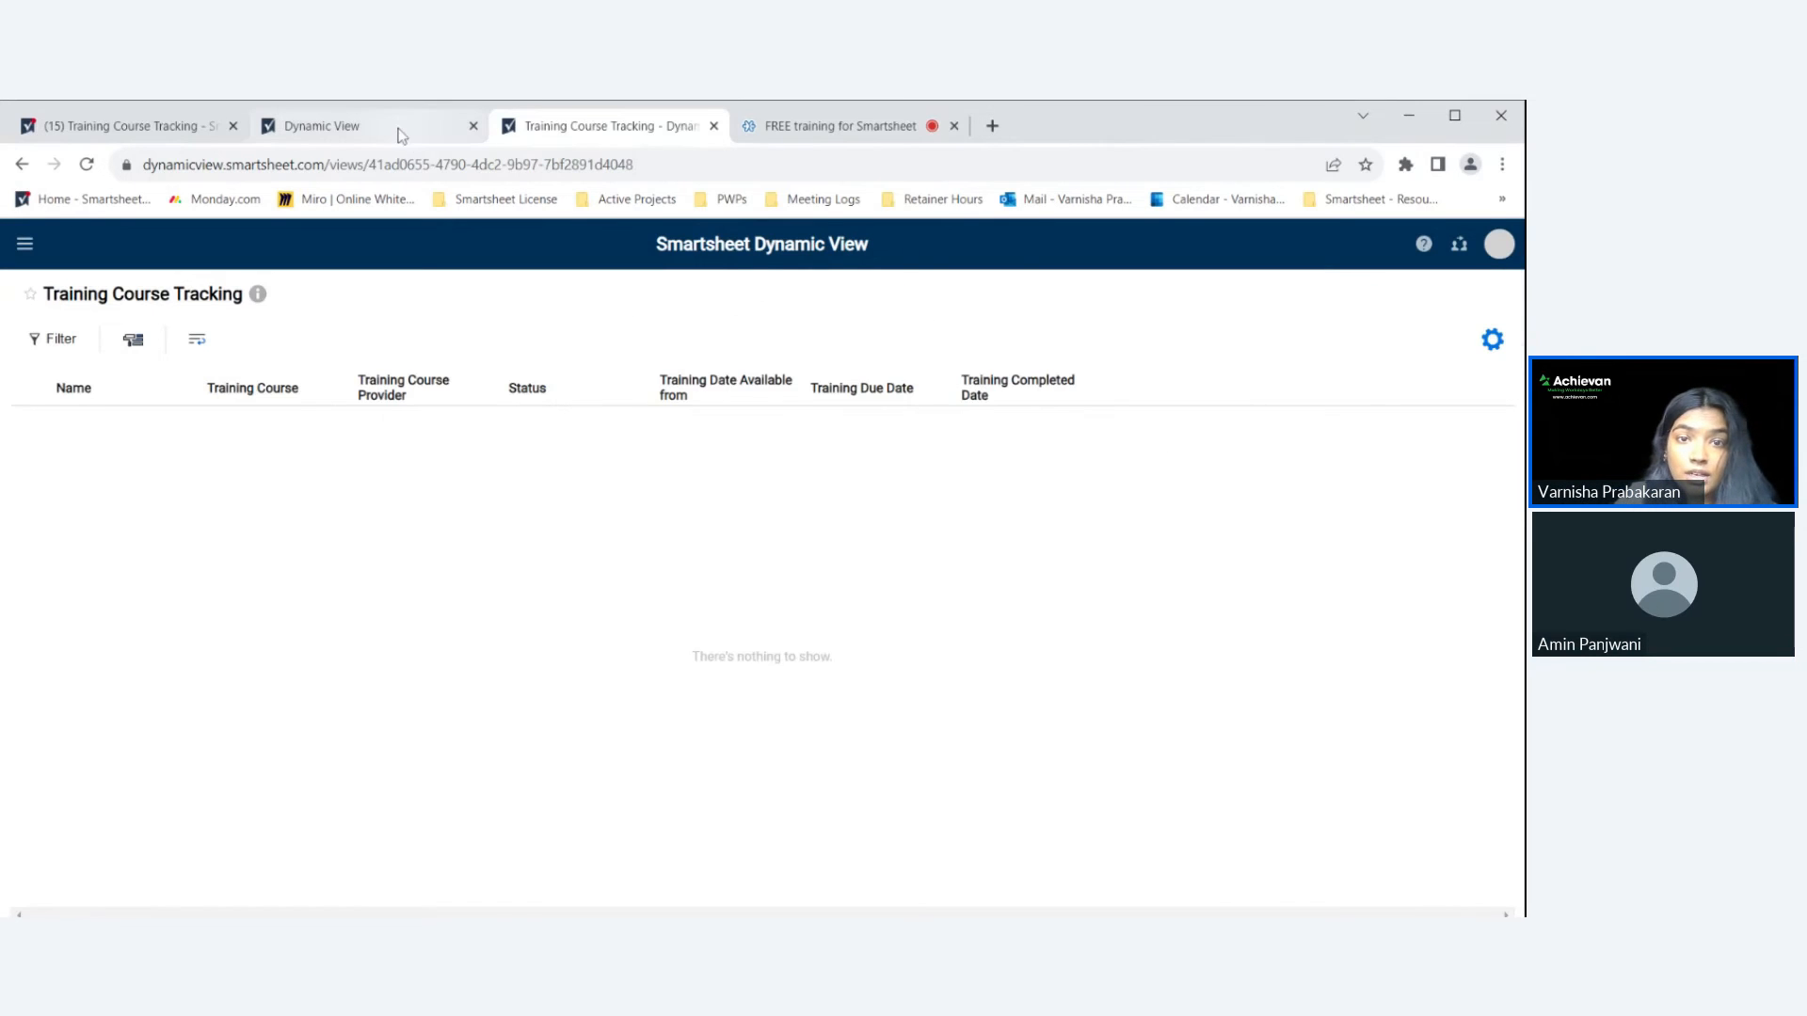
Reopen view settings, review the seven visible fields, then show the Details Panel layout.
click(1490, 338)
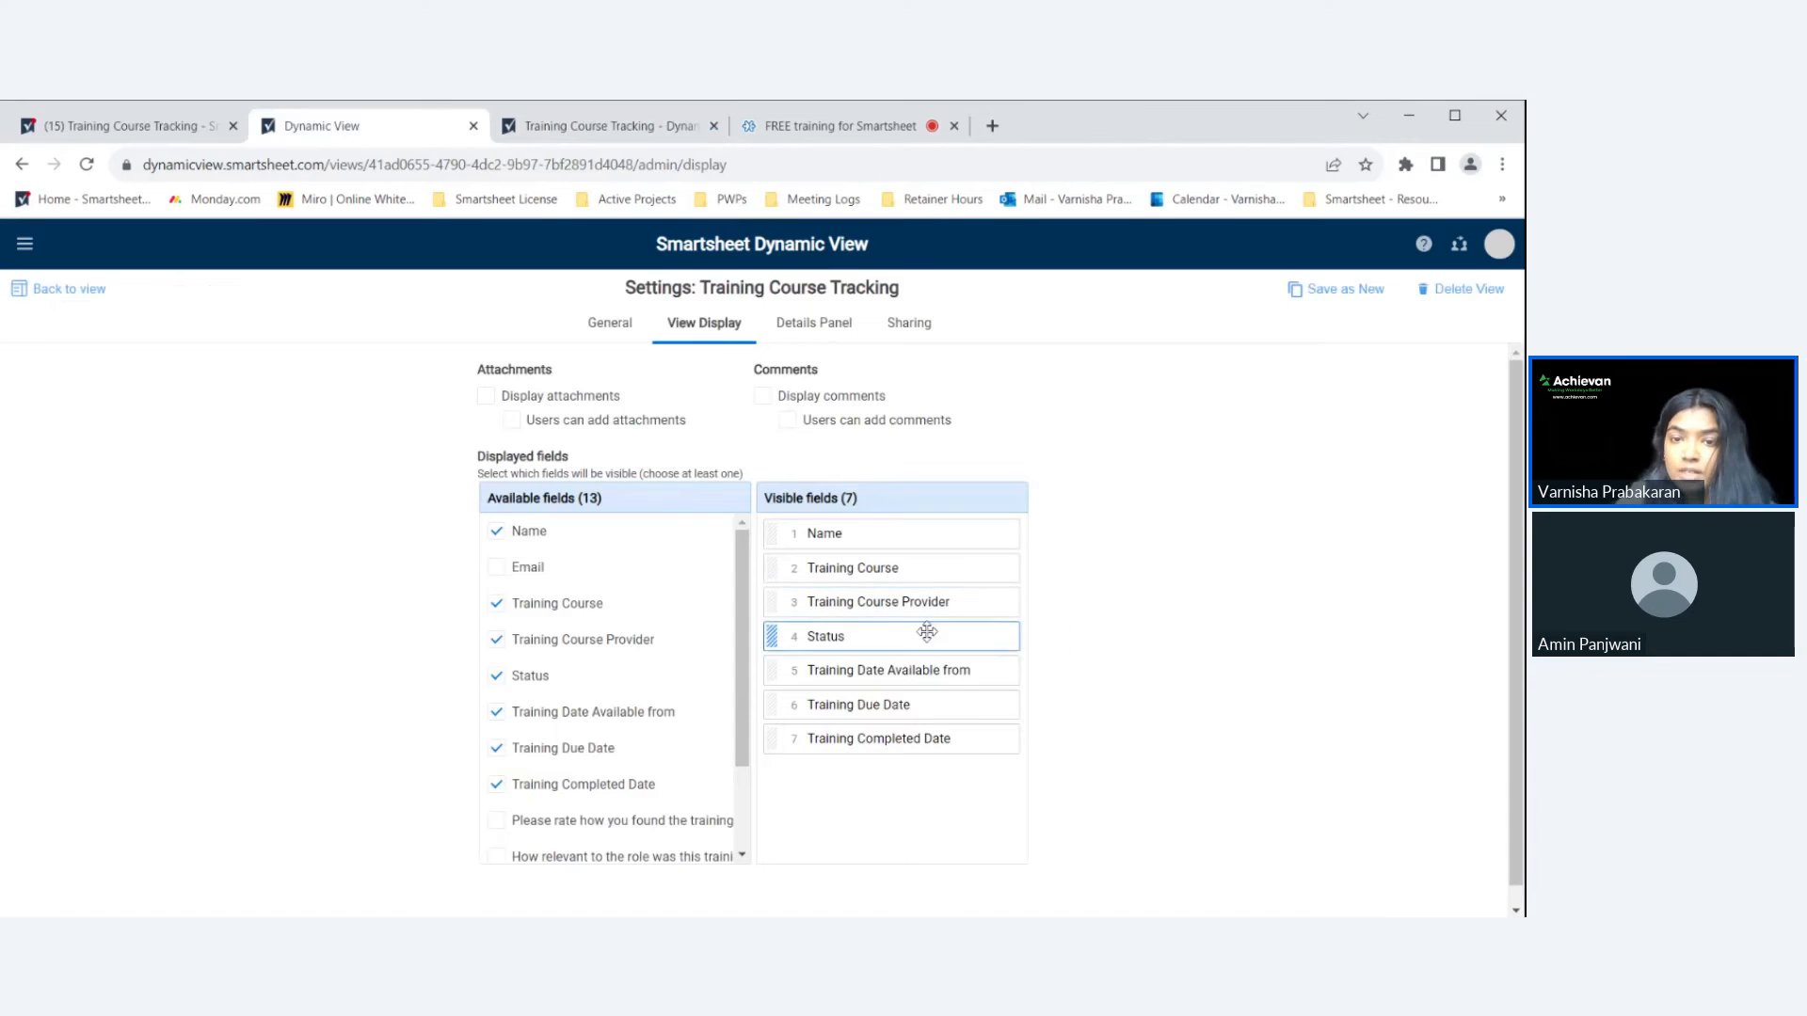
drag(928, 635, 869, 600)
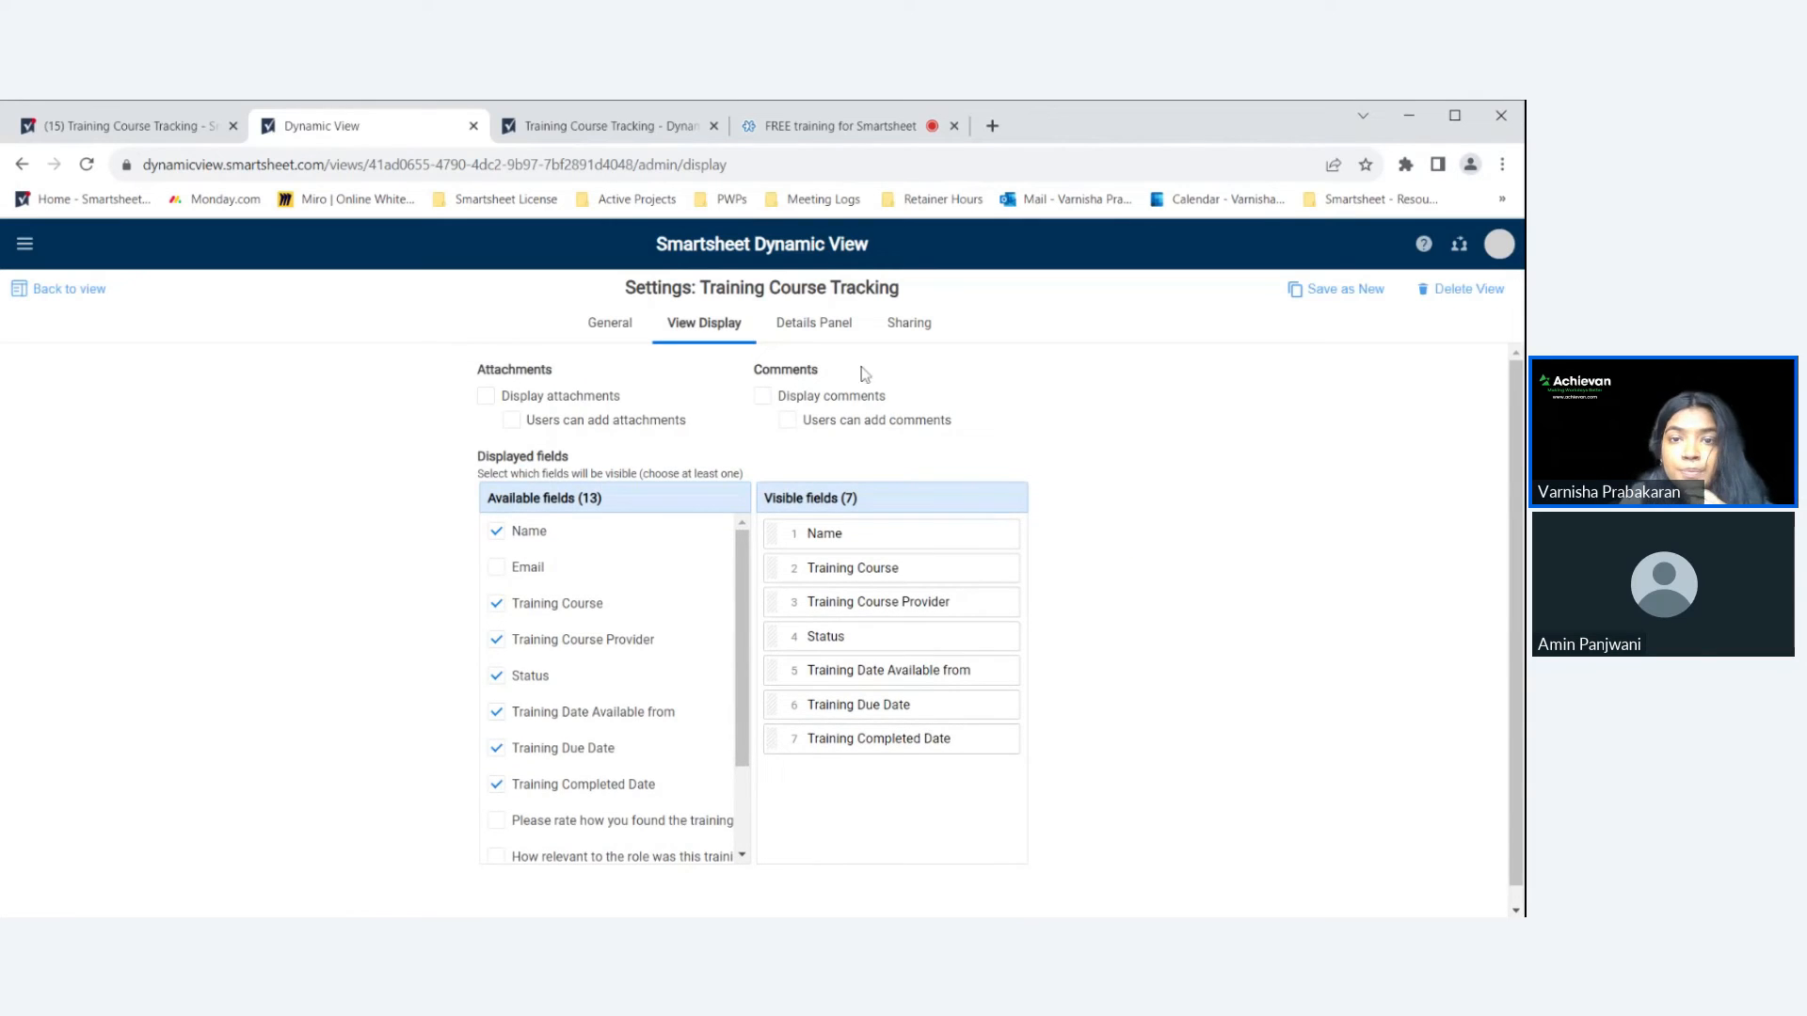
click(813, 322)
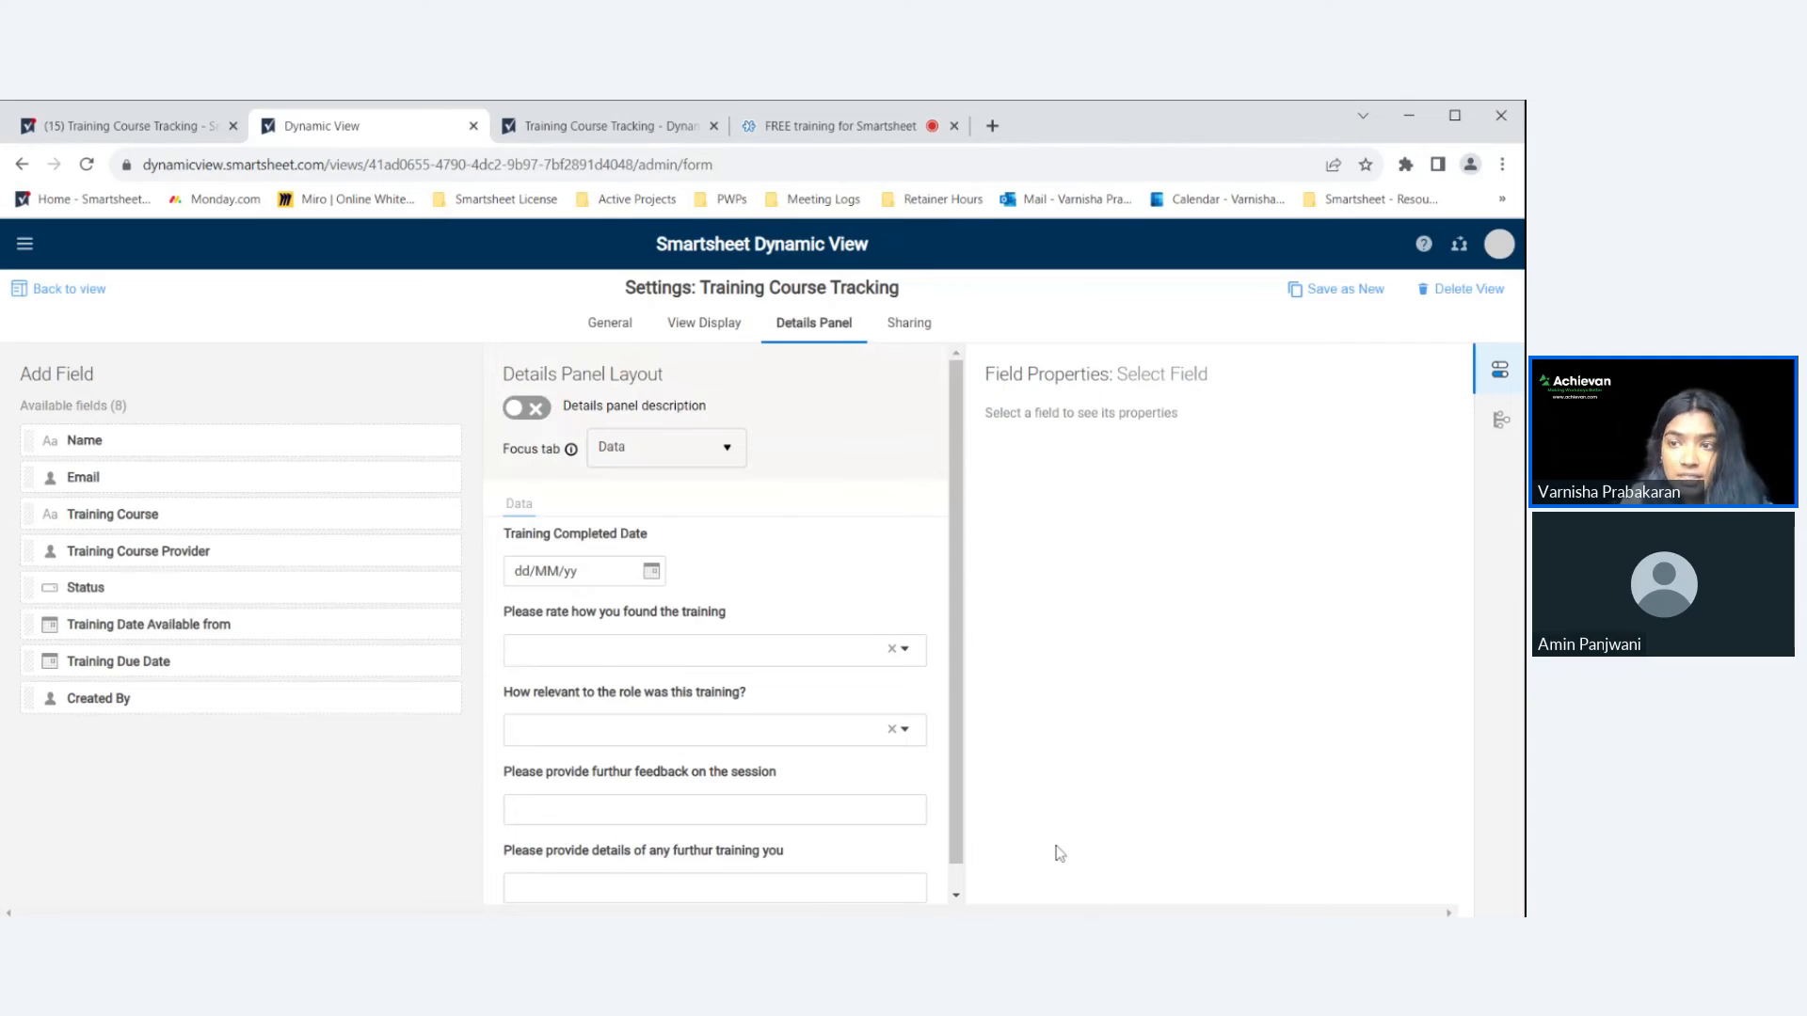
mouse_move(1185, 639)
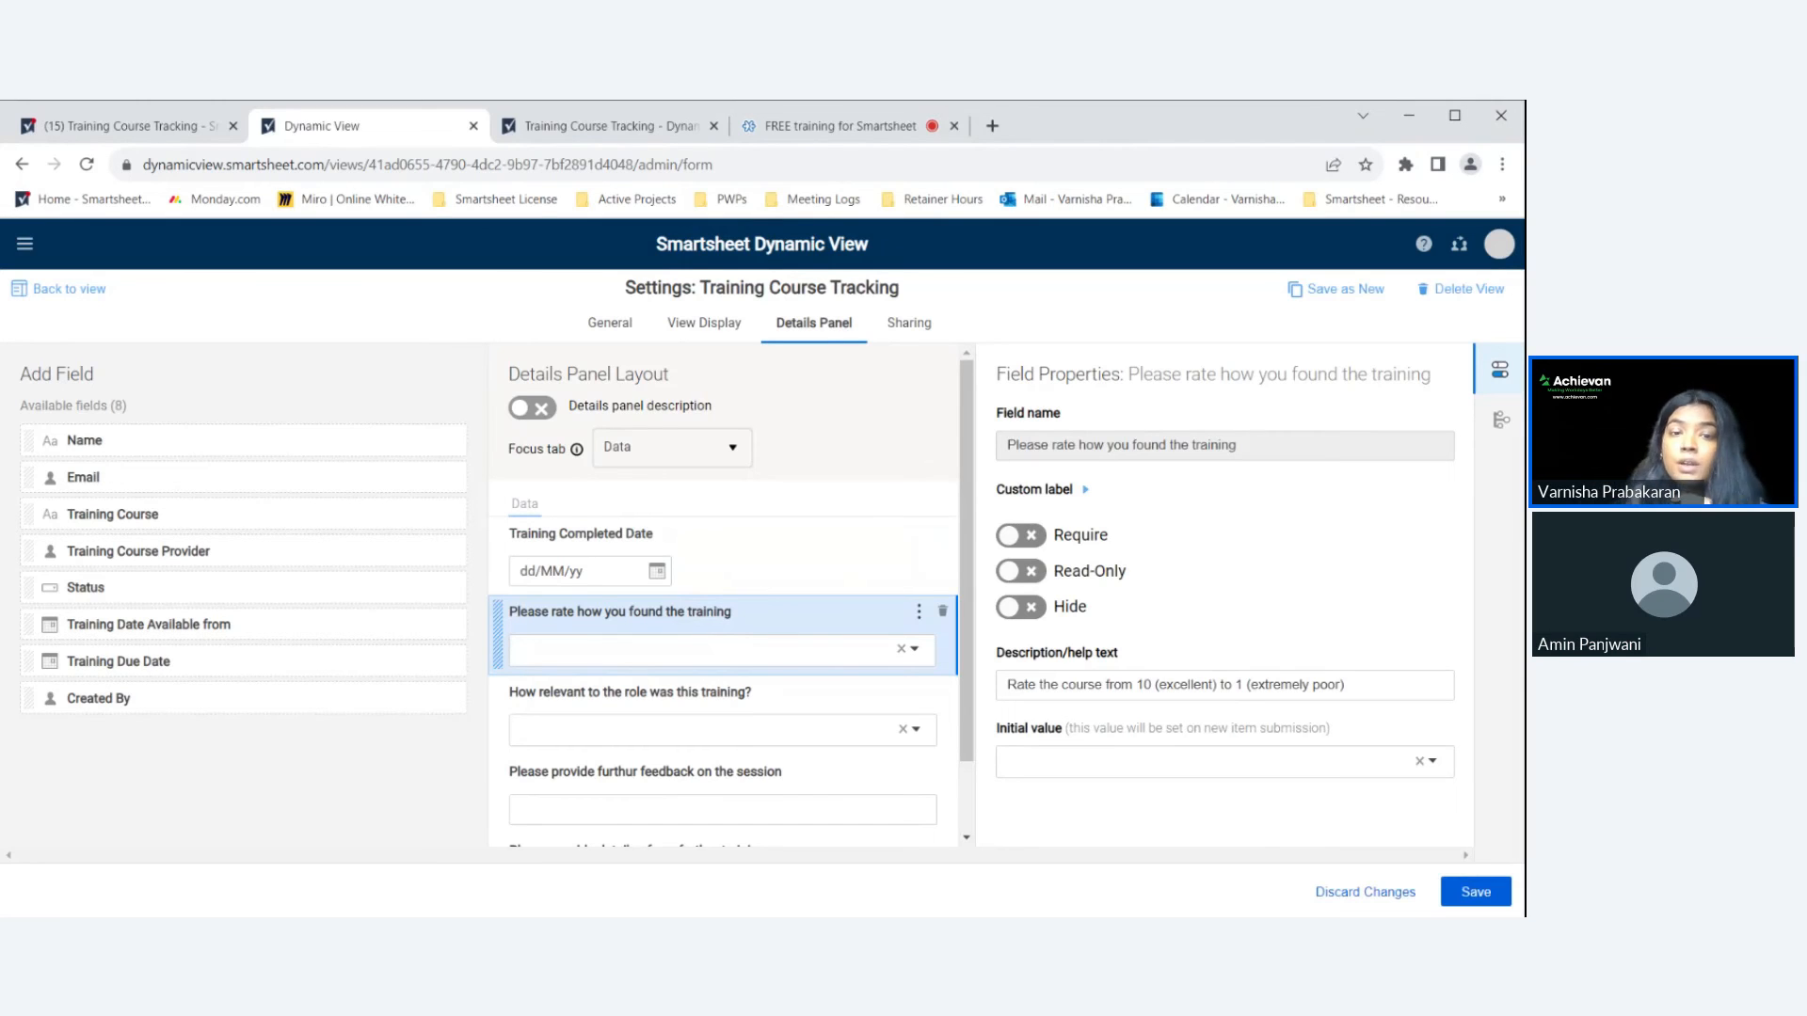
Inspect properties of the completed date, rating, further training and relevance questions.
click(582, 534)
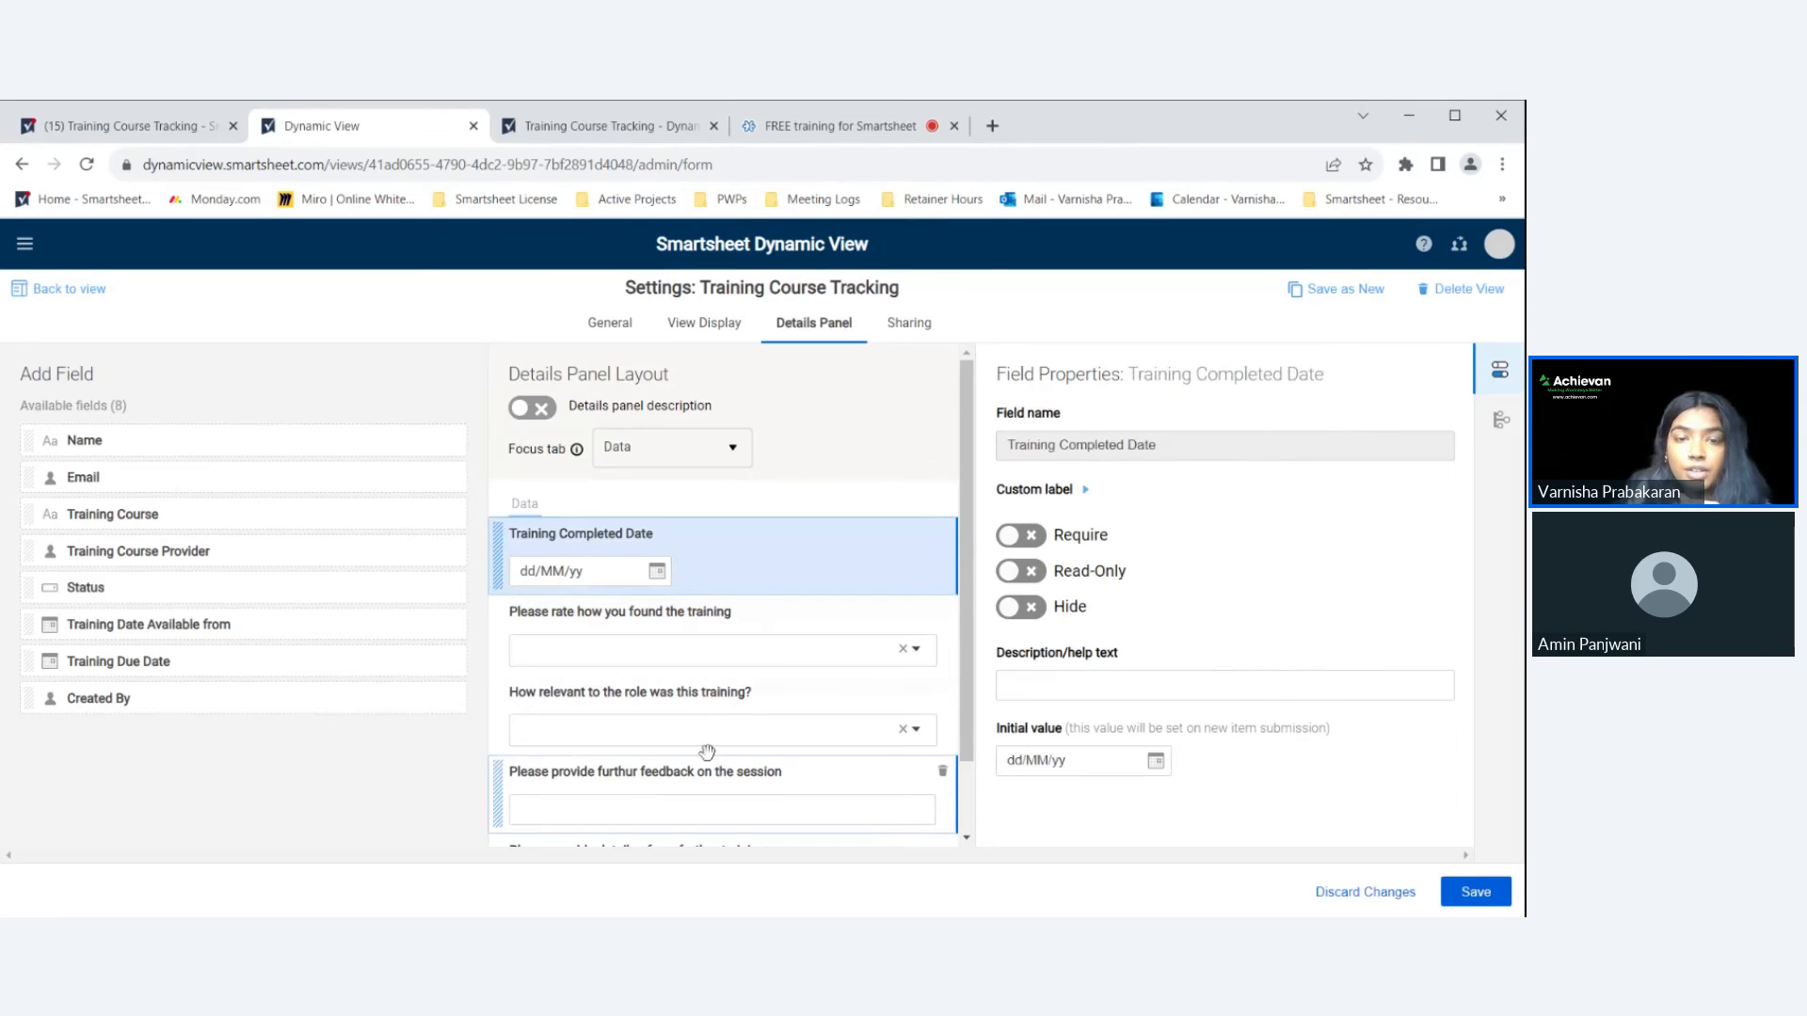
click(722, 637)
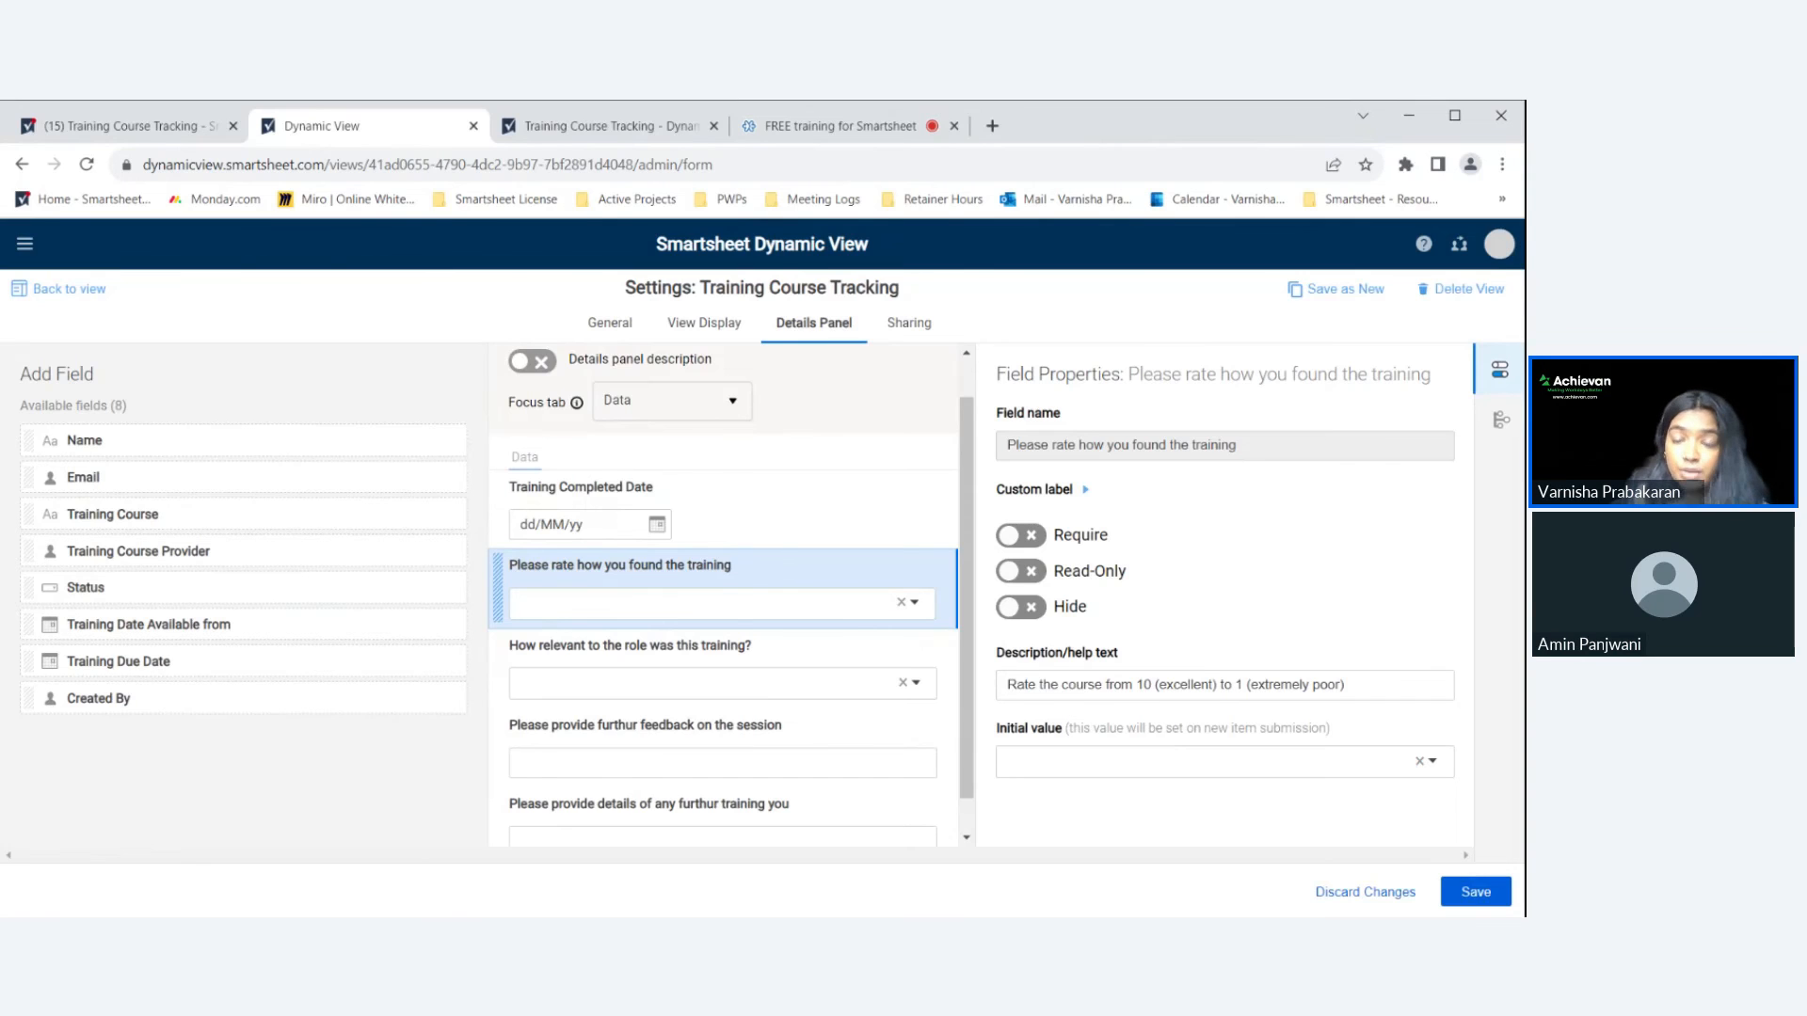
mouse_move(1066, 547)
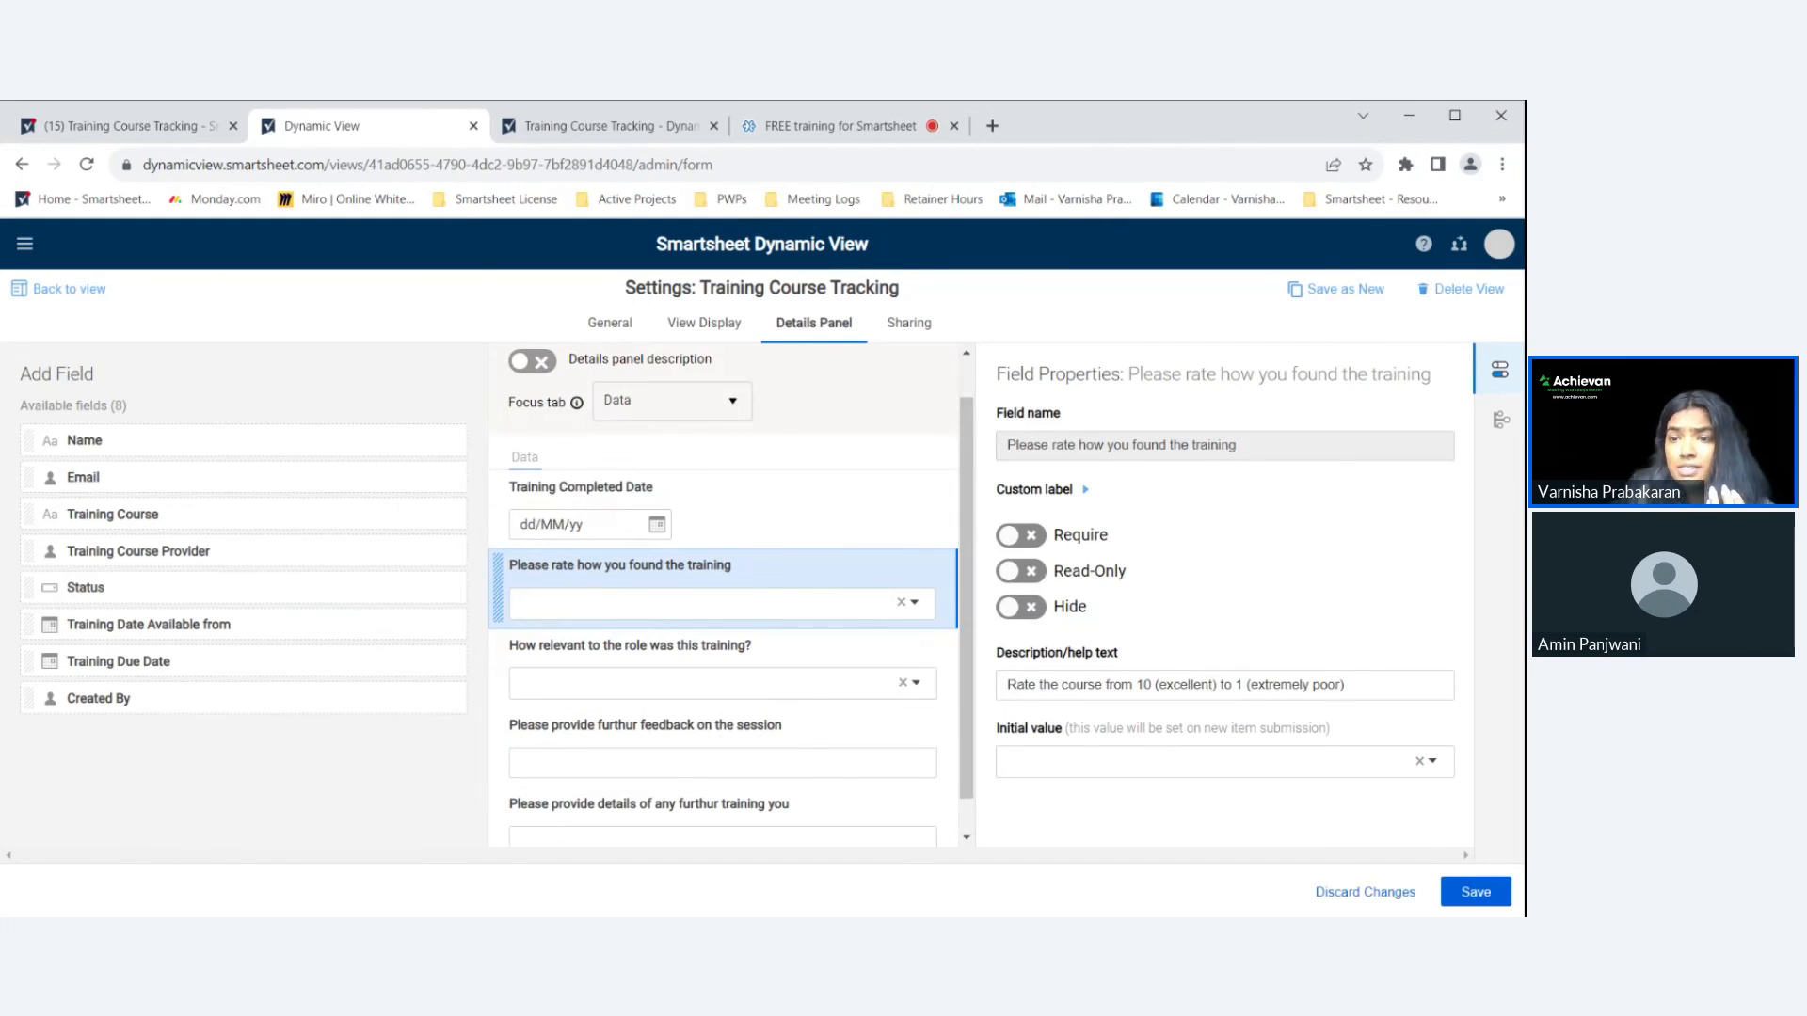
click(1426, 761)
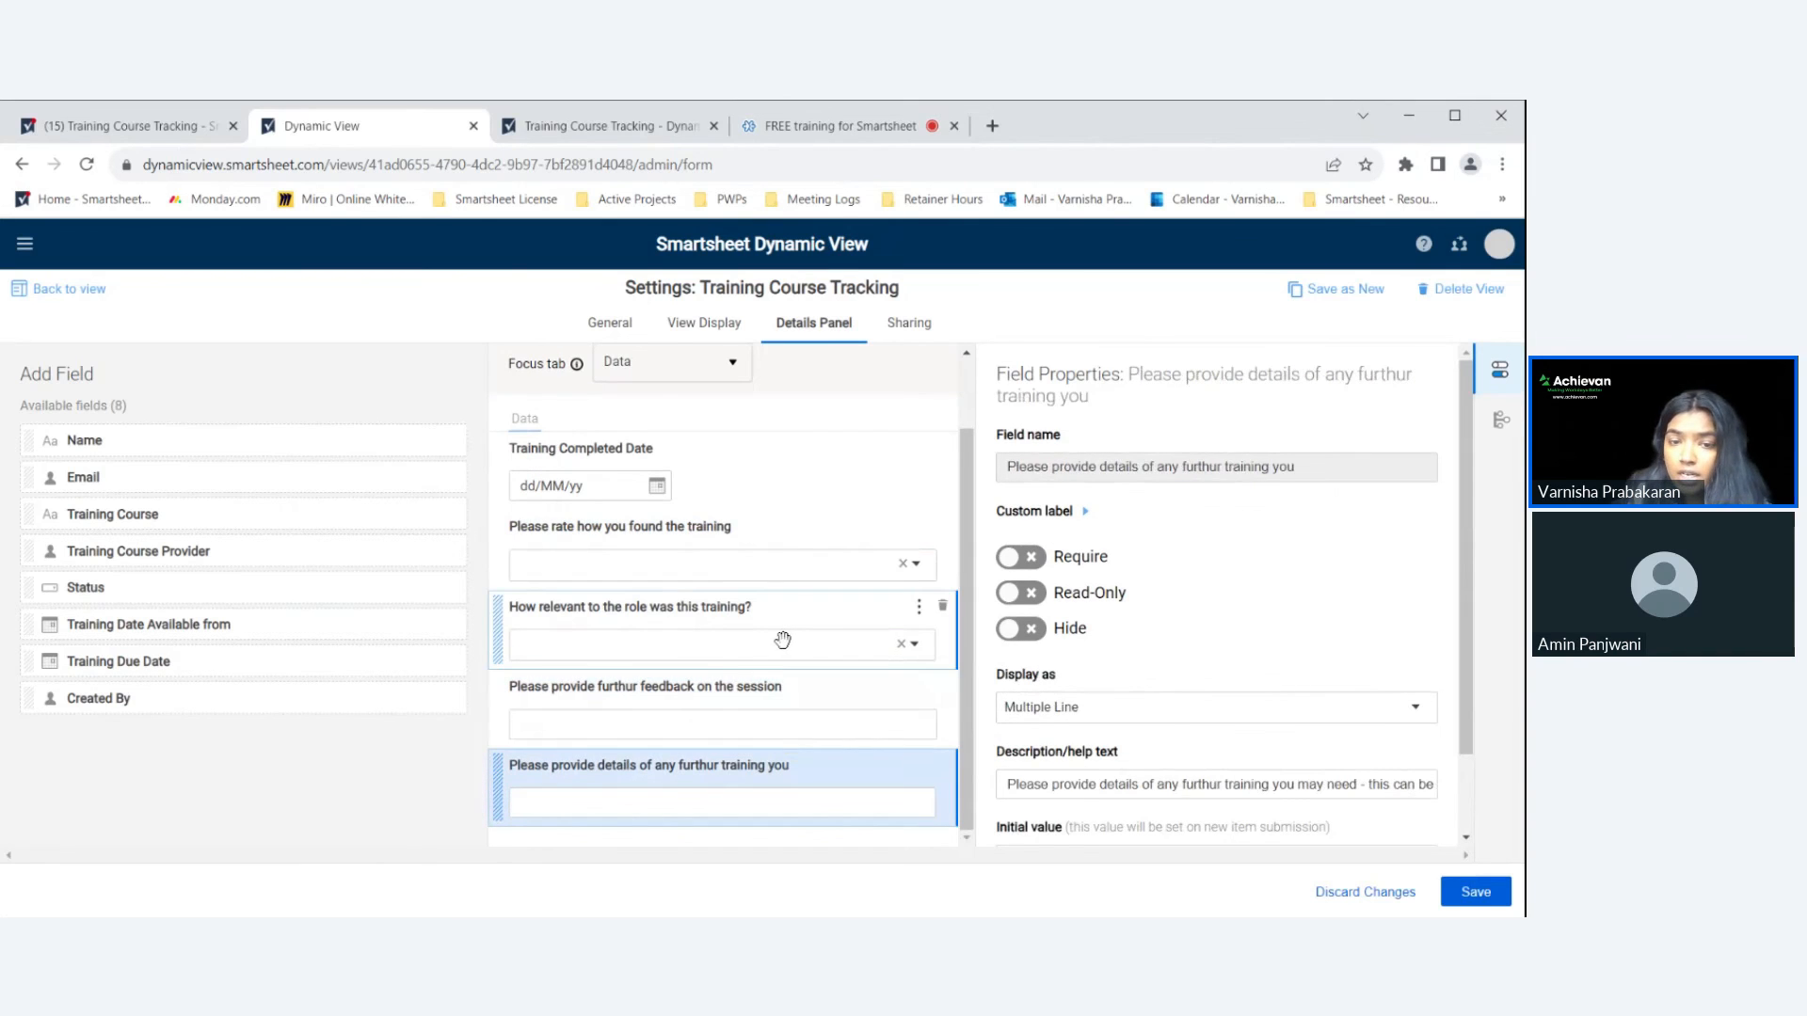
click(645, 687)
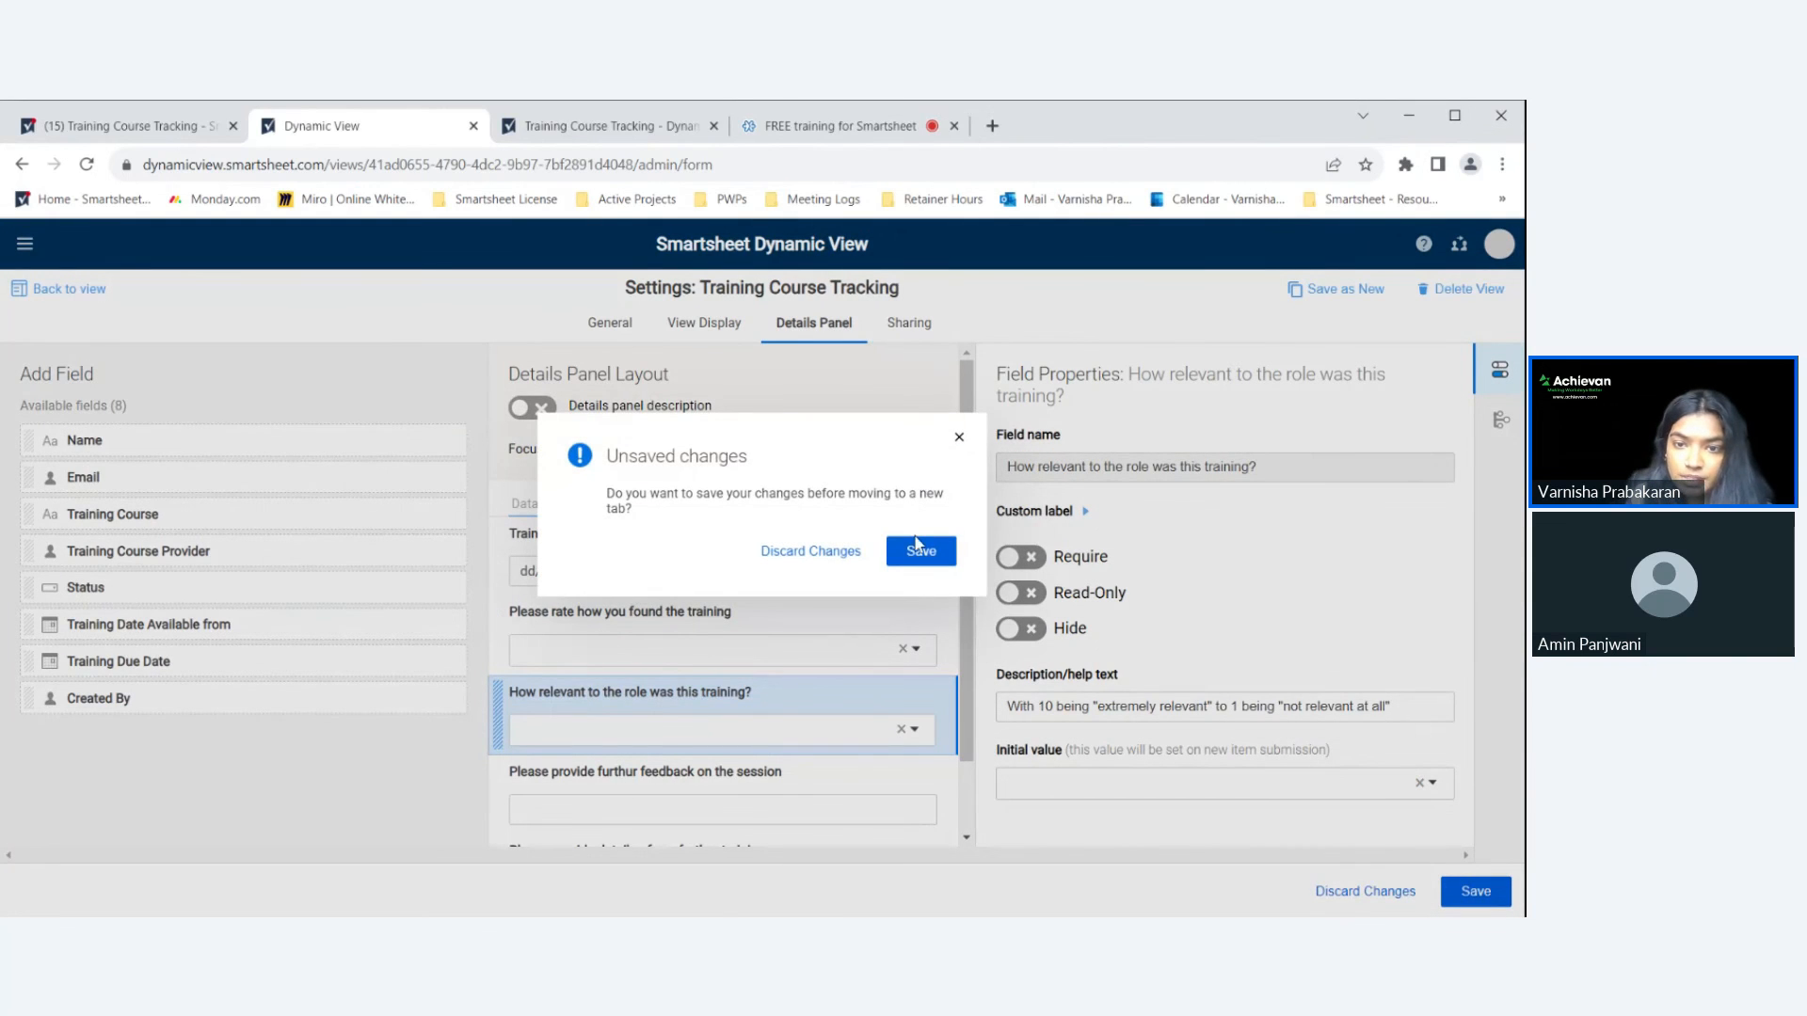
Save the pending details panel changes and show sharing with one shared user.
click(920, 550)
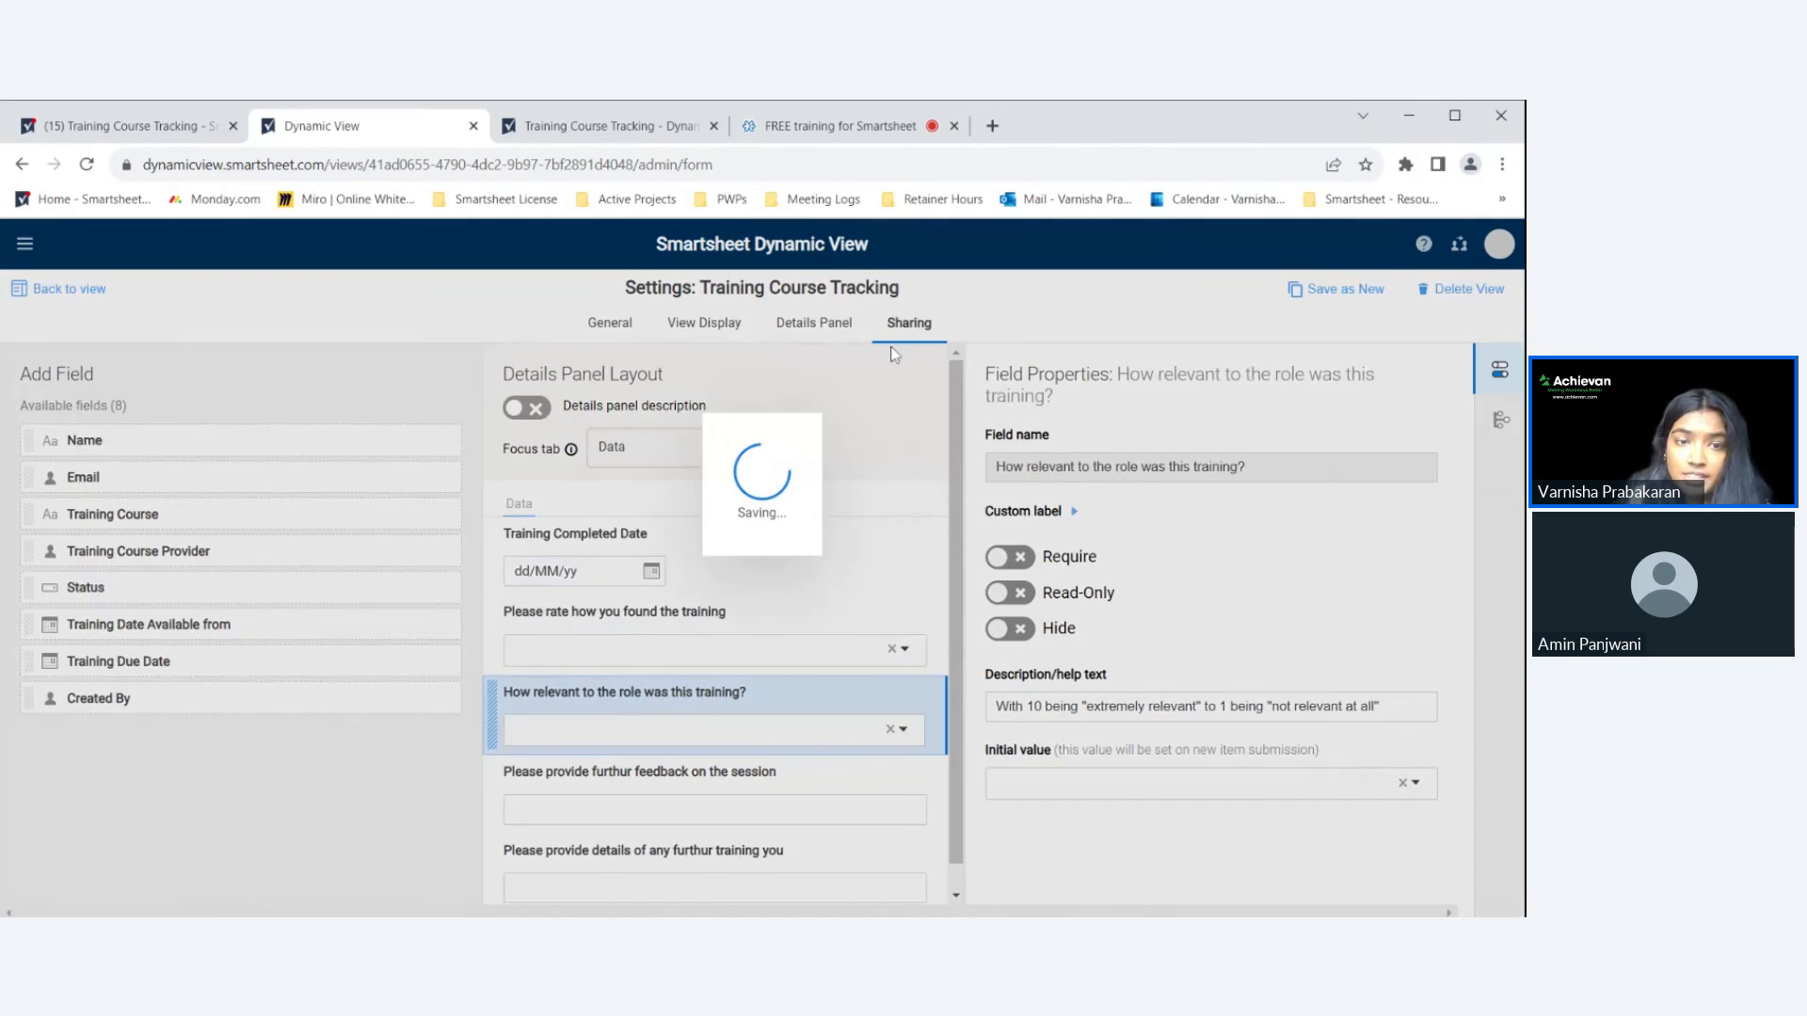
click(908, 323)
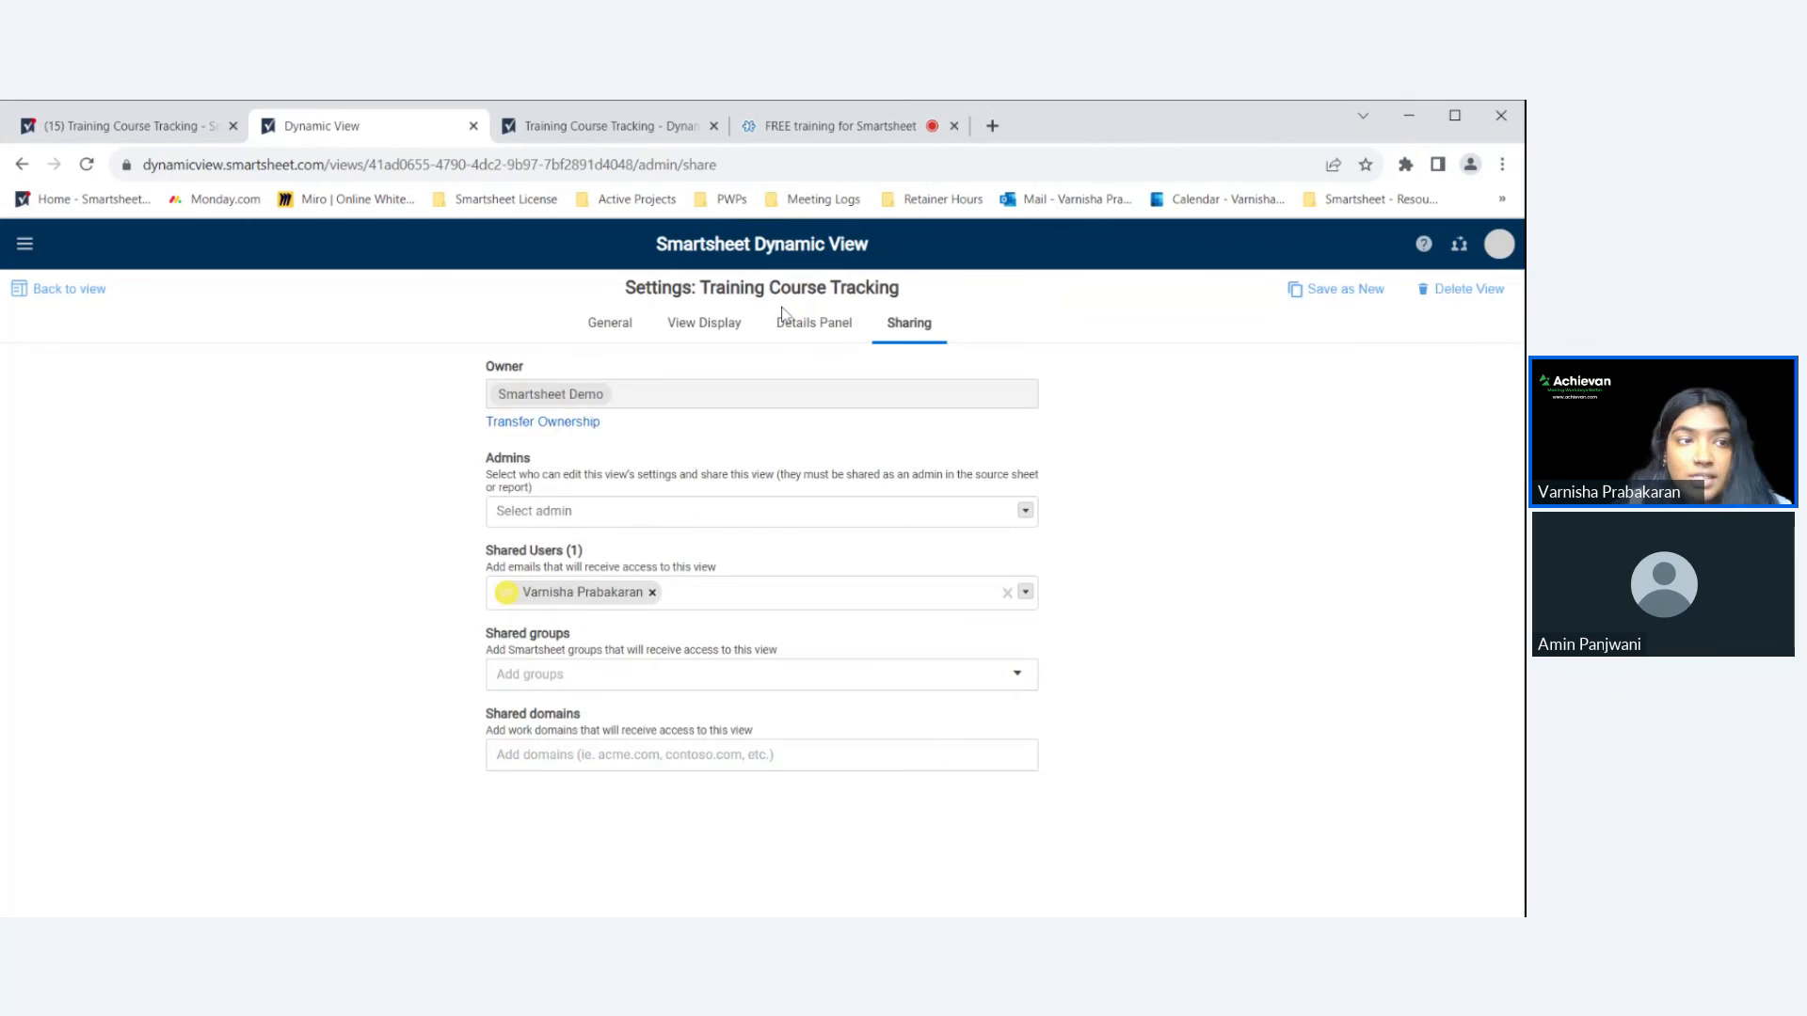
Leave sharing via General and View Display to reach the details panel's five feedback fields.
click(609, 323)
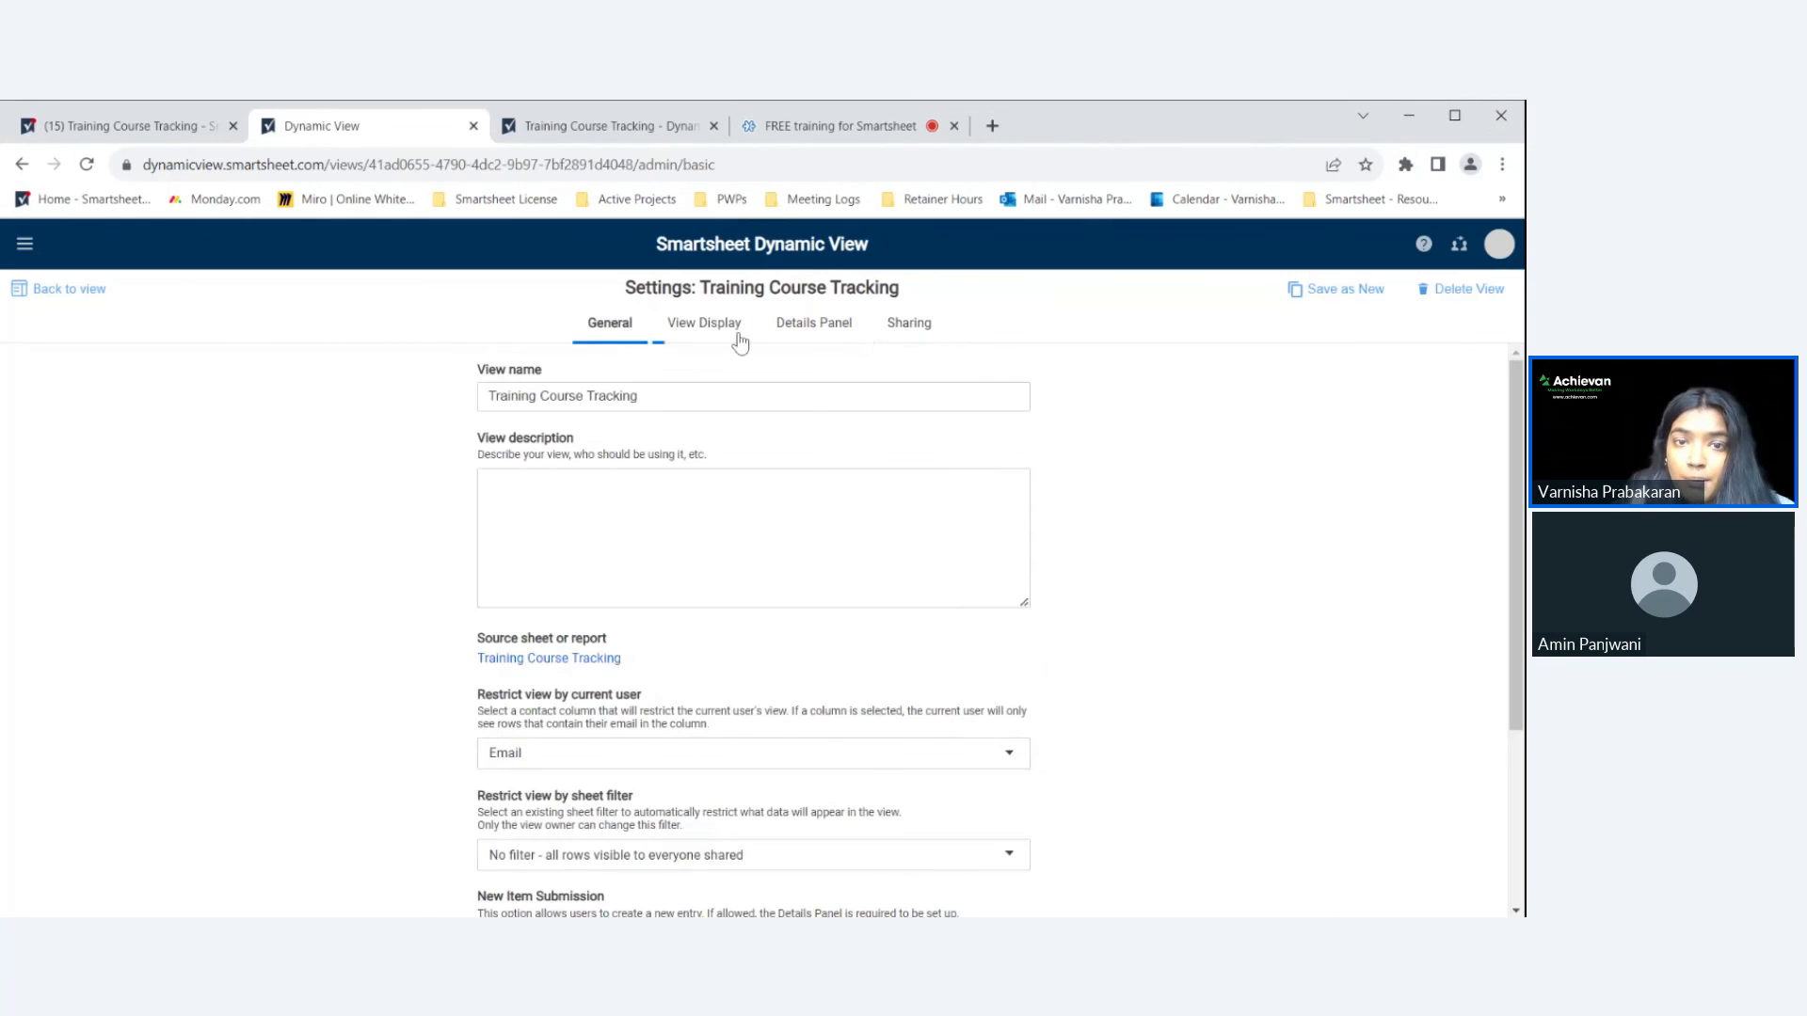
click(813, 323)
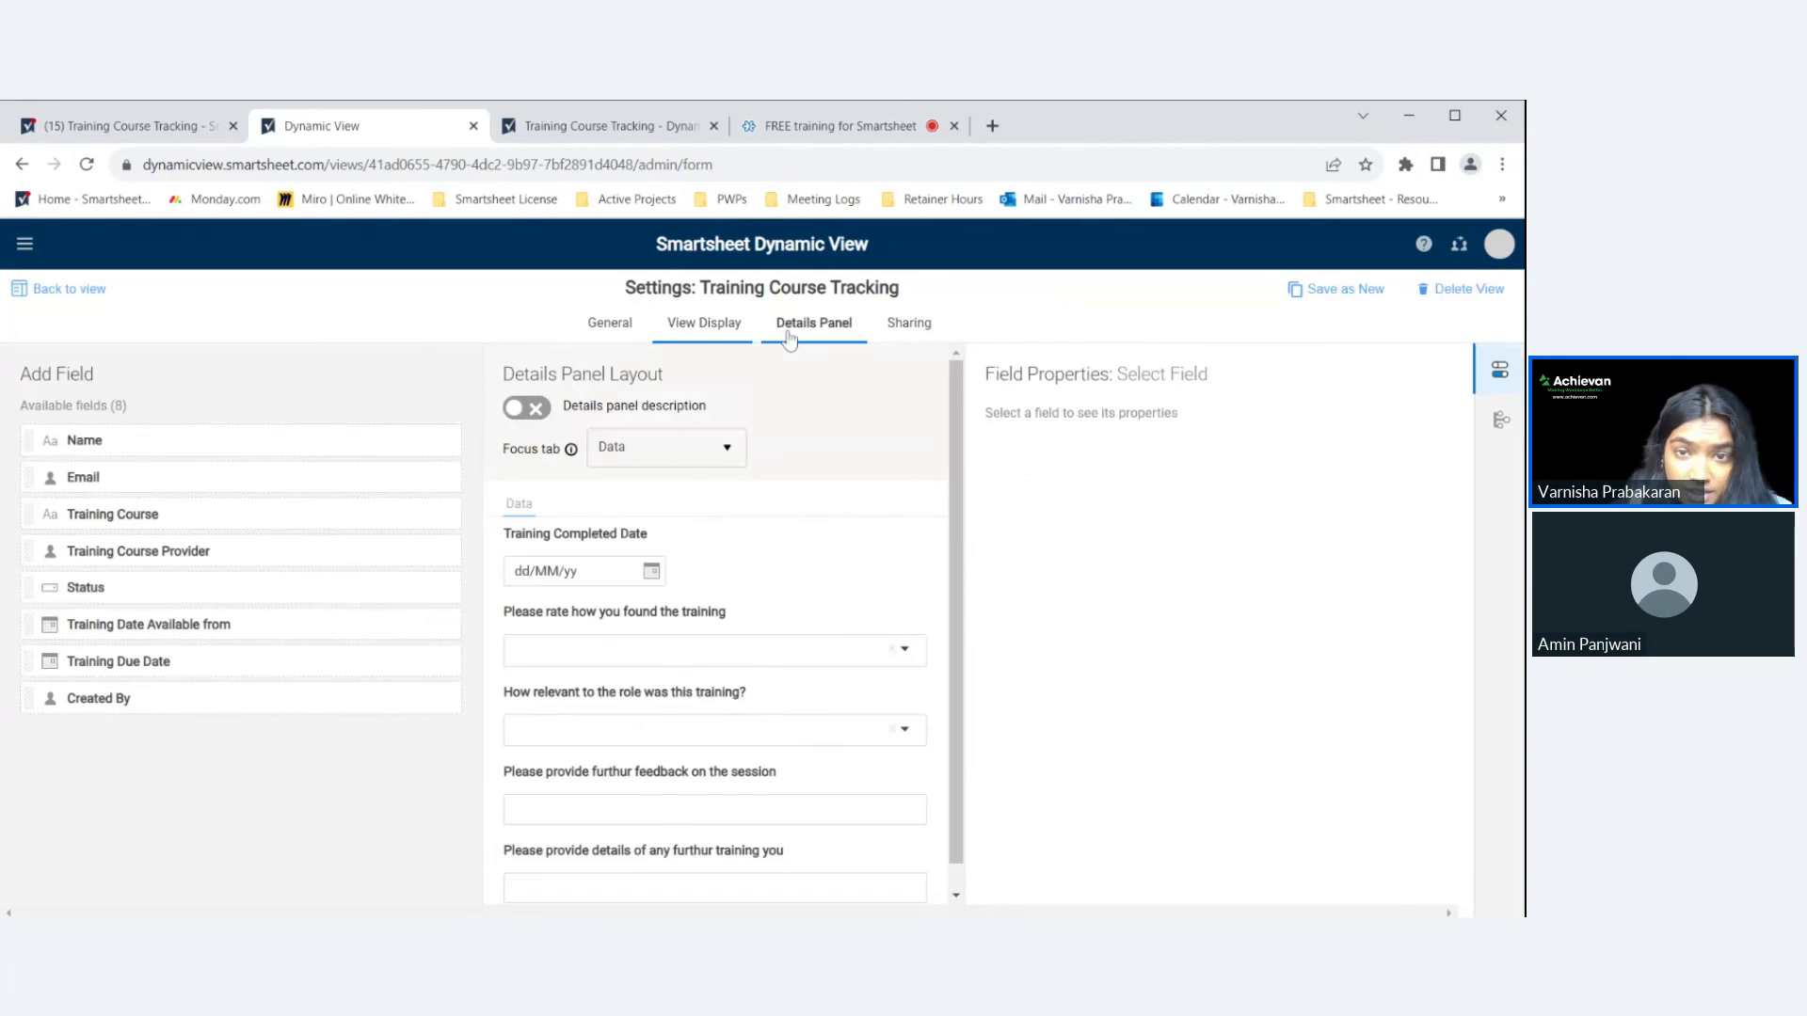
click(813, 323)
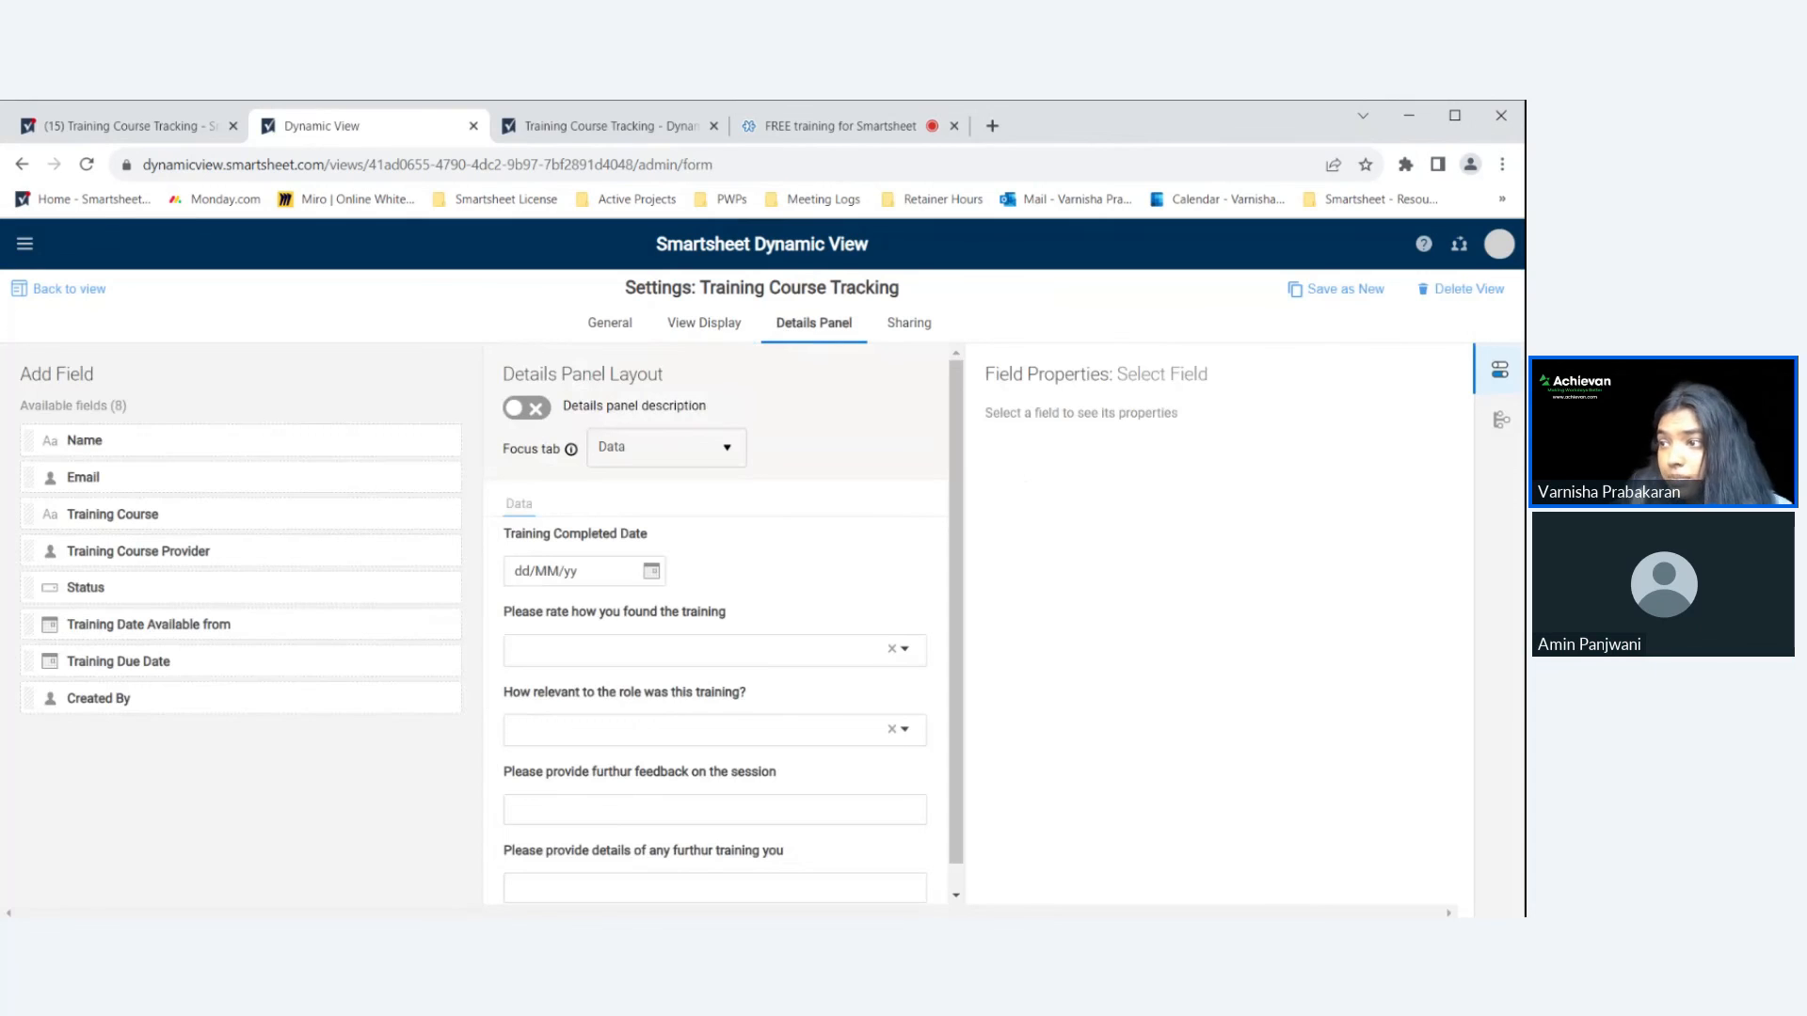